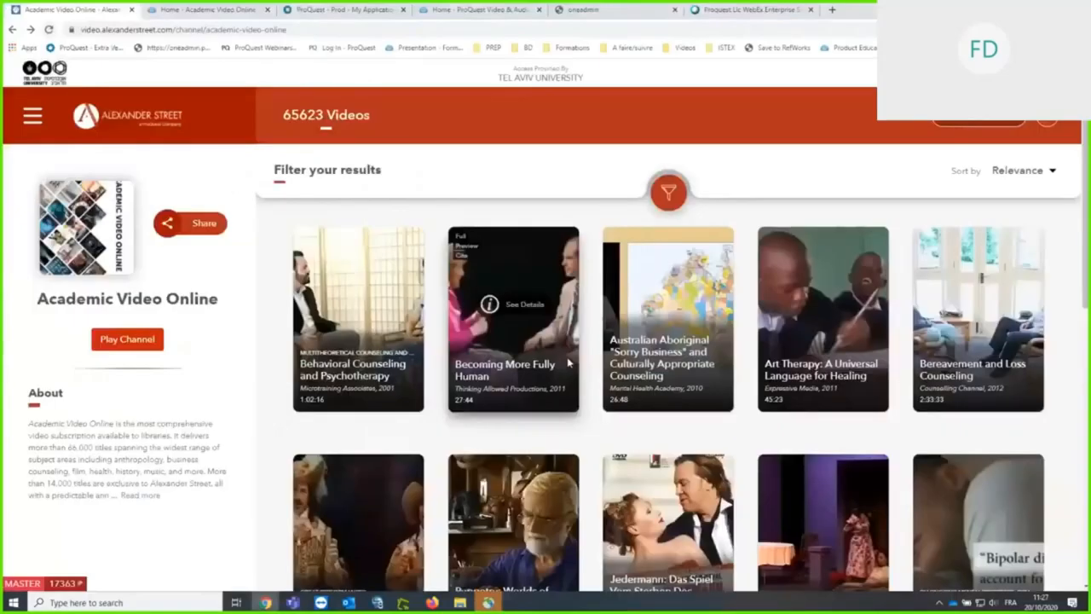
mouse_move(550, 365)
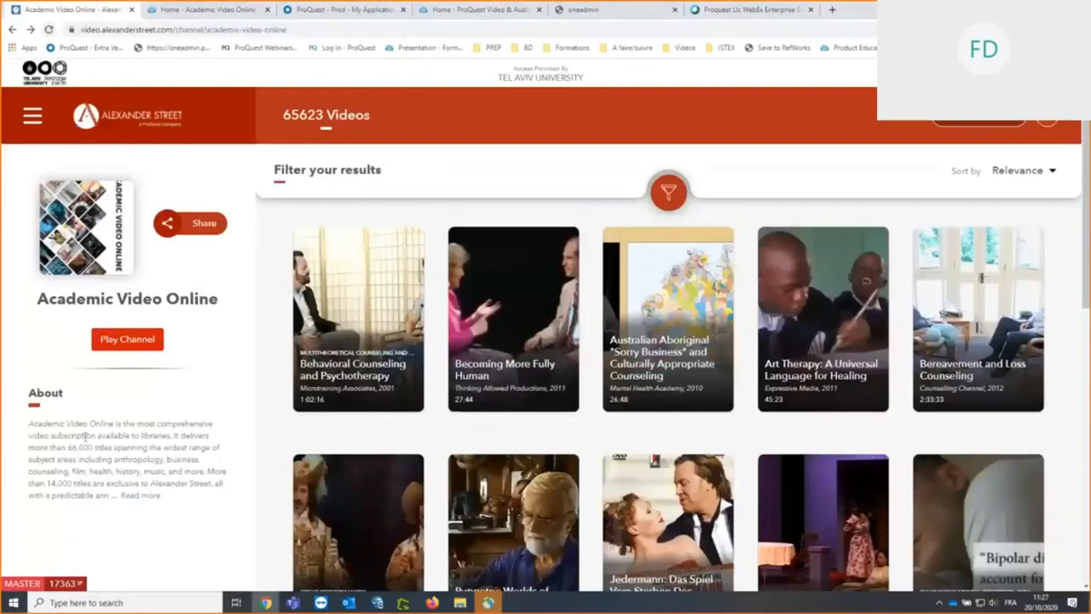
mouse_move(76, 521)
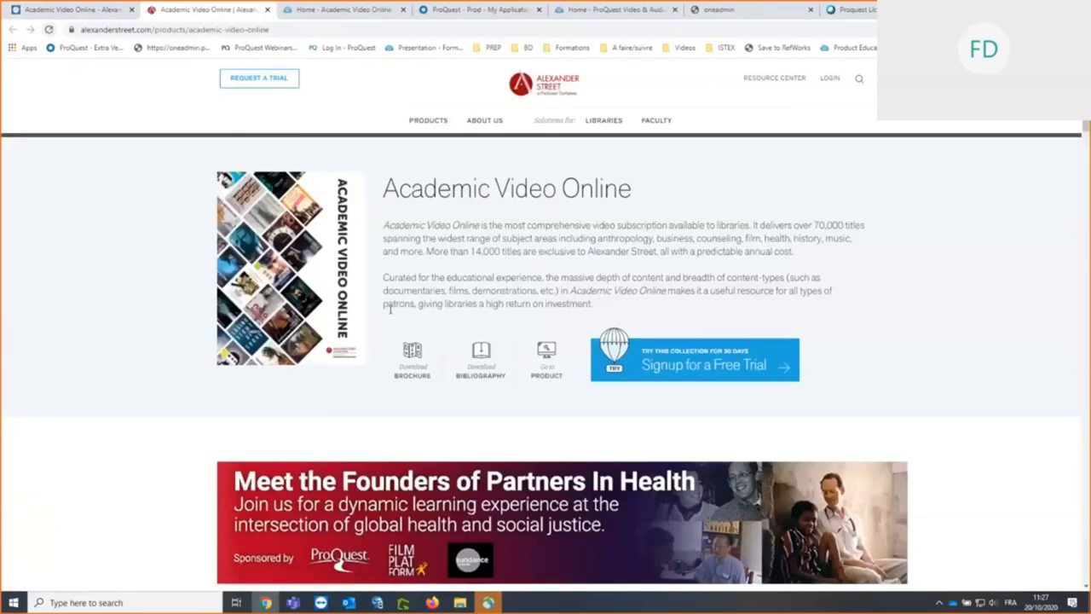
mouse_move(413, 378)
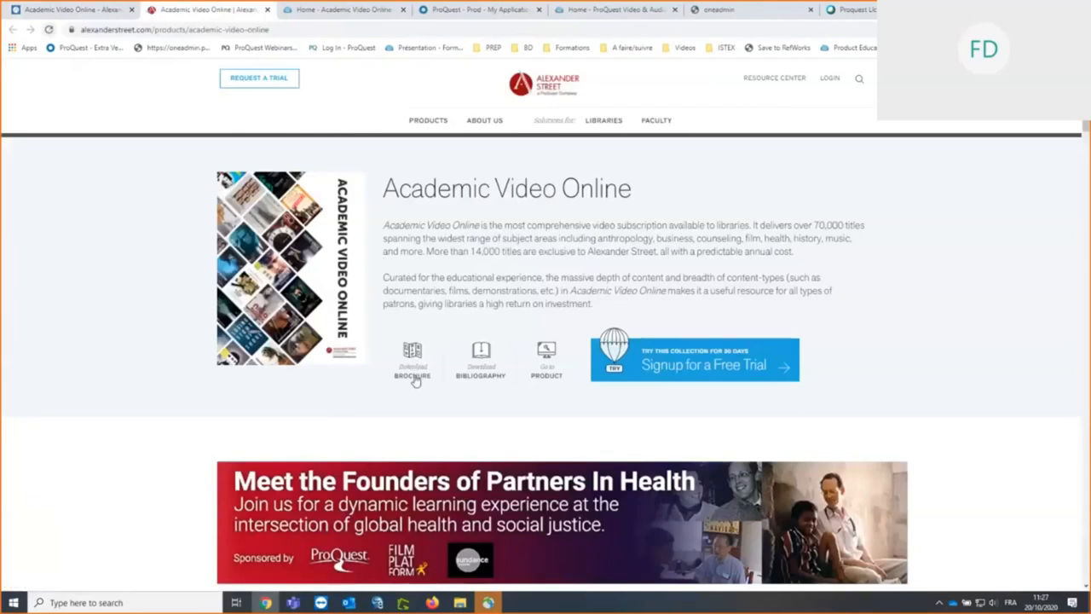
mouse_move(482, 379)
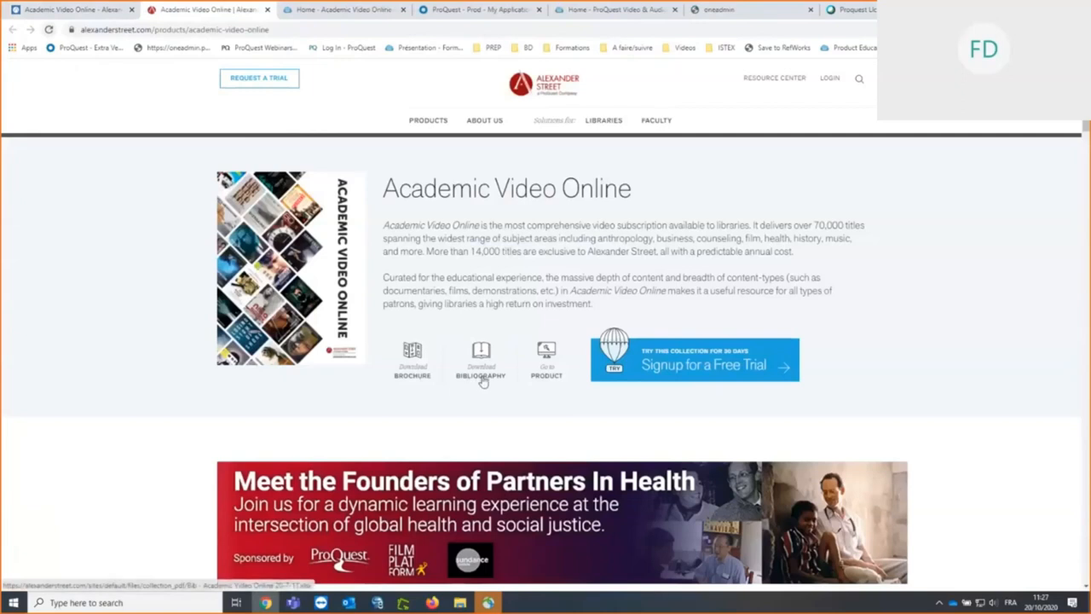
Step: Scroll the results and bring up the details preview for Cyrano De Bergerac
scroll(down, 3)
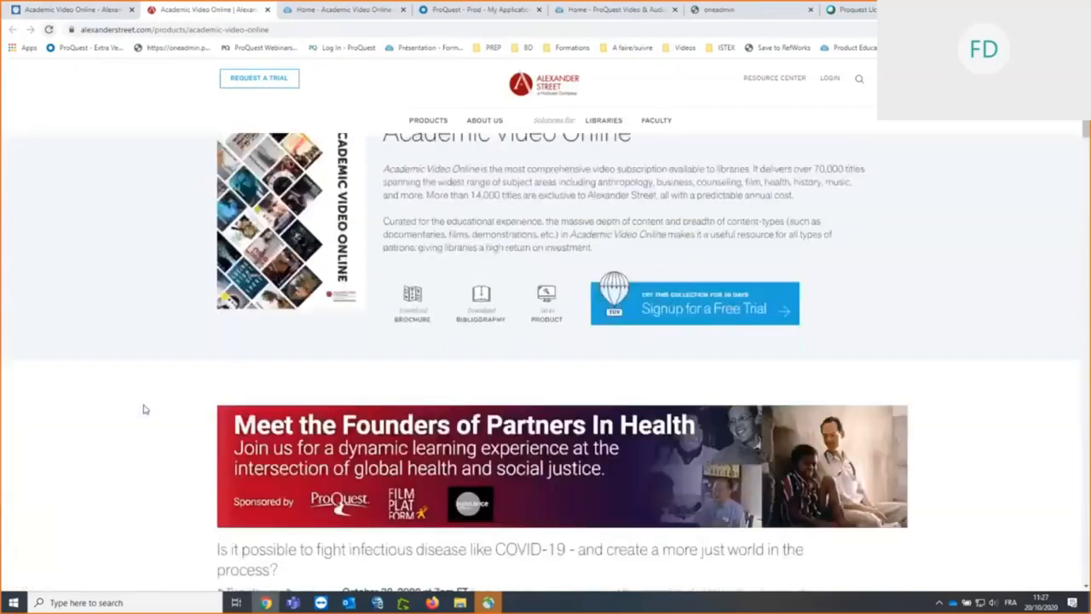
scroll(down, 3)
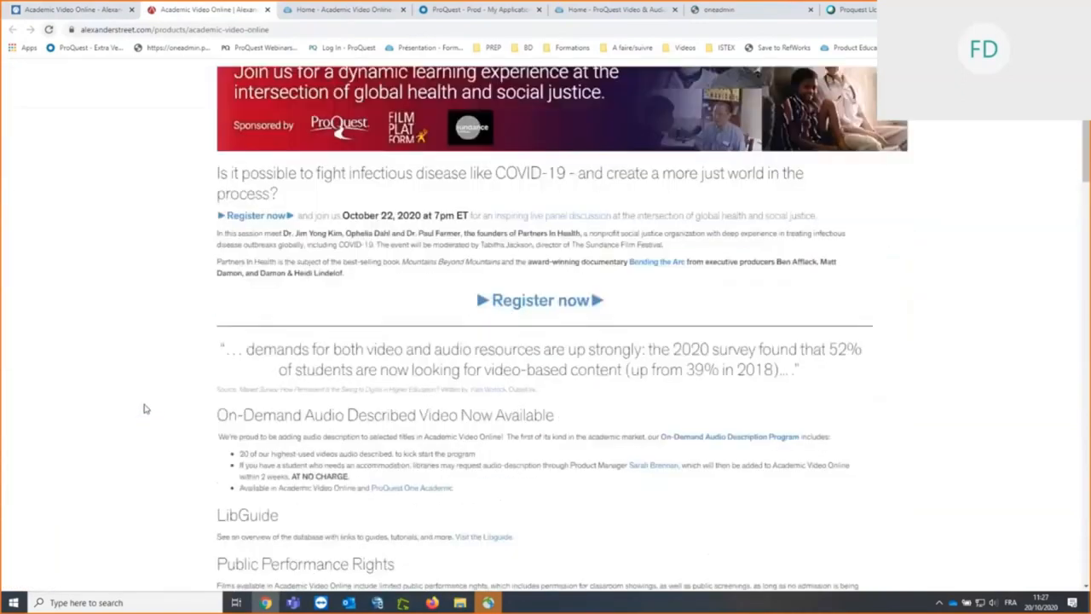
scroll(down, 3)
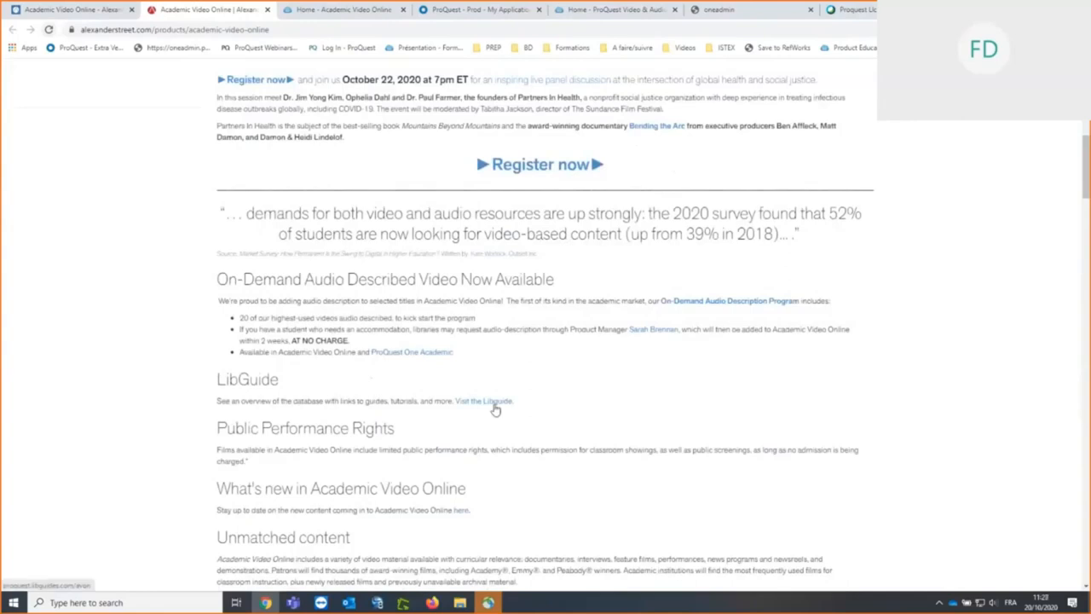
scroll(up, 3)
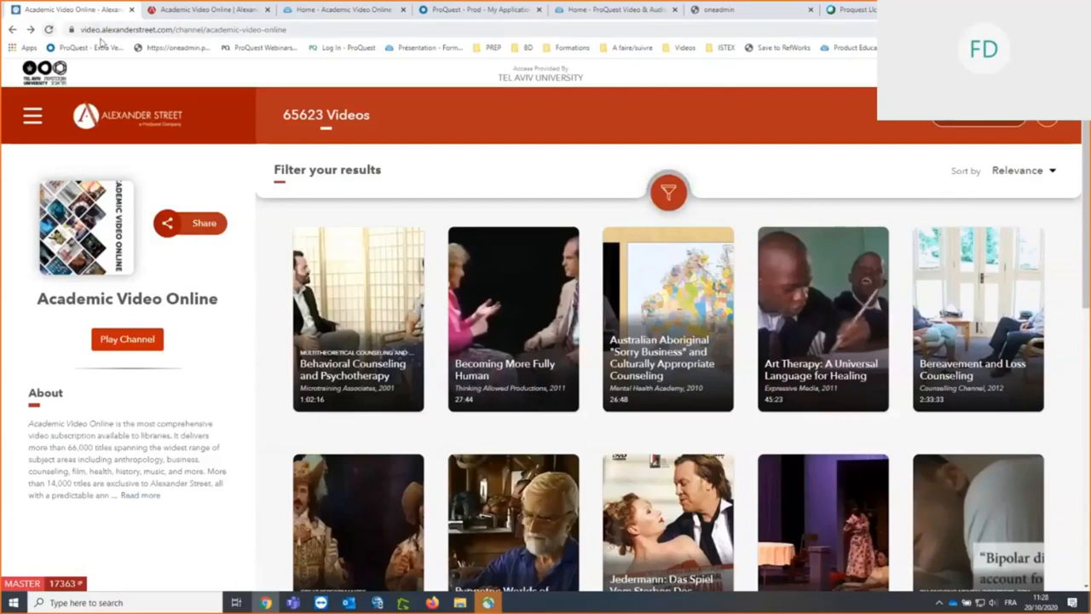
mouse_move(269, 257)
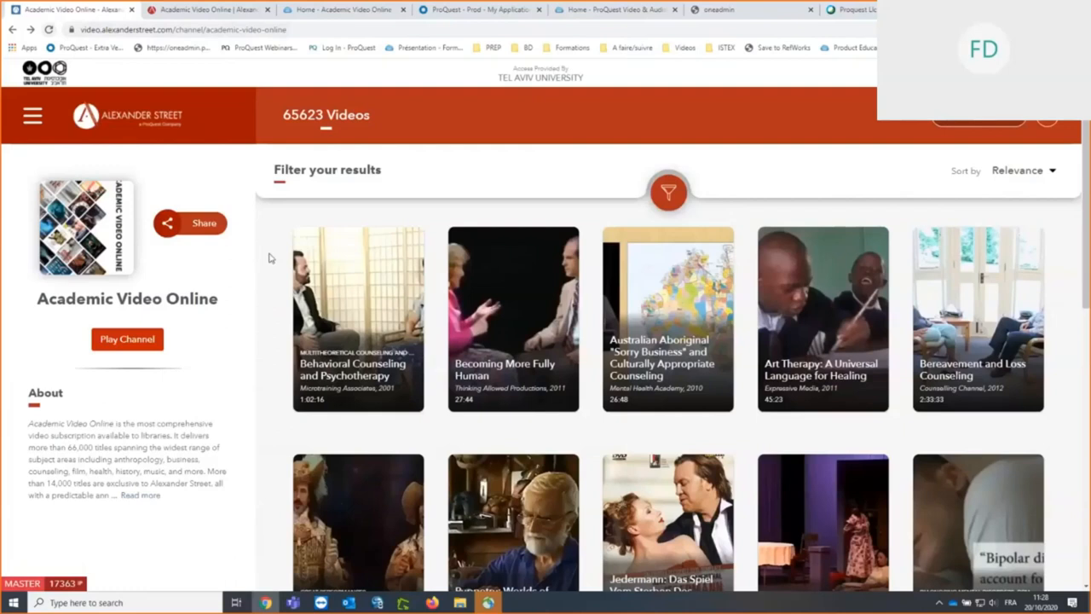
mouse_move(286, 294)
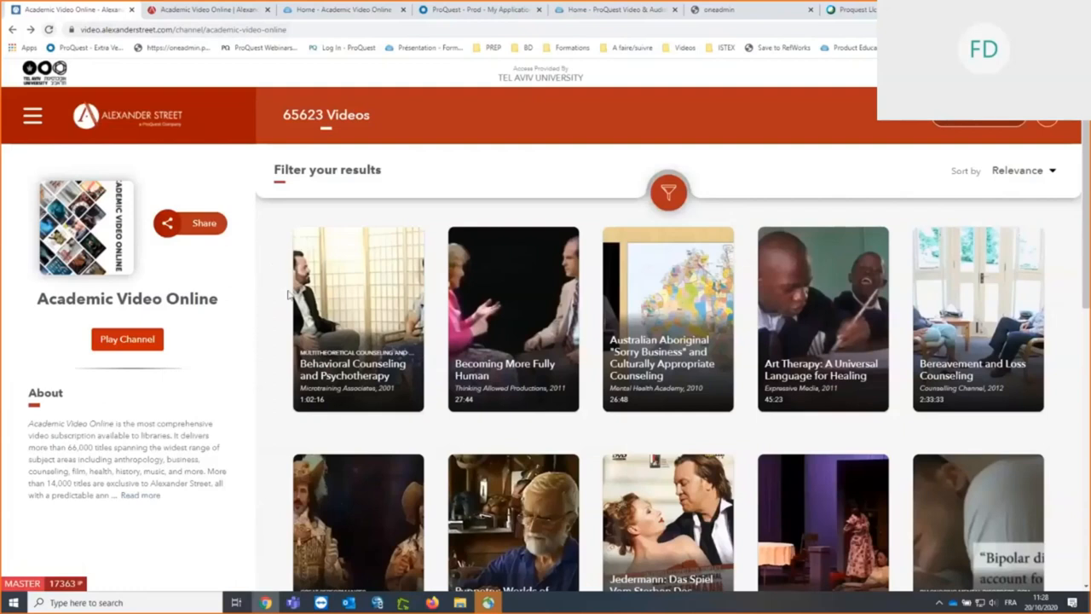
scroll(down, 3)
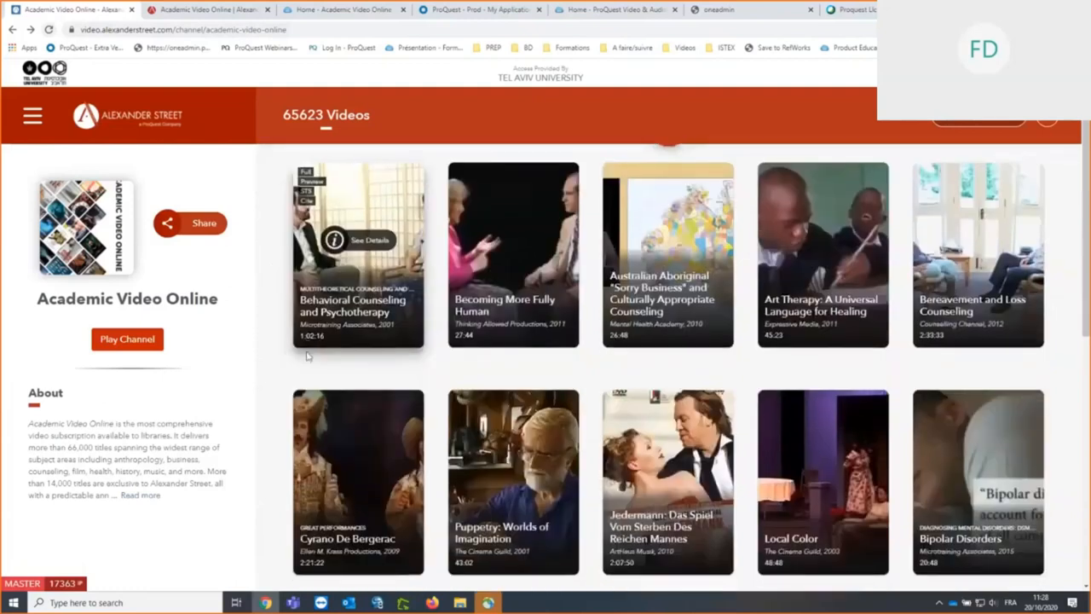
scroll(down, 3)
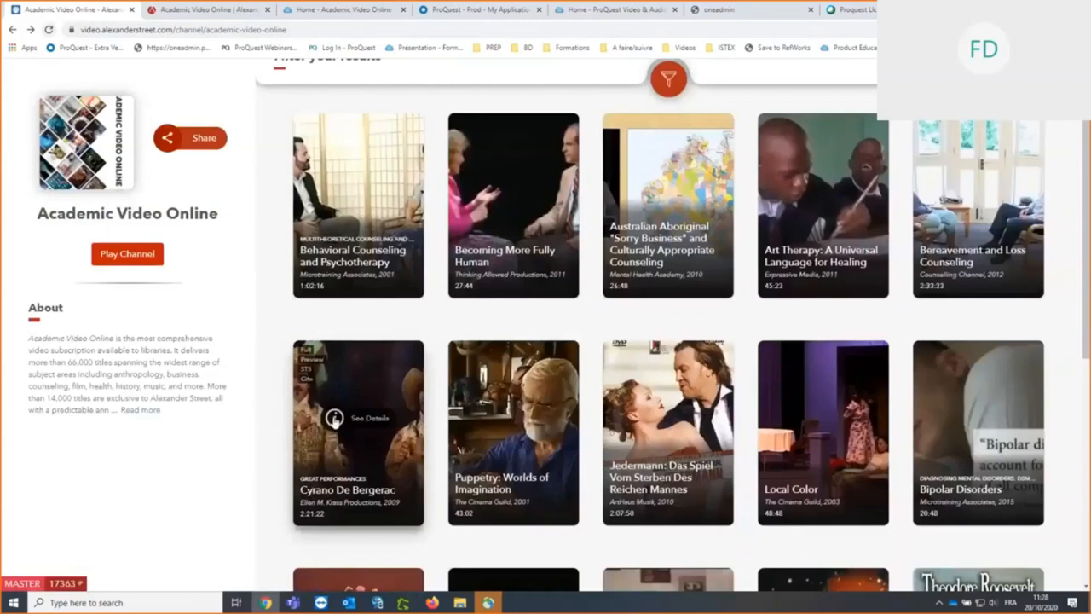
click(330, 420)
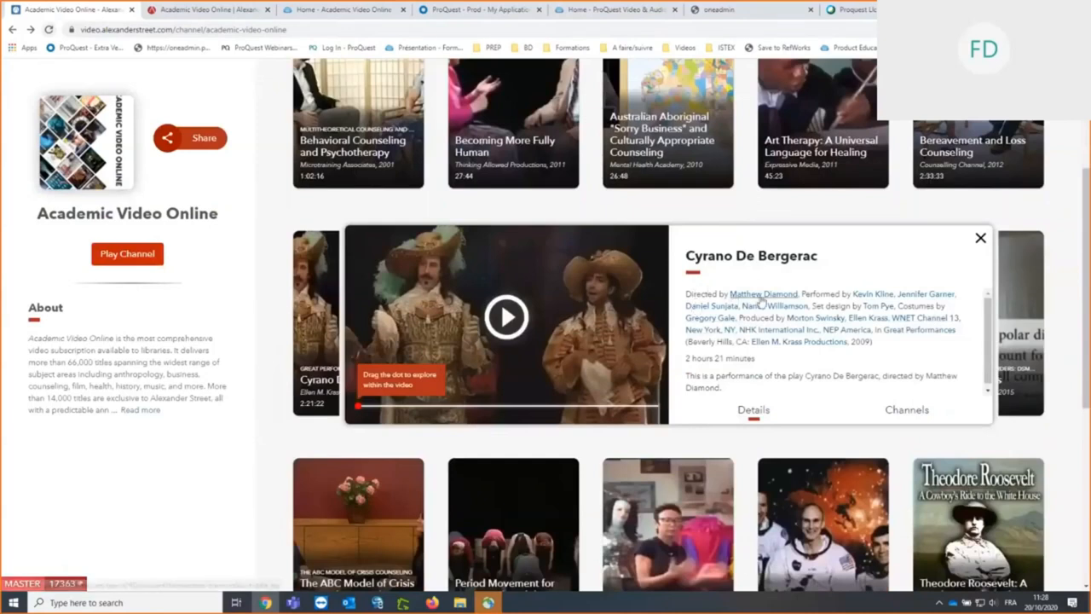
mouse_move(874, 294)
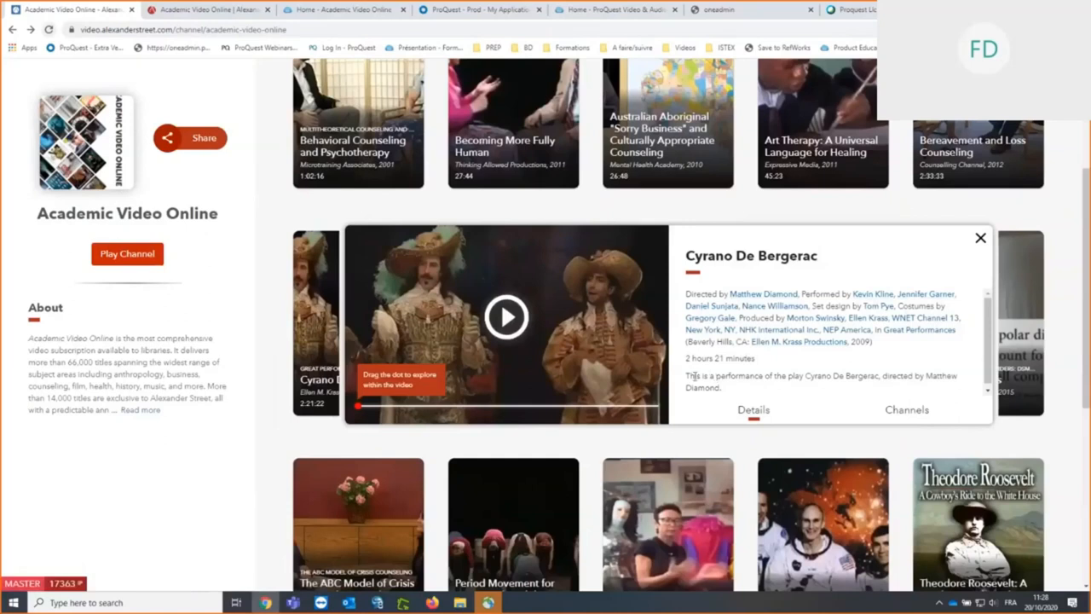
mouse_move(381, 424)
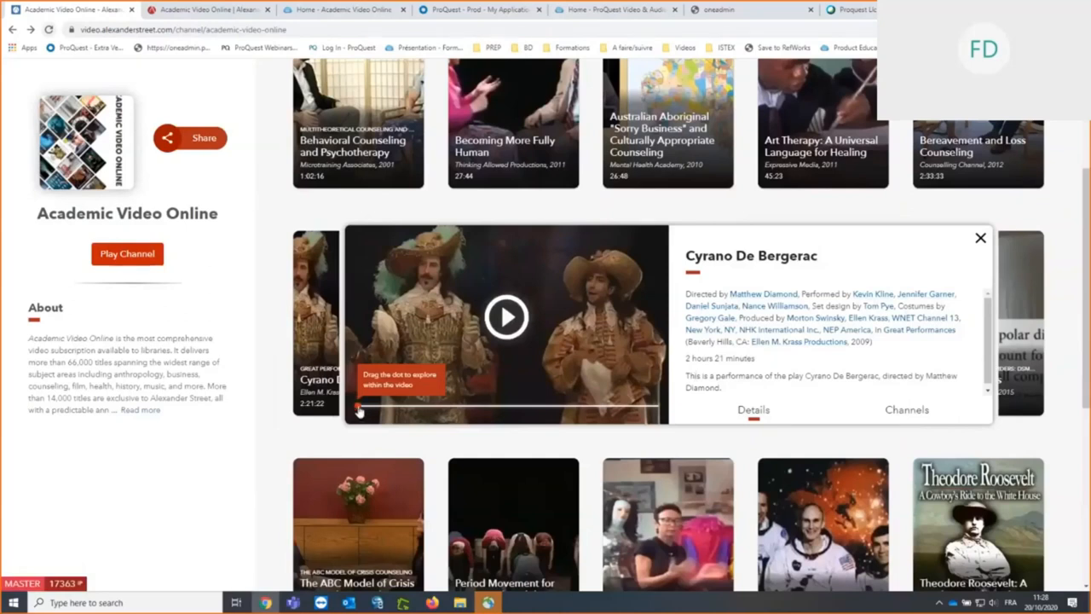
Step: Scrub the preview through 12 and 22 minutes to about 28:22 and start playing from there
drag(358, 411, 368, 411)
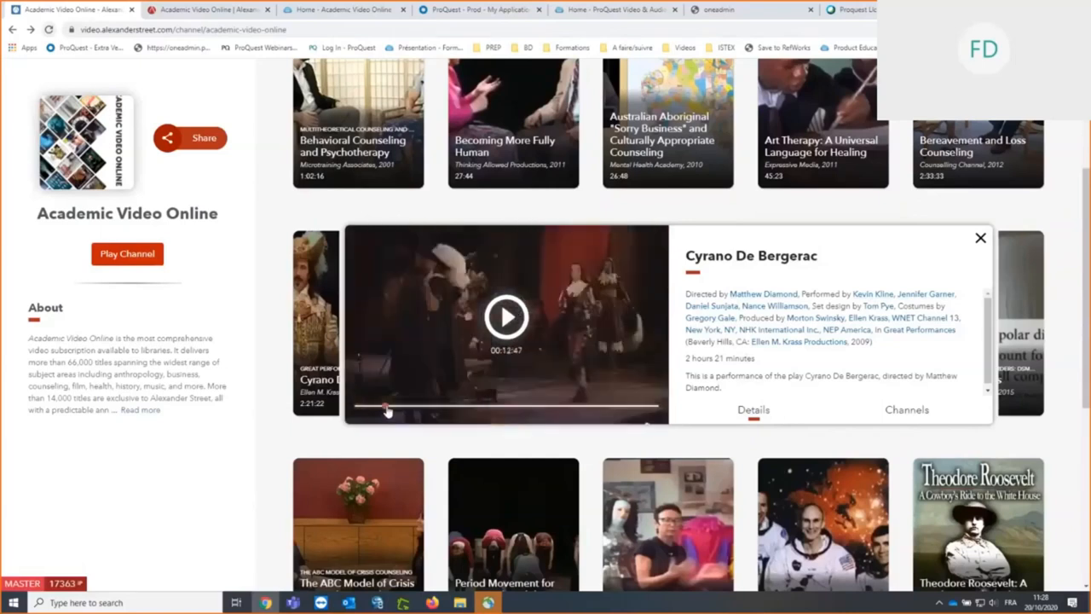
drag(388, 409, 407, 409)
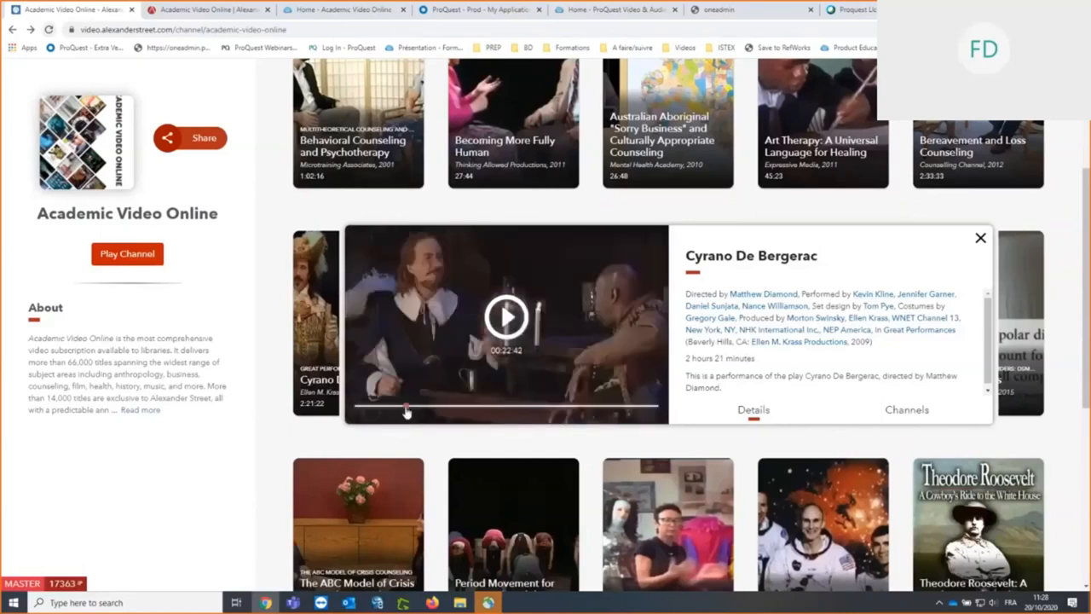
drag(407, 409, 418, 409)
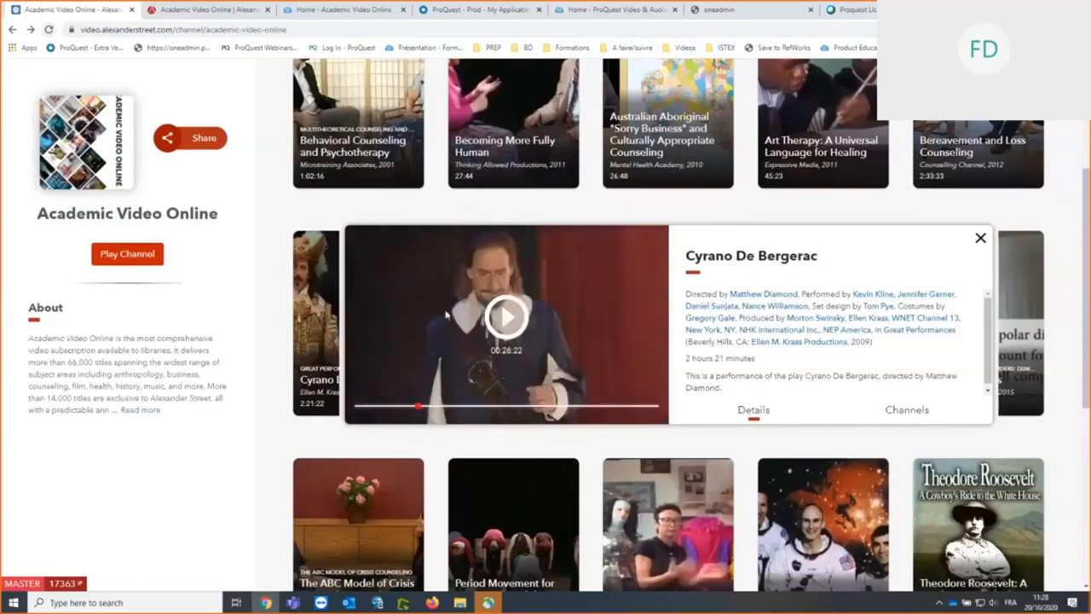
click(506, 315)
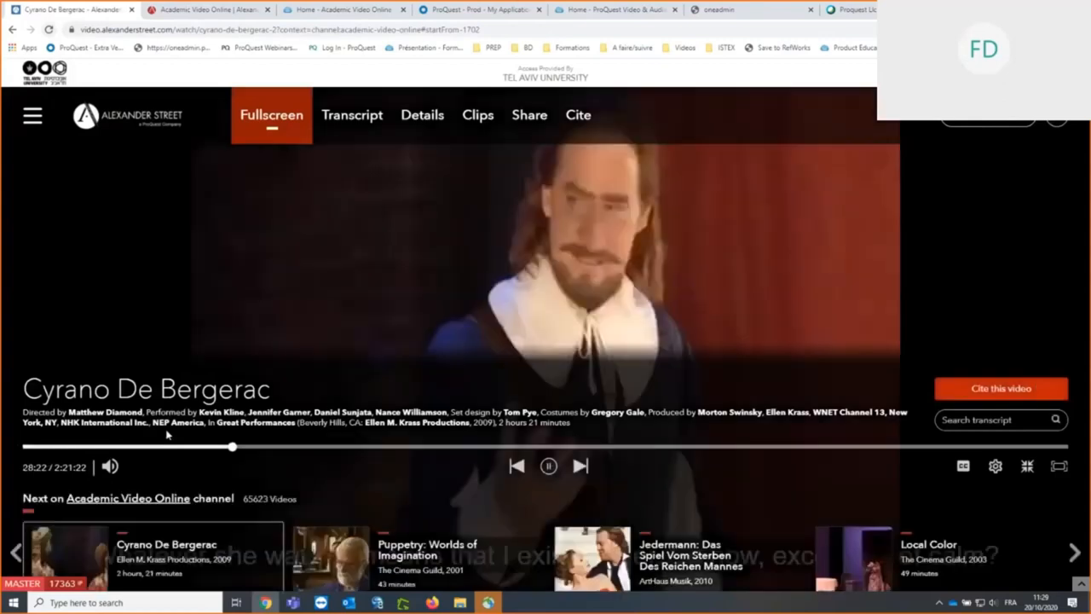
Step: Turn on English captions, check quality settings, and show the Details pane beside the video
click(271, 114)
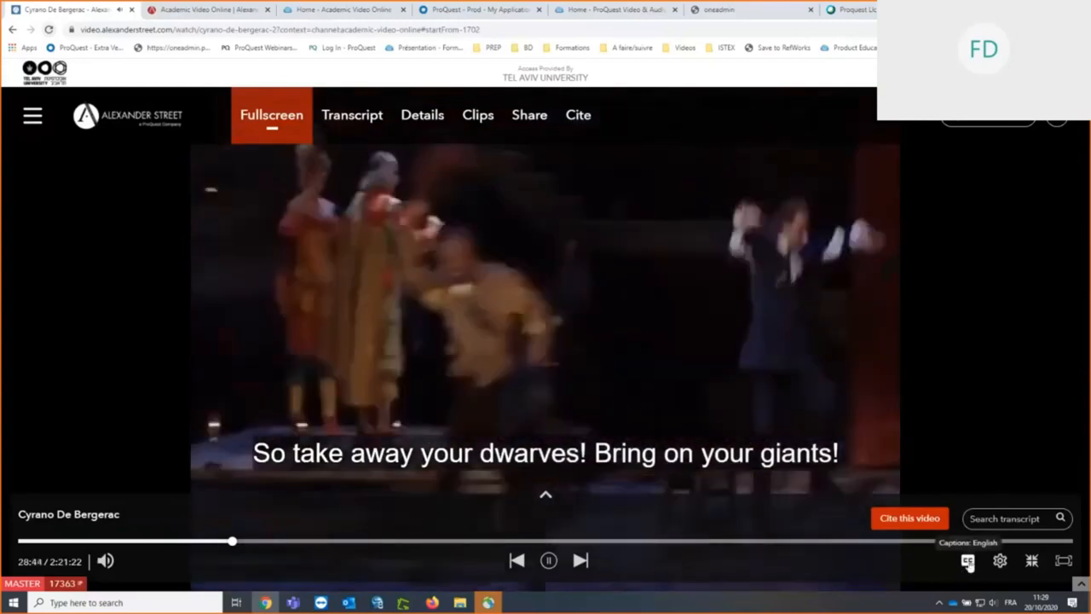
click(965, 561)
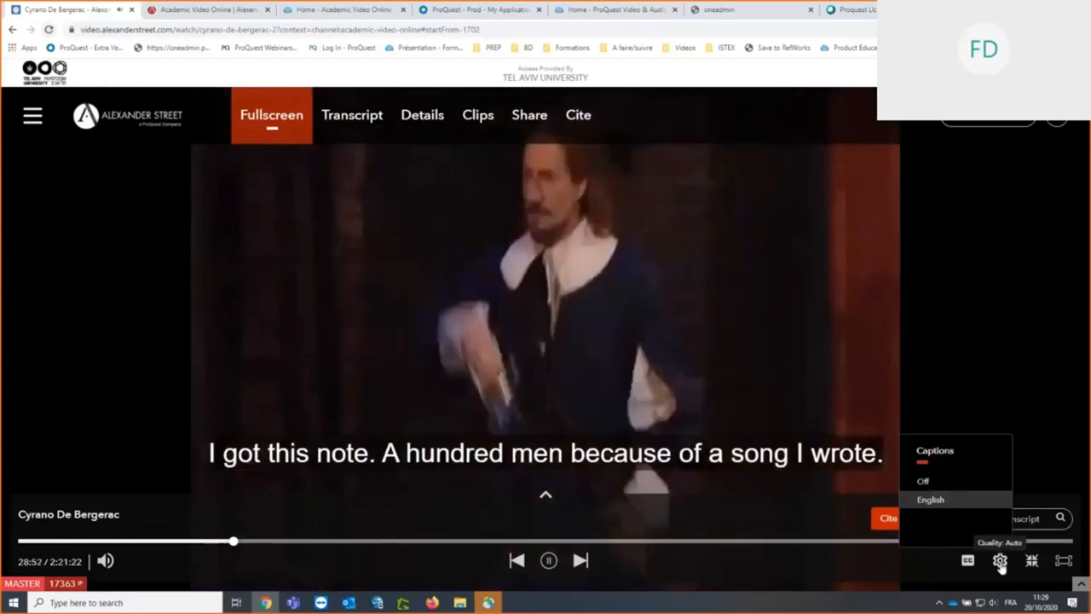
click(997, 565)
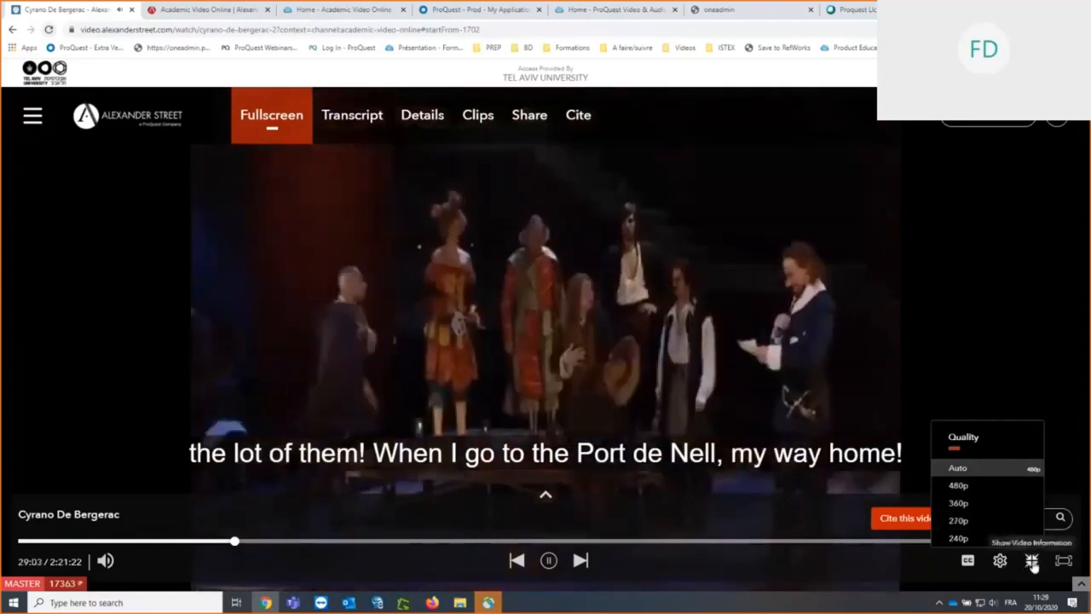
click(422, 115)
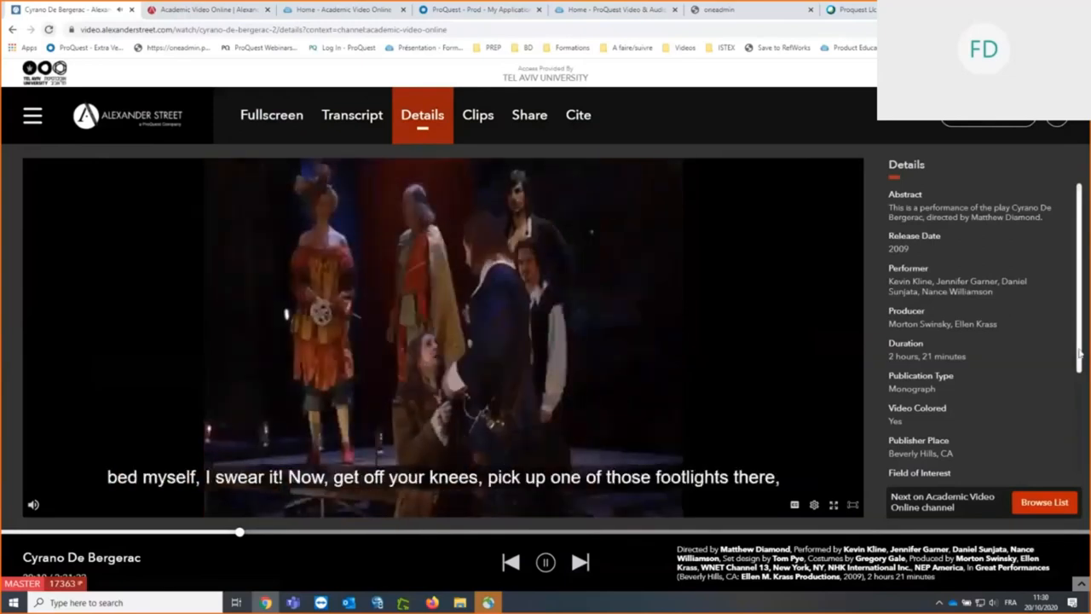
Step: Scroll the details to field of interest and copyright, then return to the full-size player
scroll(down, 3)
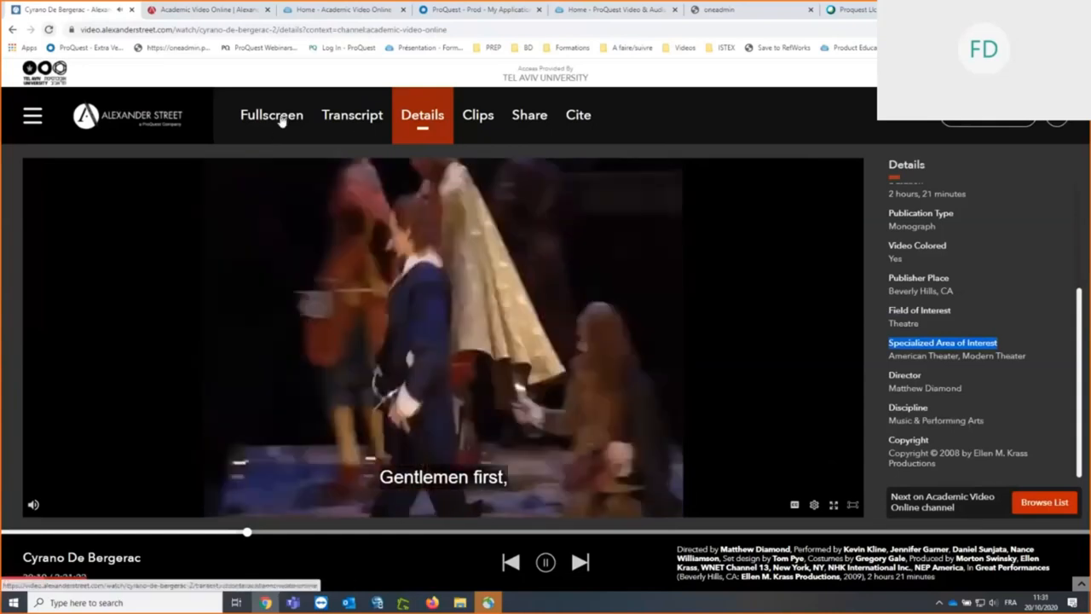
click(272, 115)
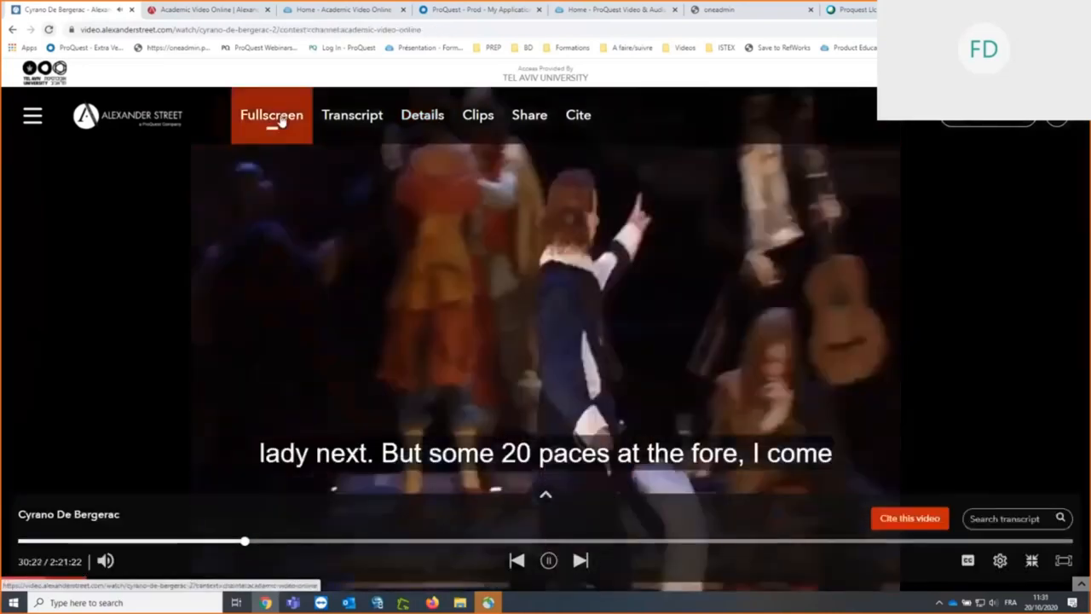
Step: Show the timestamped Transcript beside the video, highlighting the line around 30:50
click(272, 115)
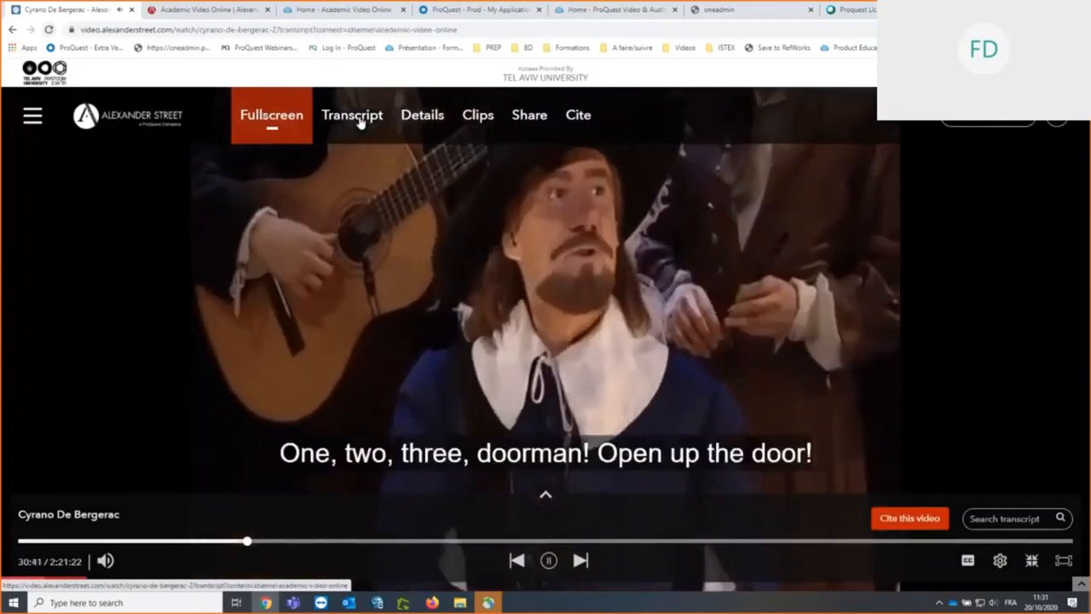
click(352, 114)
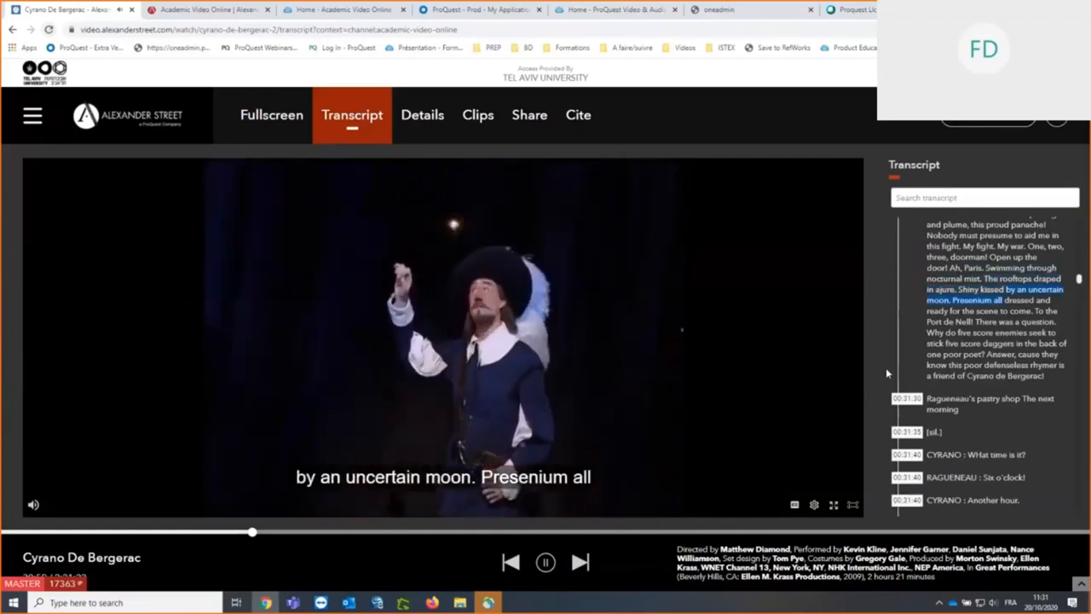
Step: Search the transcript for 'moon' and step forward to match 4 of 11
click(985, 197)
text(moon)
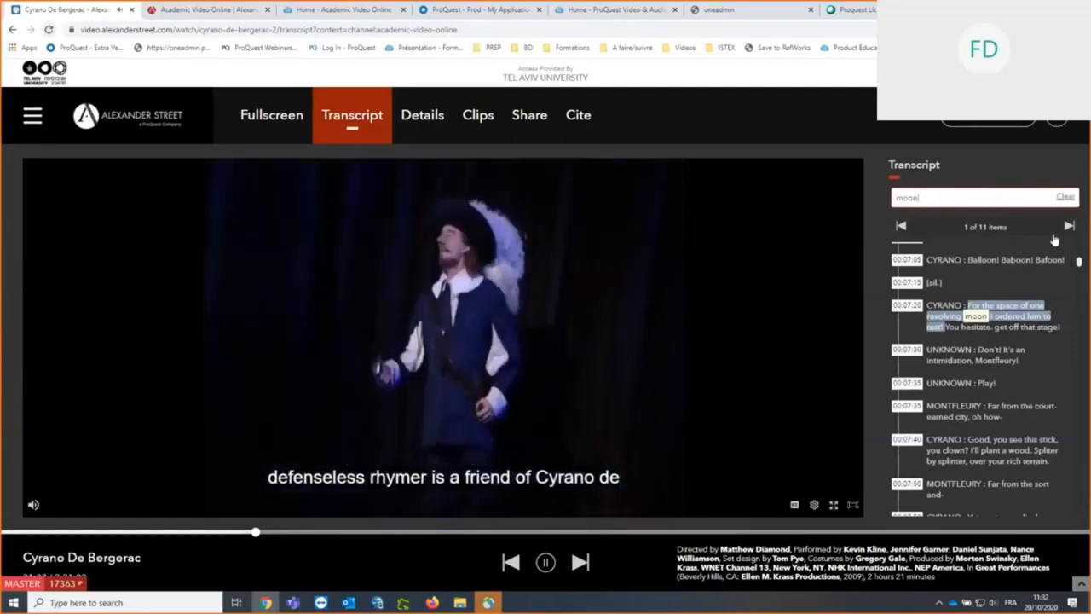
click(1068, 225)
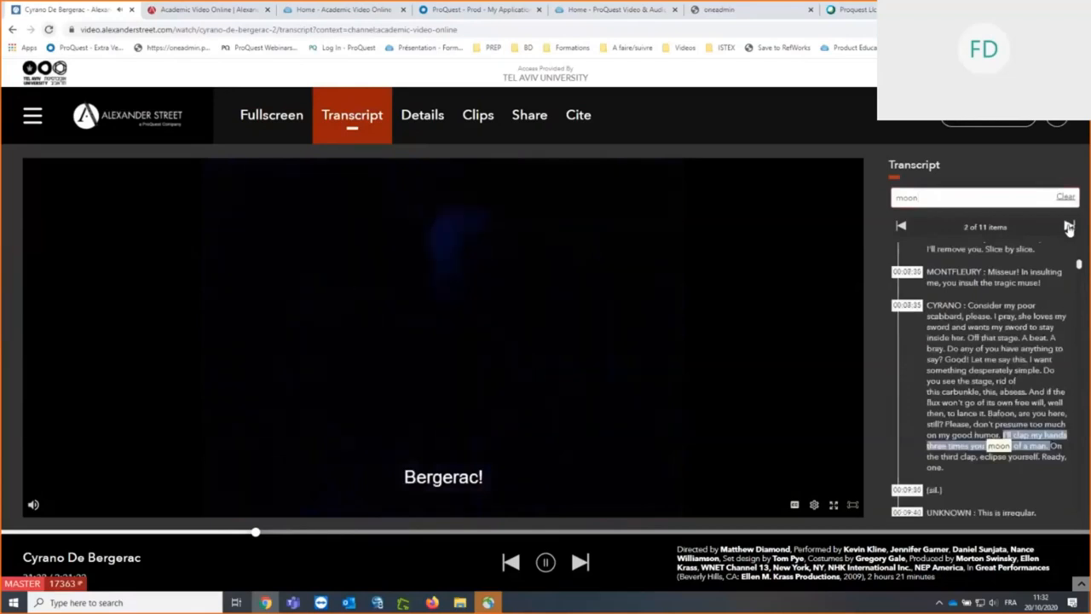
click(1078, 227)
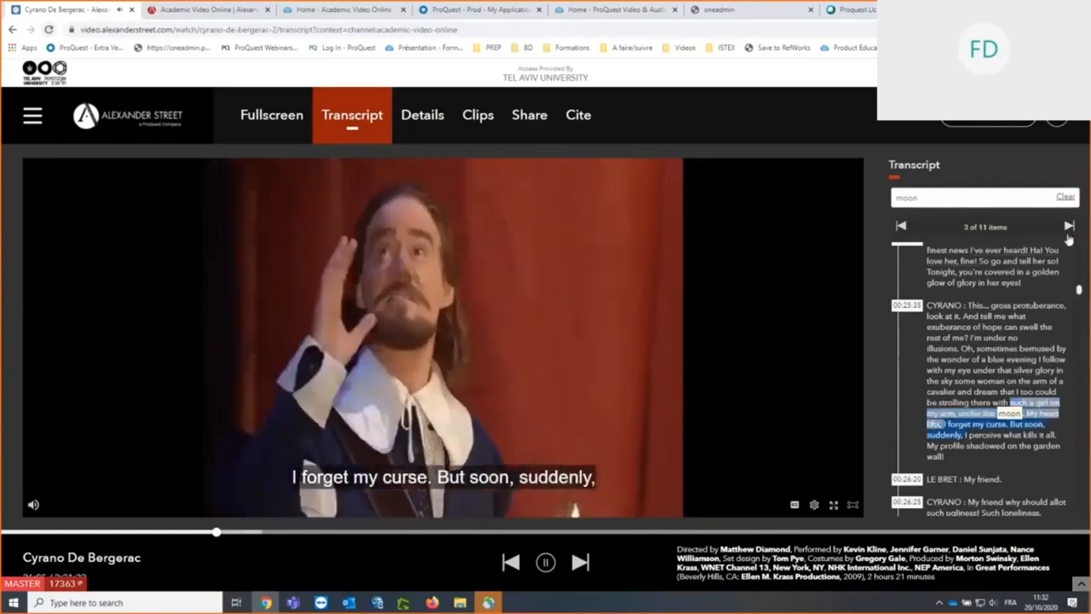
click(1071, 226)
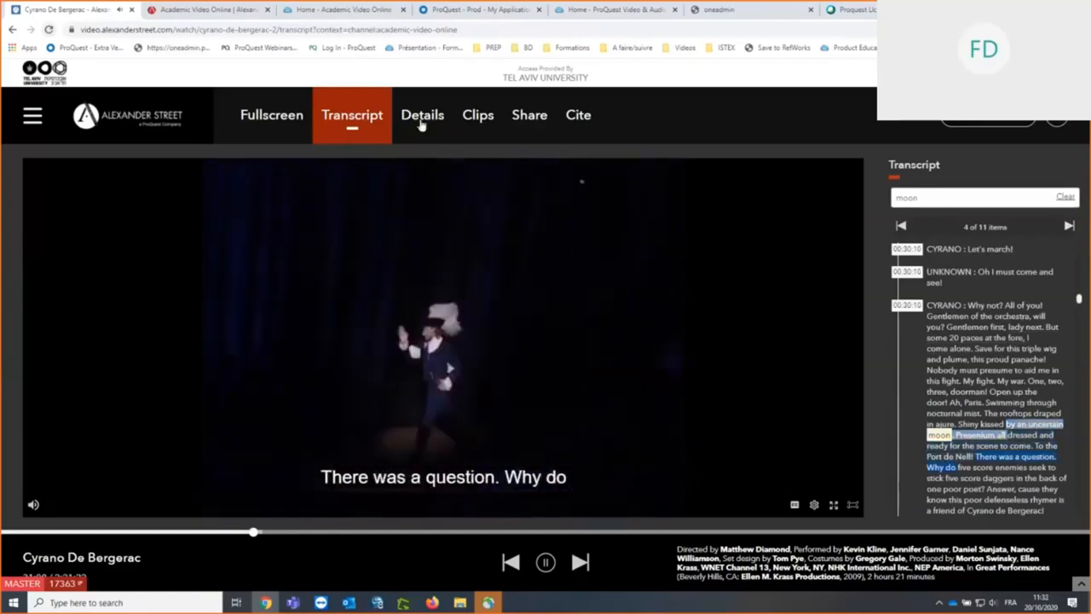
Step: Review the video's descriptive details, then show its Clips & Segments listing the Kevin Kline clip
click(422, 114)
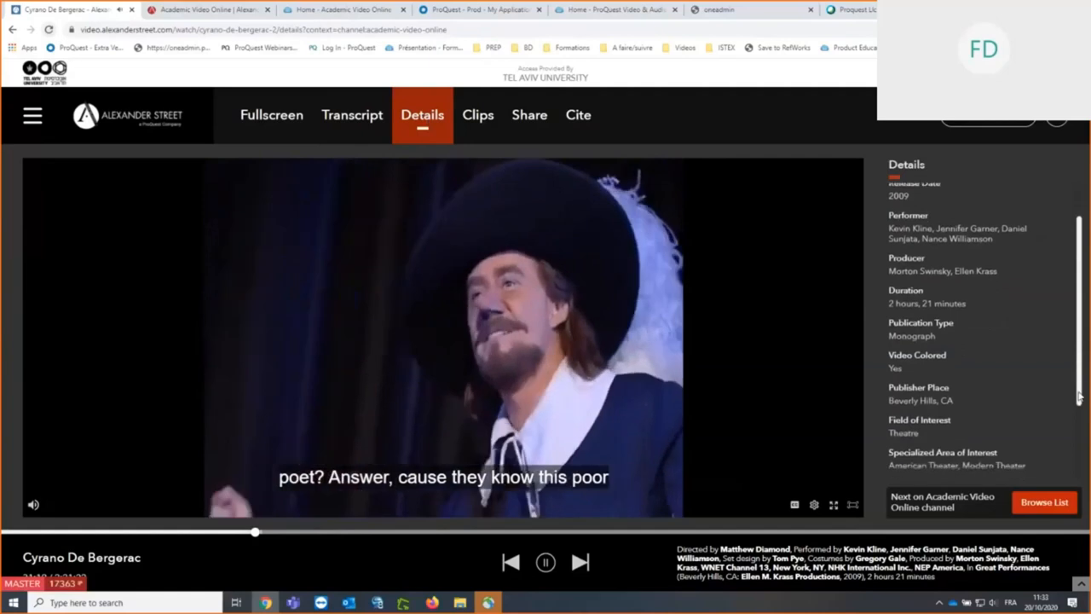
scroll(down, 3)
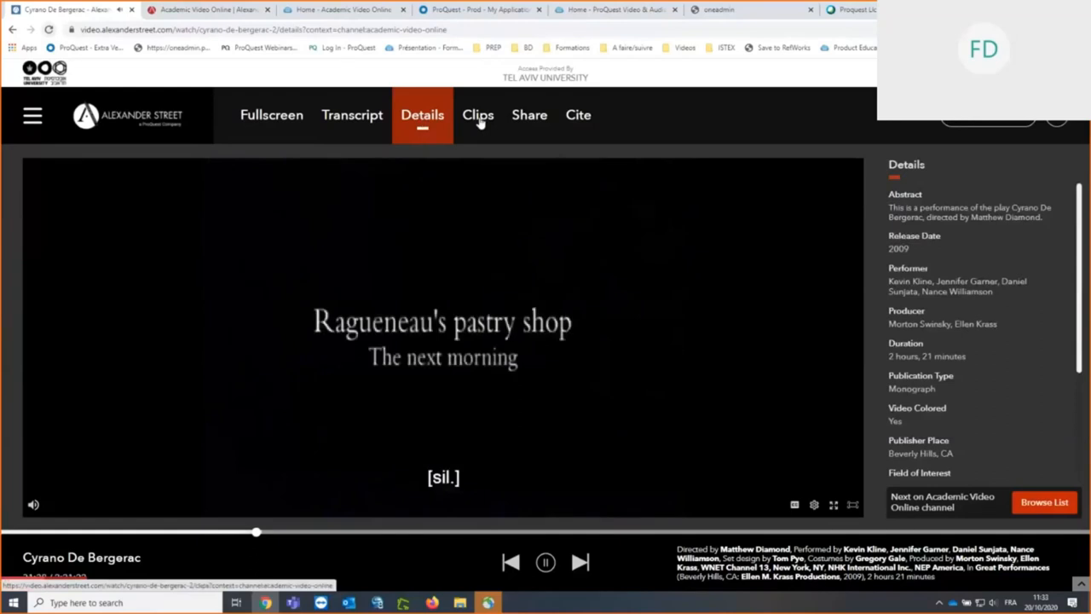
click(477, 115)
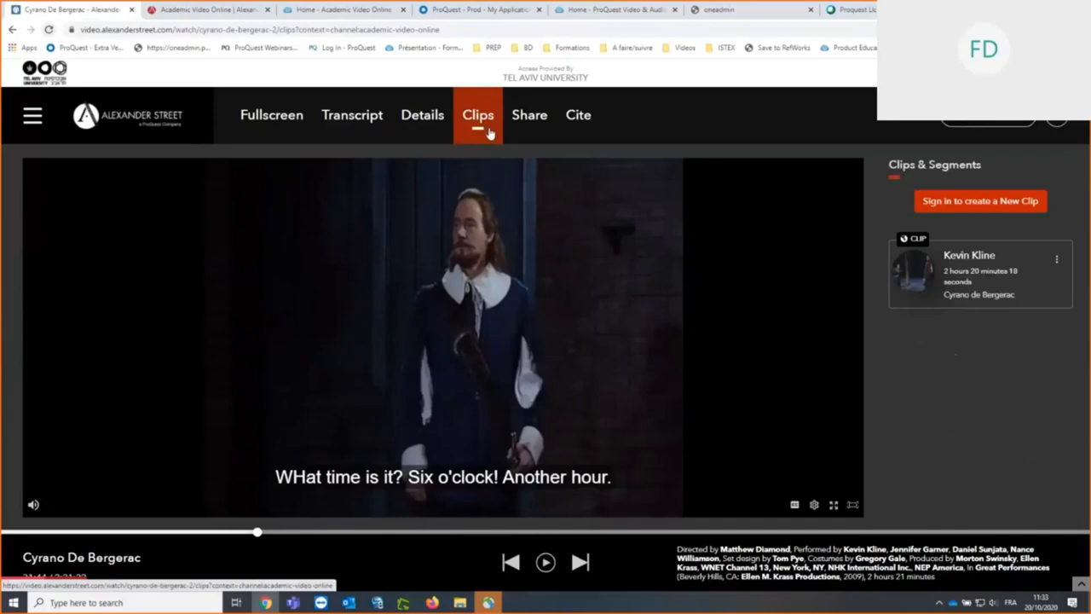
mouse_move(895, 202)
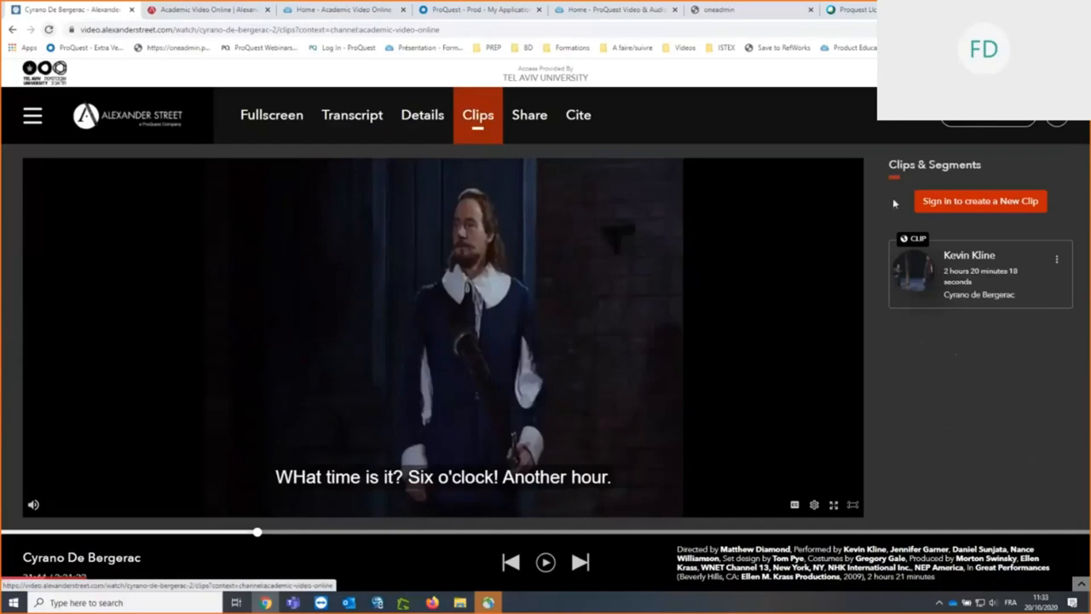
mouse_move(936, 205)
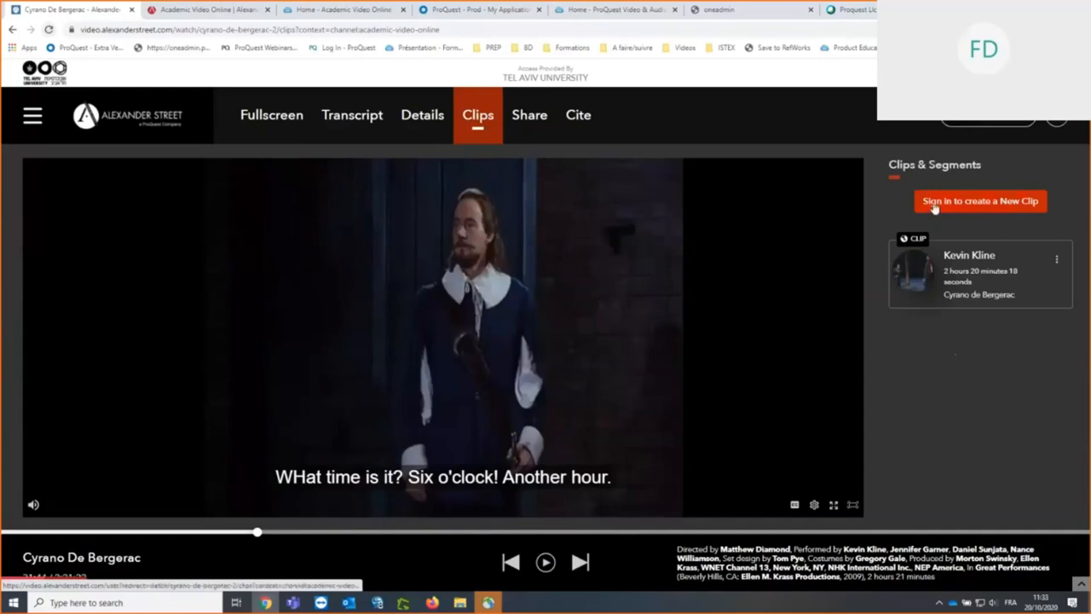
mouse_move(980, 202)
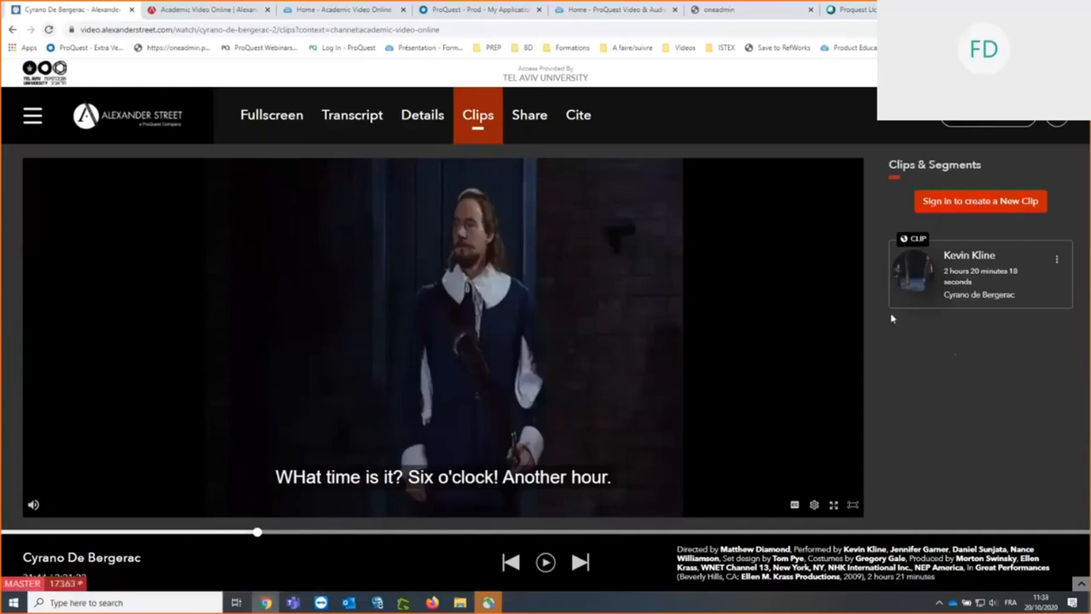
mouse_move(861, 336)
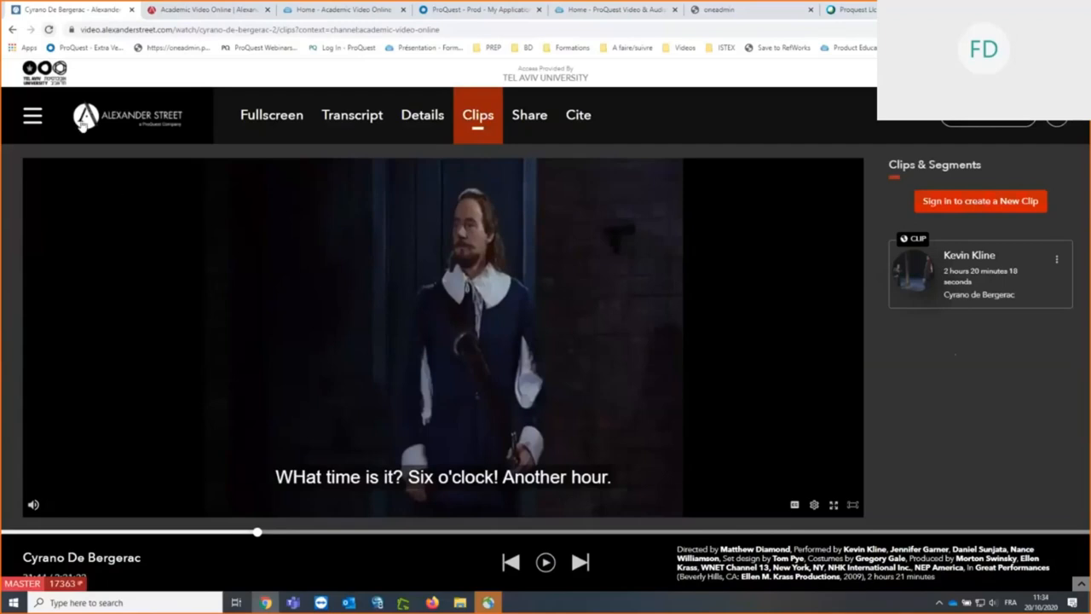
mouse_move(532, 252)
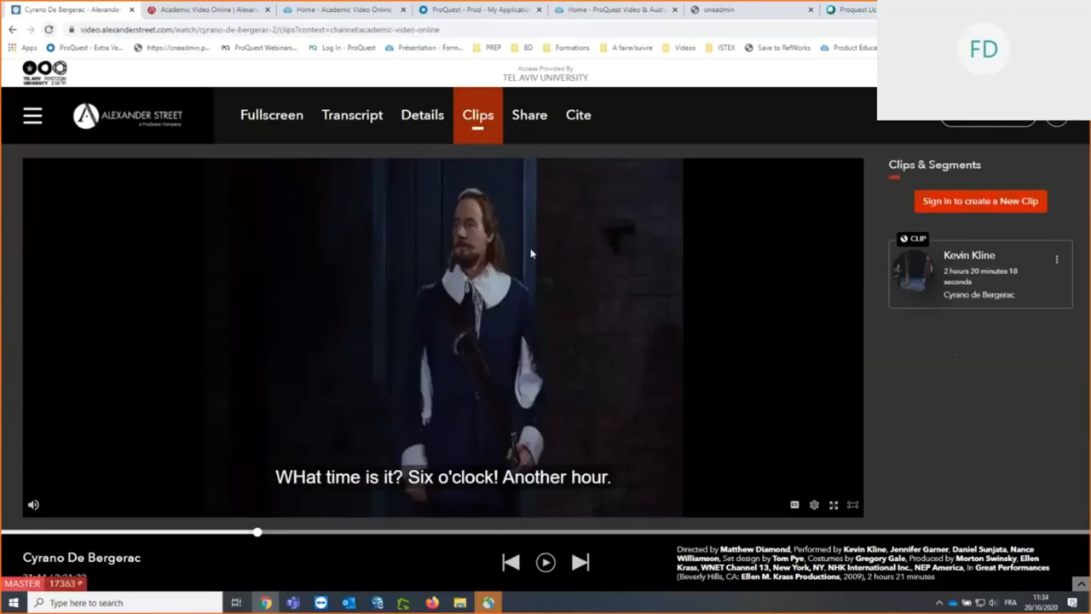
mouse_move(980, 201)
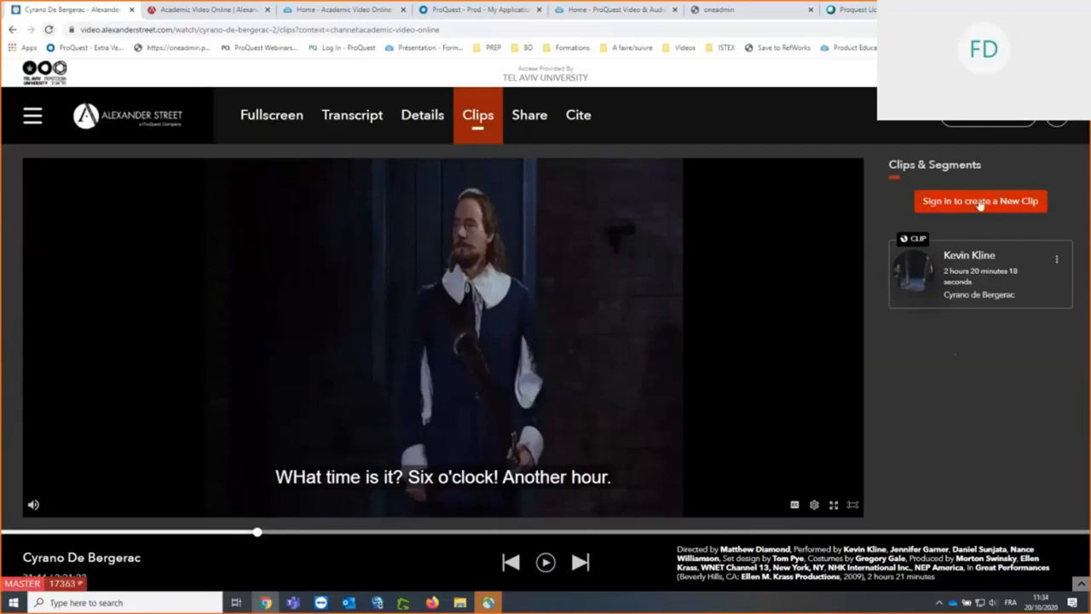
Step: Sign in from the Clips panel so it lists personal clips like 'to prepare before the lesson' and 'training'
click(980, 201)
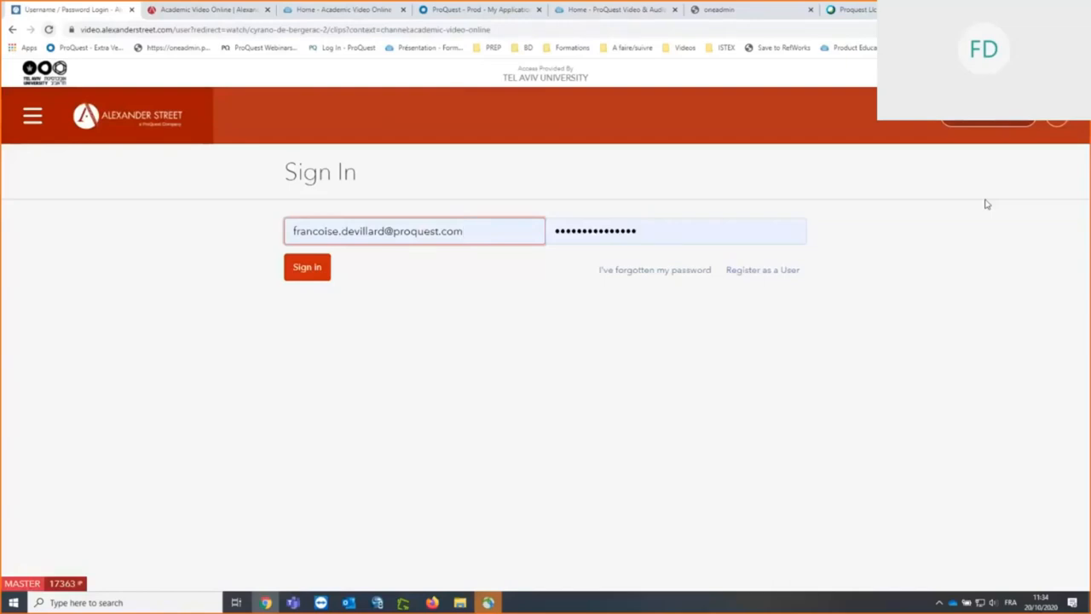
mouse_move(755, 276)
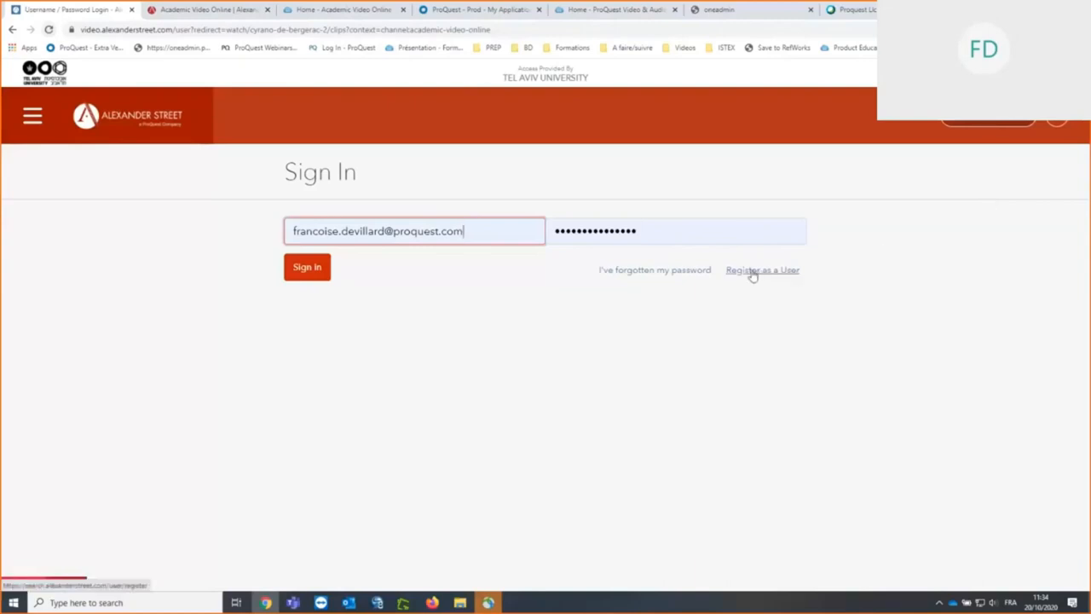
mouse_move(757, 275)
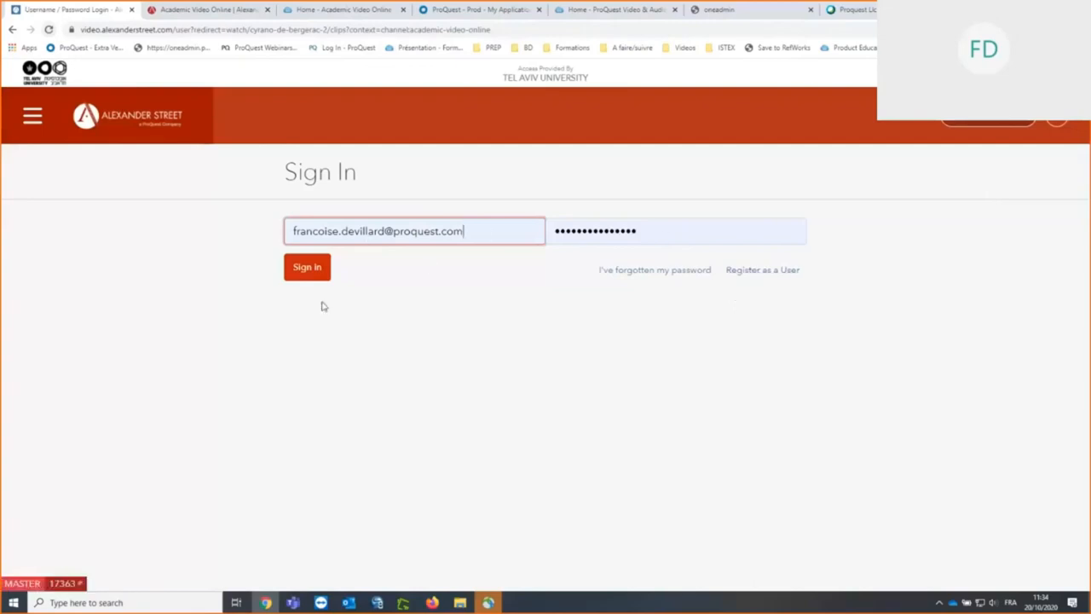
click(306, 267)
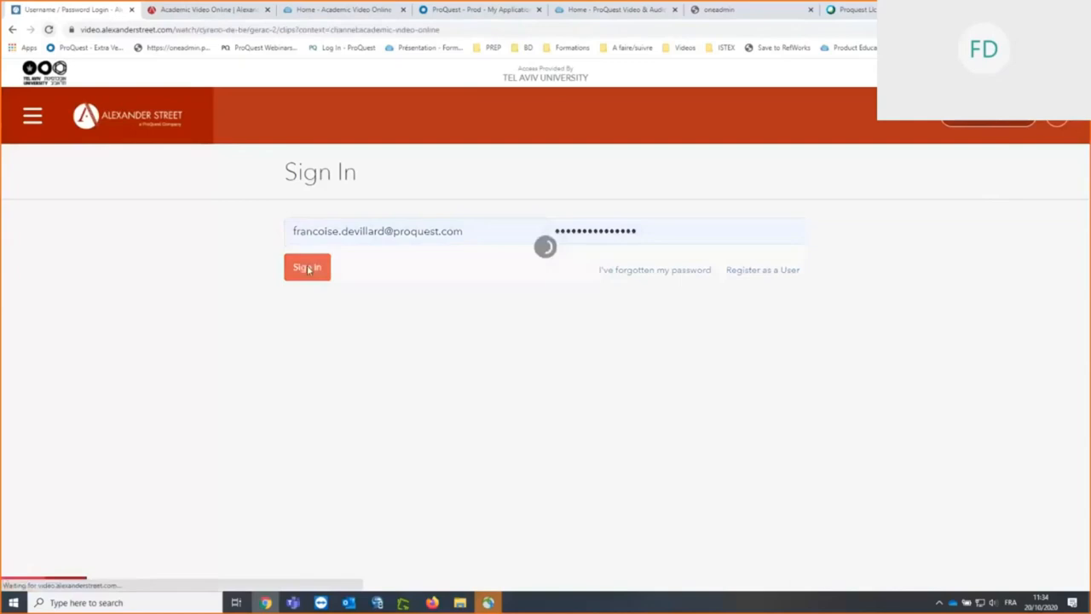
click(307, 267)
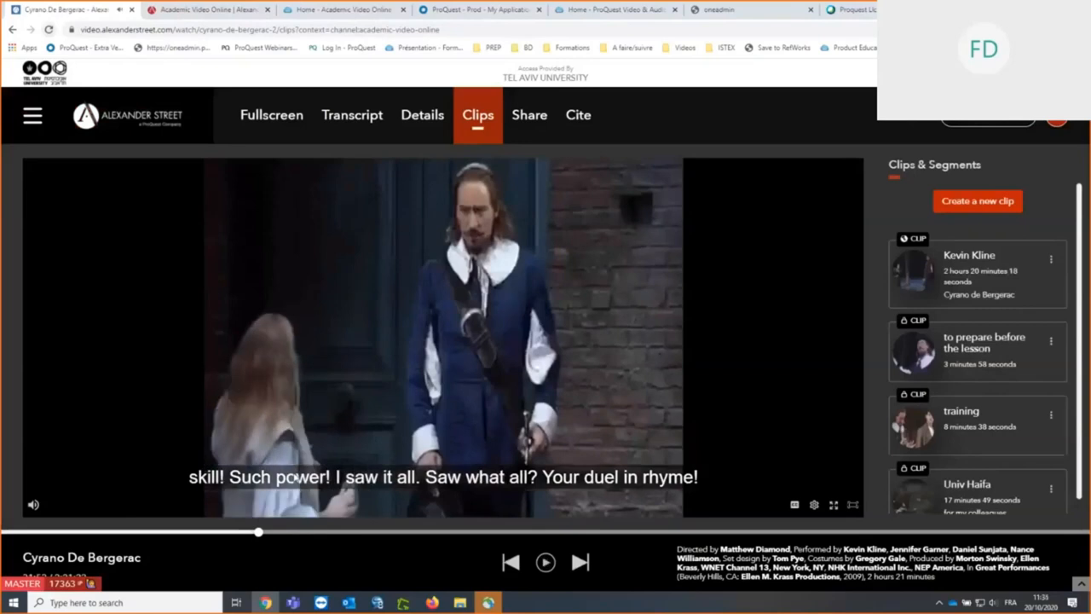
mouse_move(978, 202)
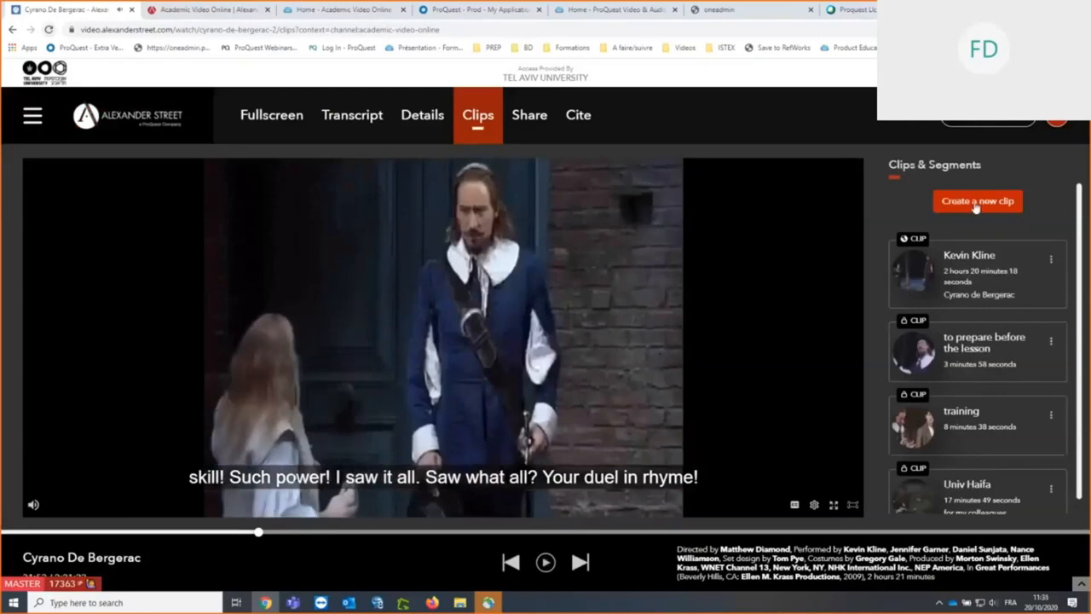
Step: Start a new clip titled 'Test' with description 'Training for TAU'
click(978, 200)
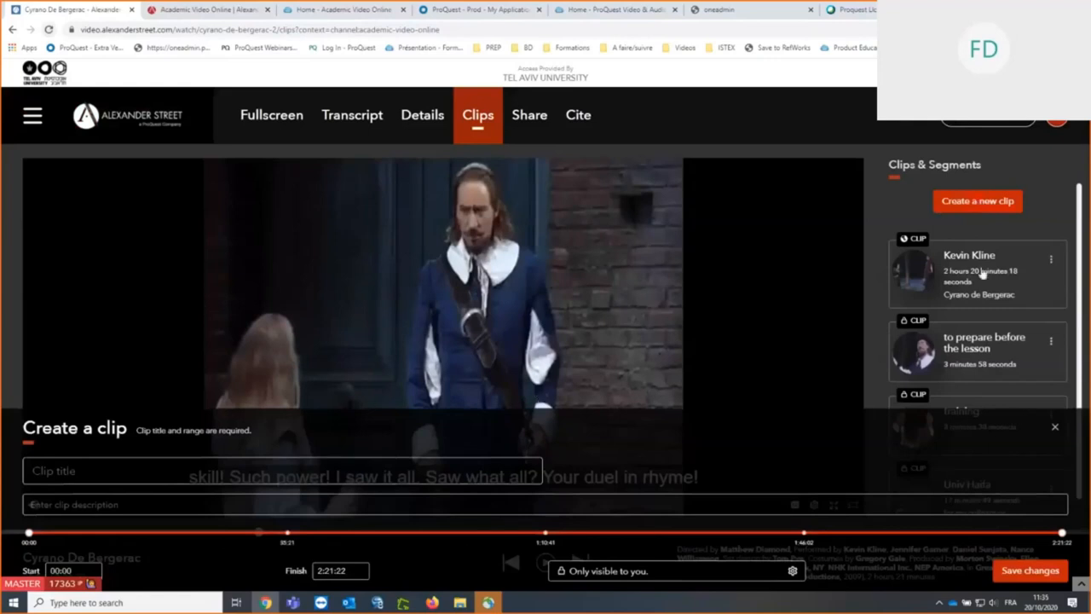
mouse_move(989, 347)
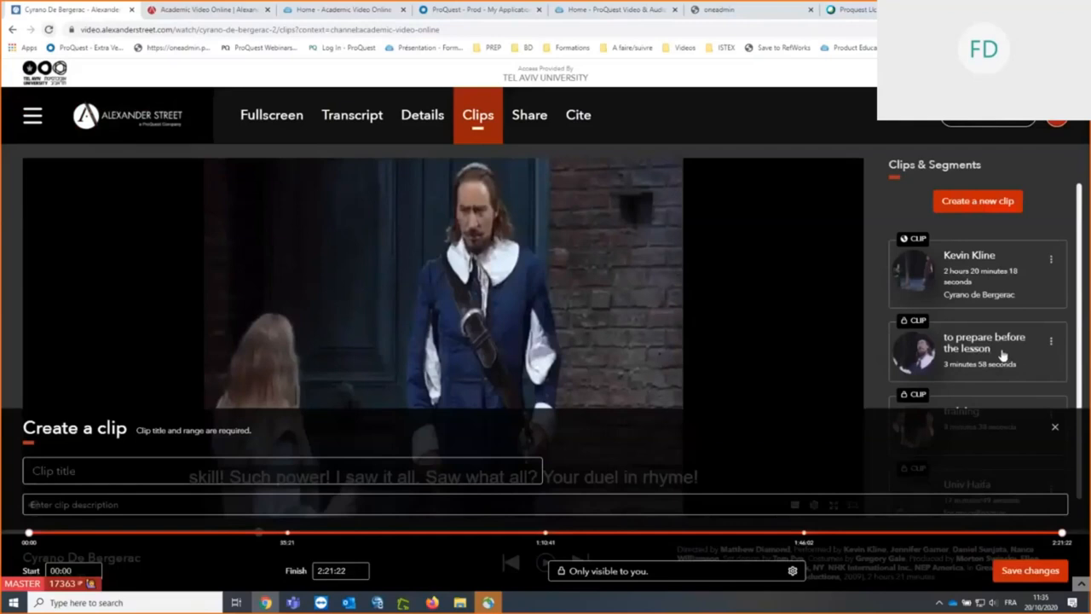
mouse_move(1014, 359)
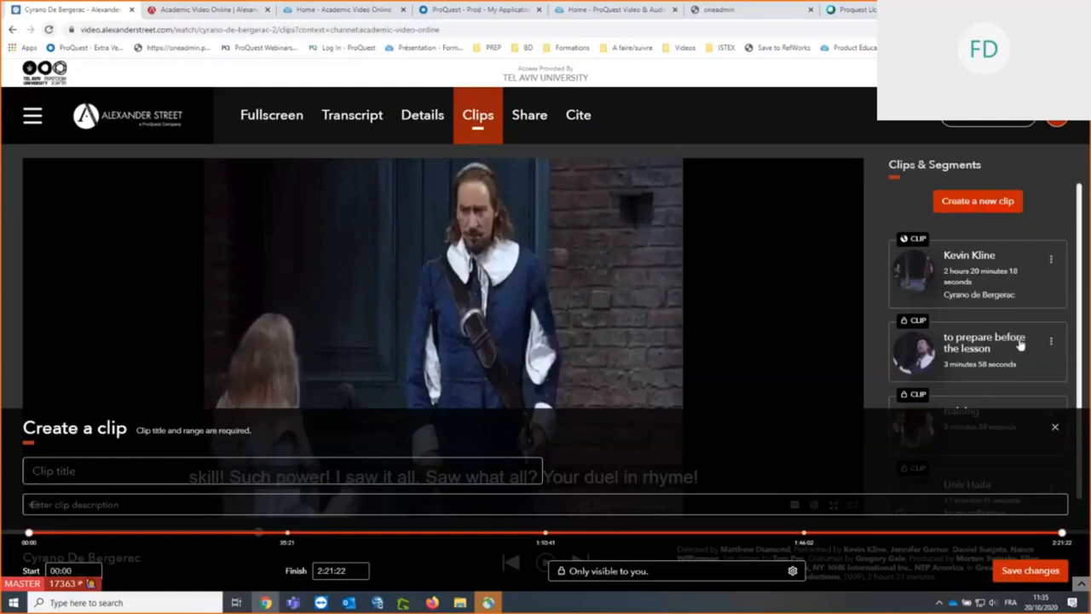
mouse_move(1031, 338)
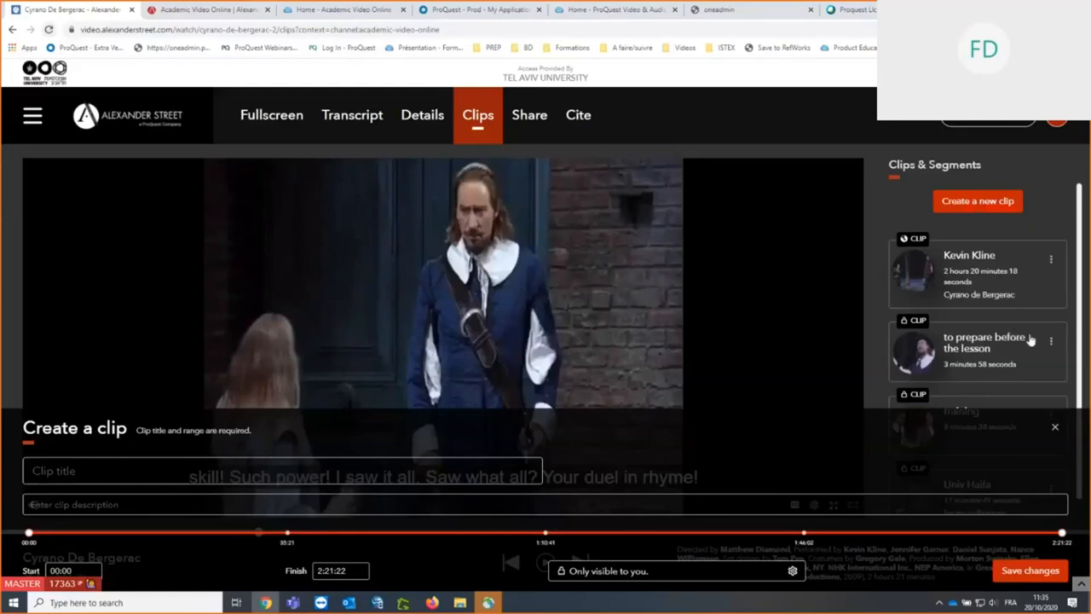
click(111, 471)
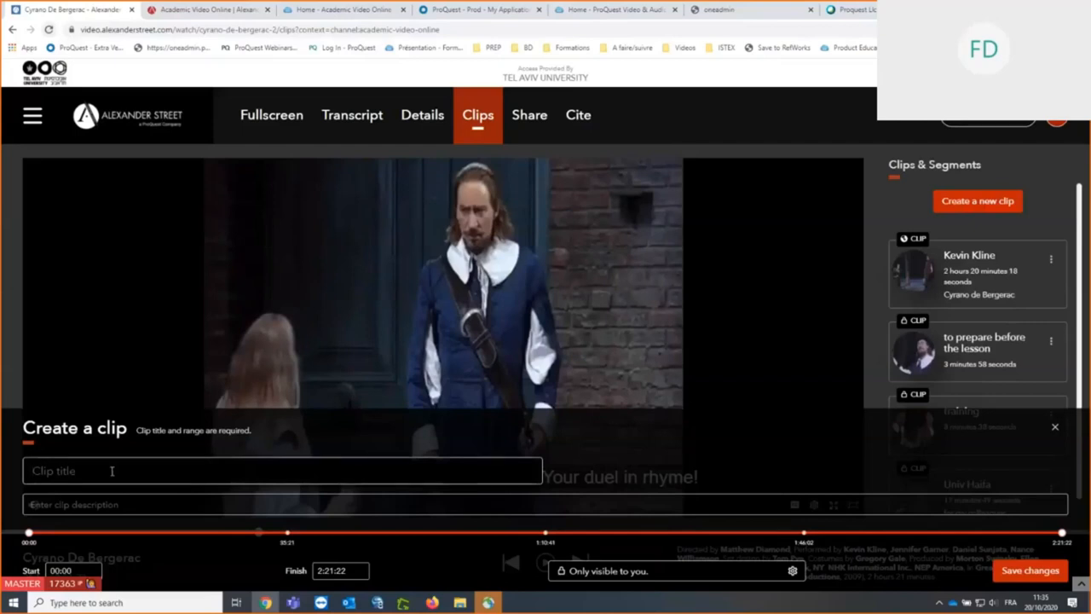
text(TAVU)
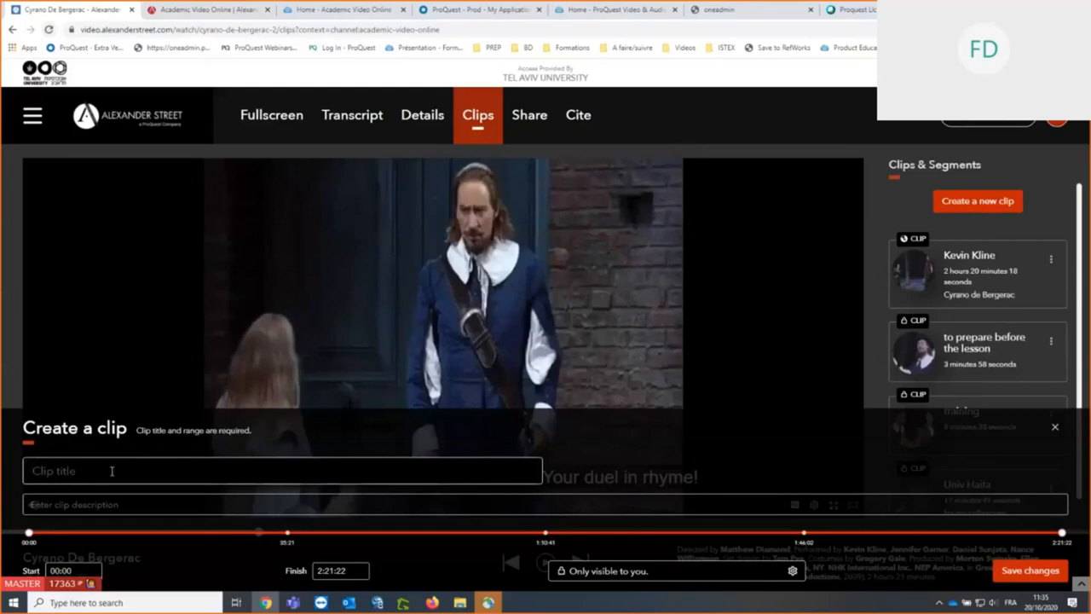
text(Test)
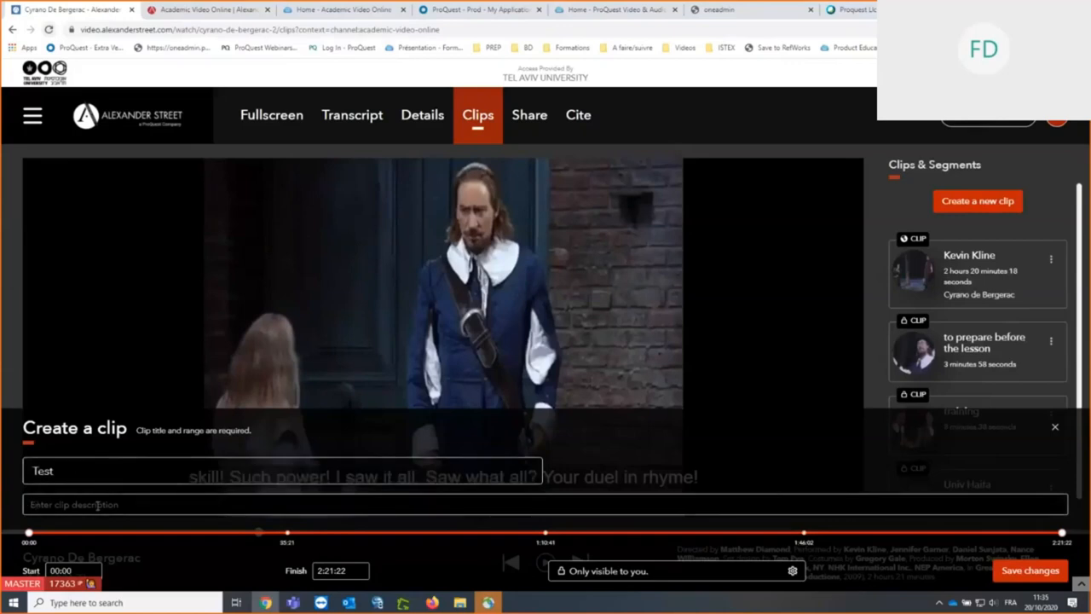
text(Training)
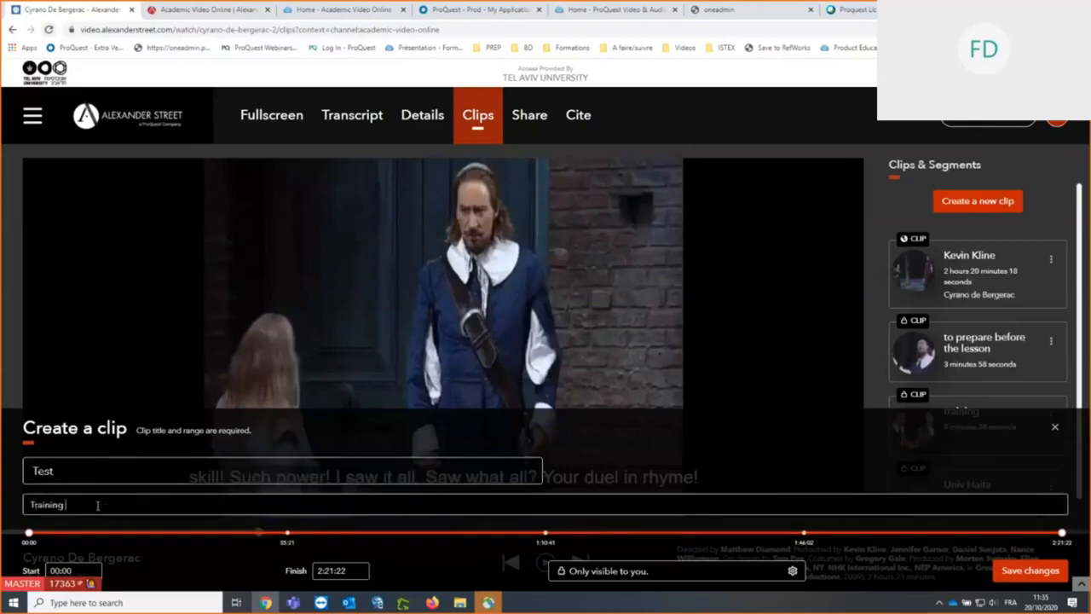
text(for TA)
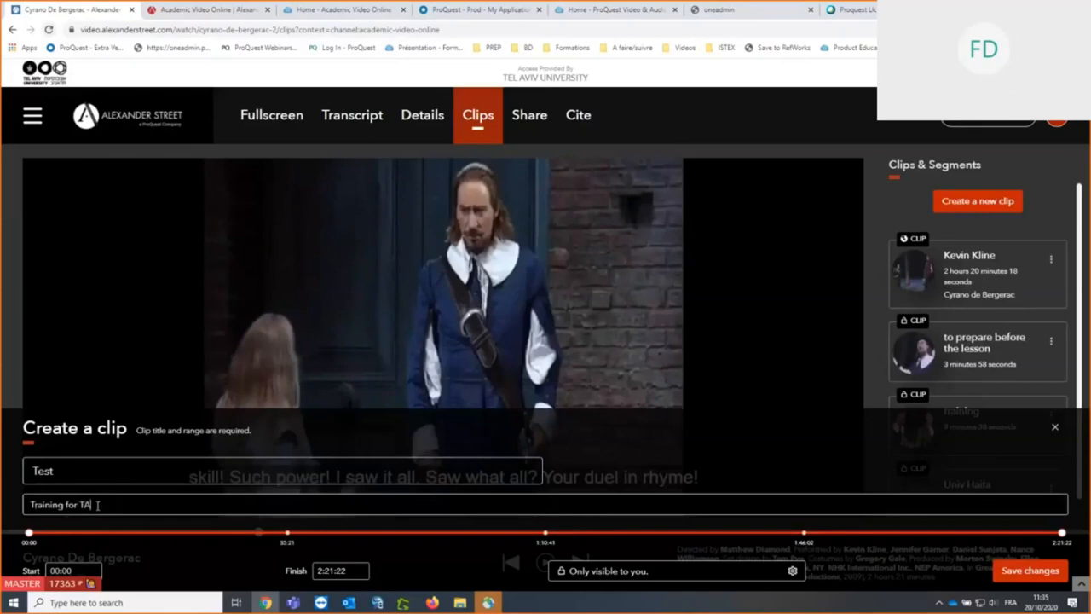
text(U)
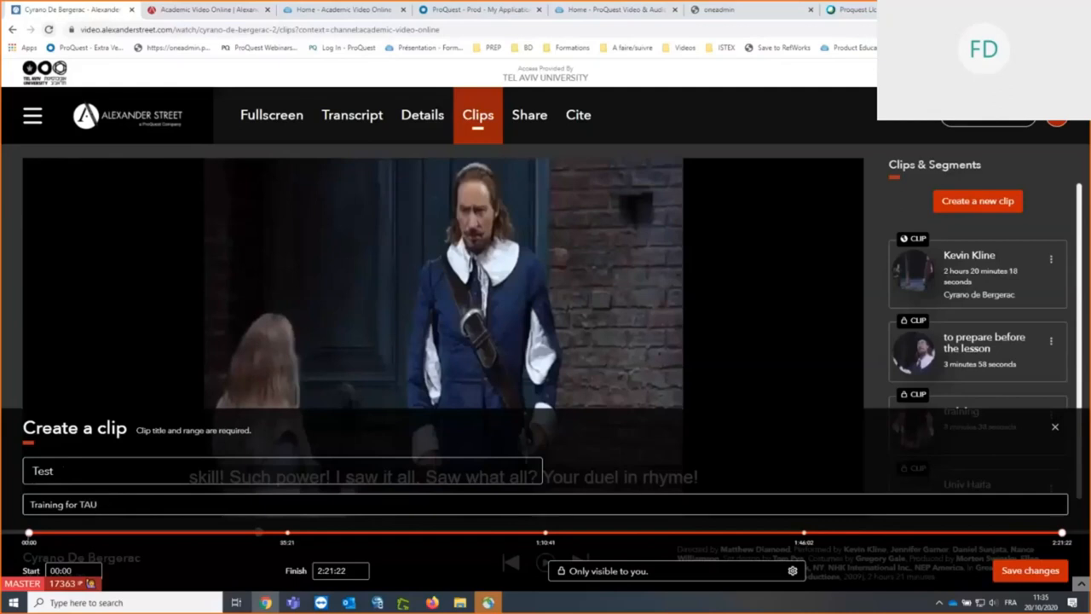
Step: Set the clip range from 28:04 to 47:54 with the start and end markers
drag(30, 532, 127, 532)
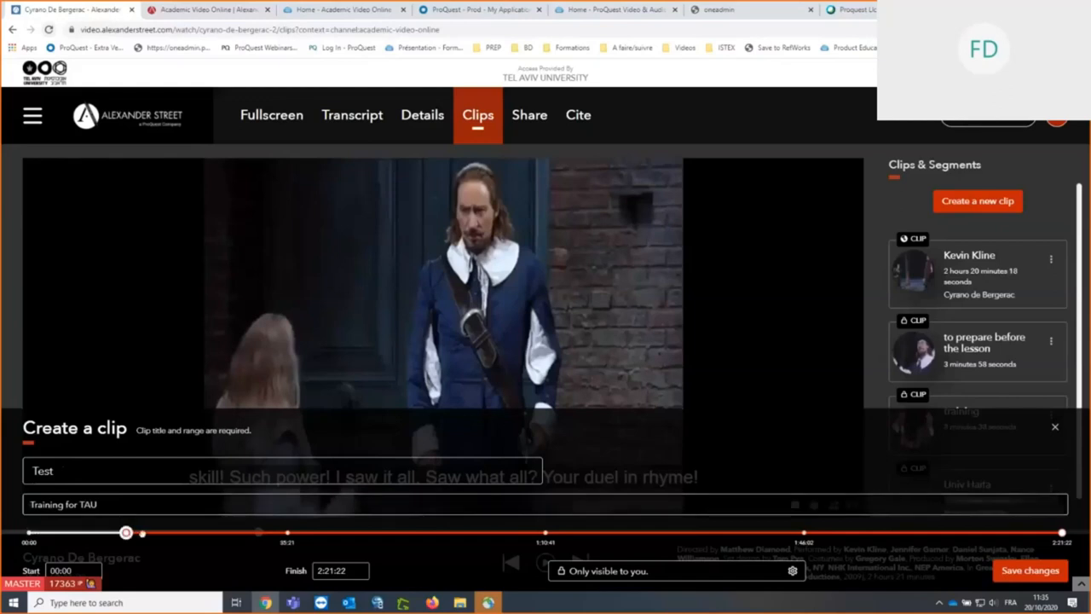
drag(126, 532, 225, 532)
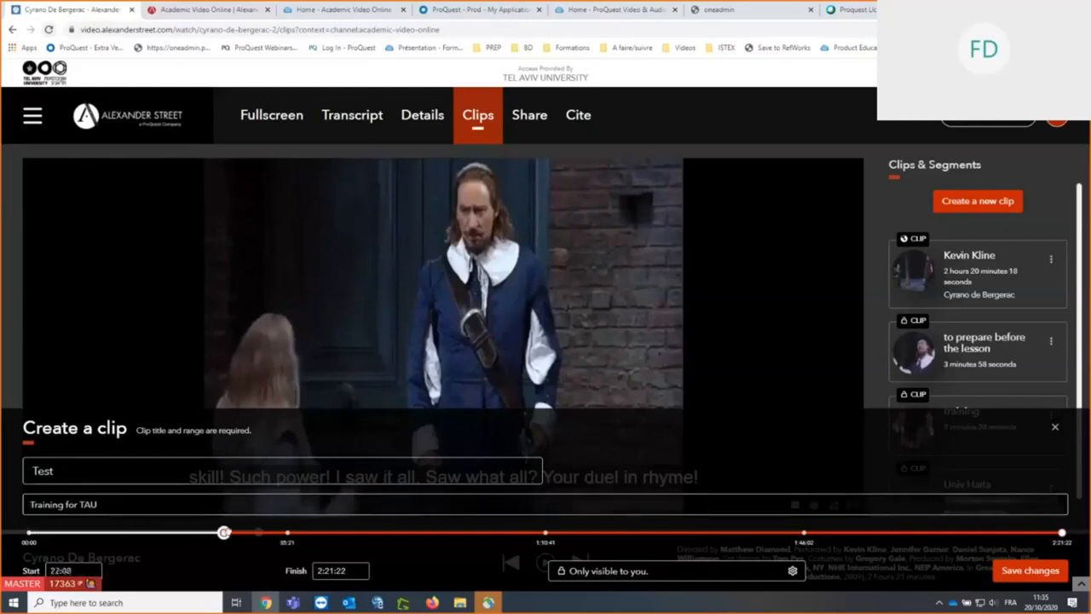
drag(225, 532, 236, 532)
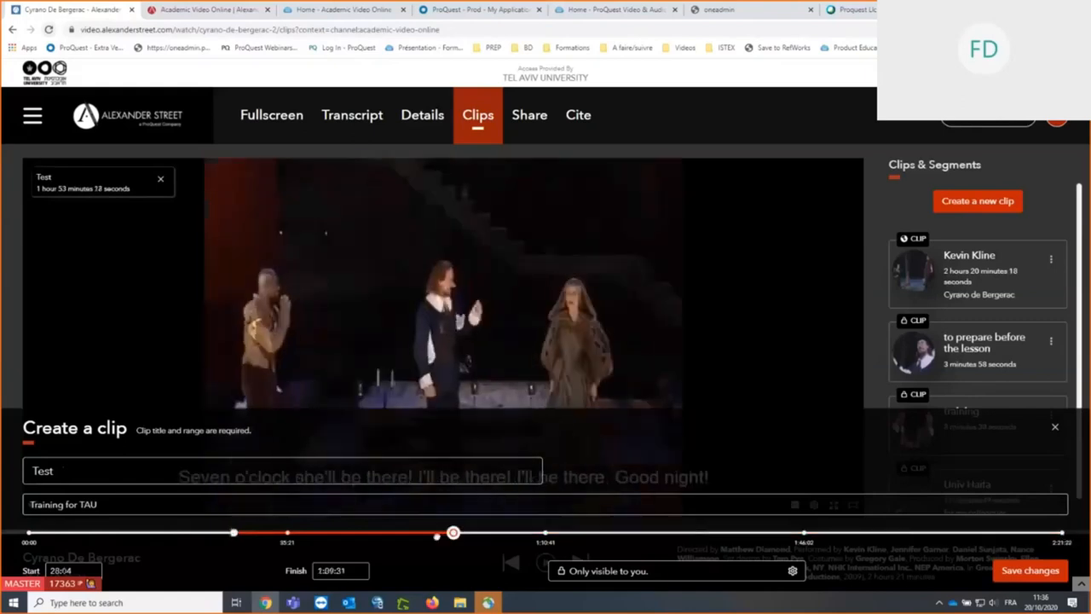
drag(452, 532, 380, 533)
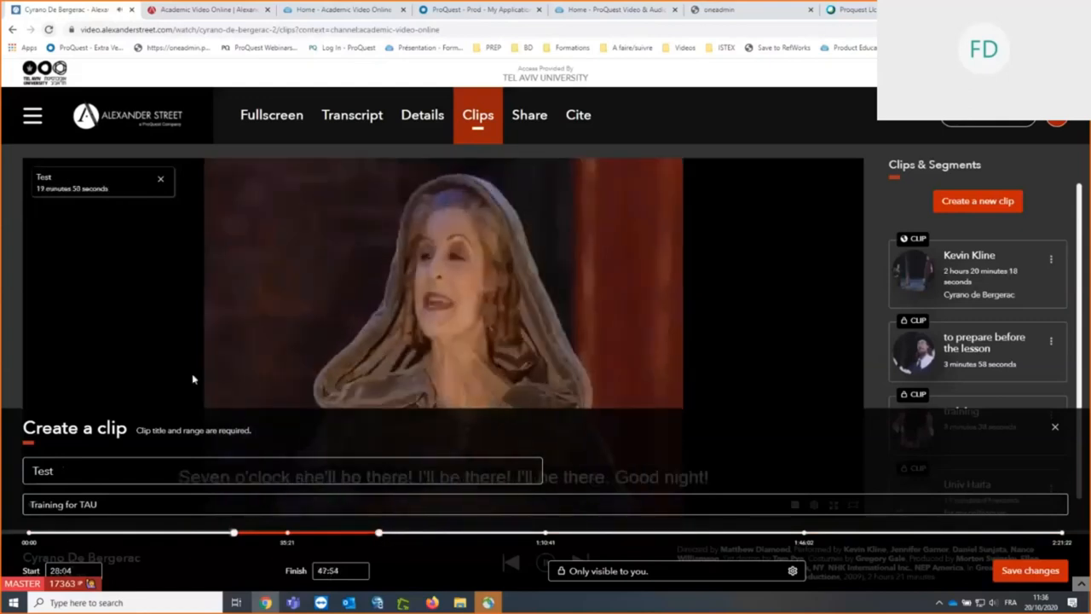
Step: Keep the clip only visible to you and save the Test clip (19 minutes 50 seconds)
click(335, 570)
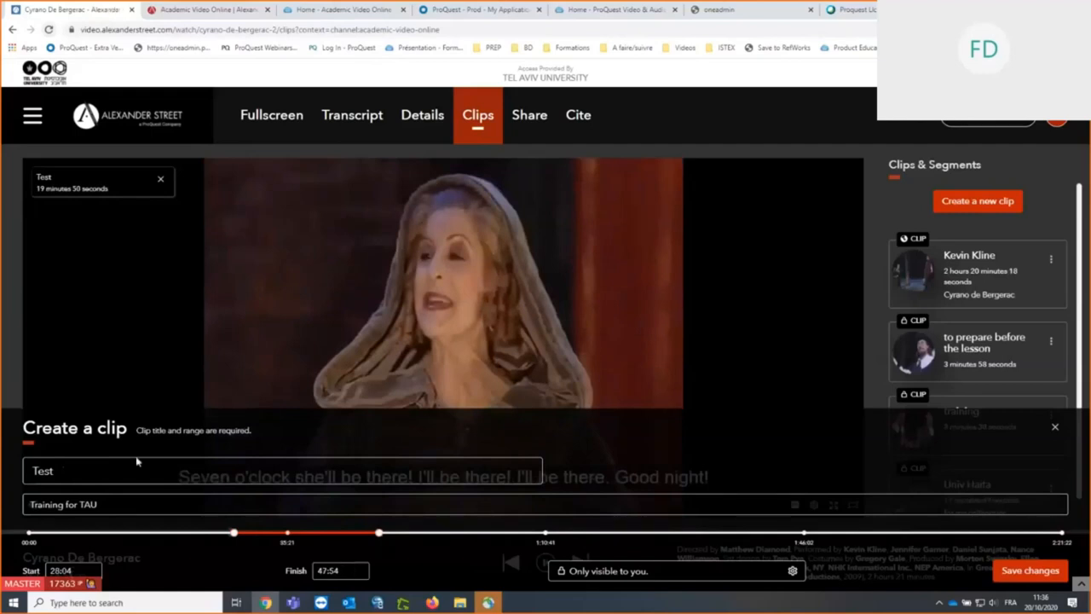
mouse_move(254, 548)
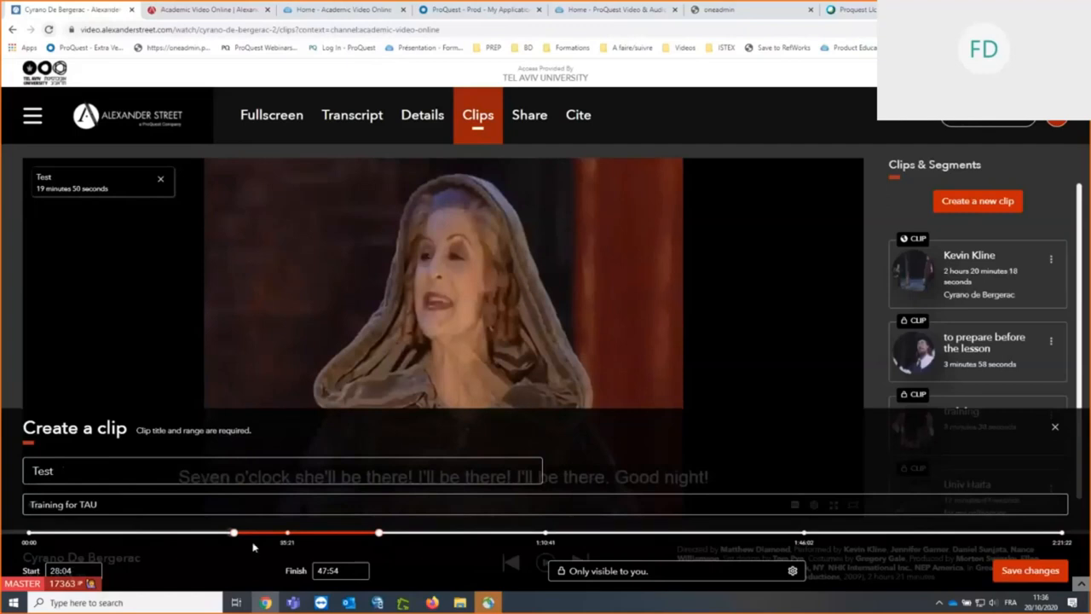
mouse_move(382, 547)
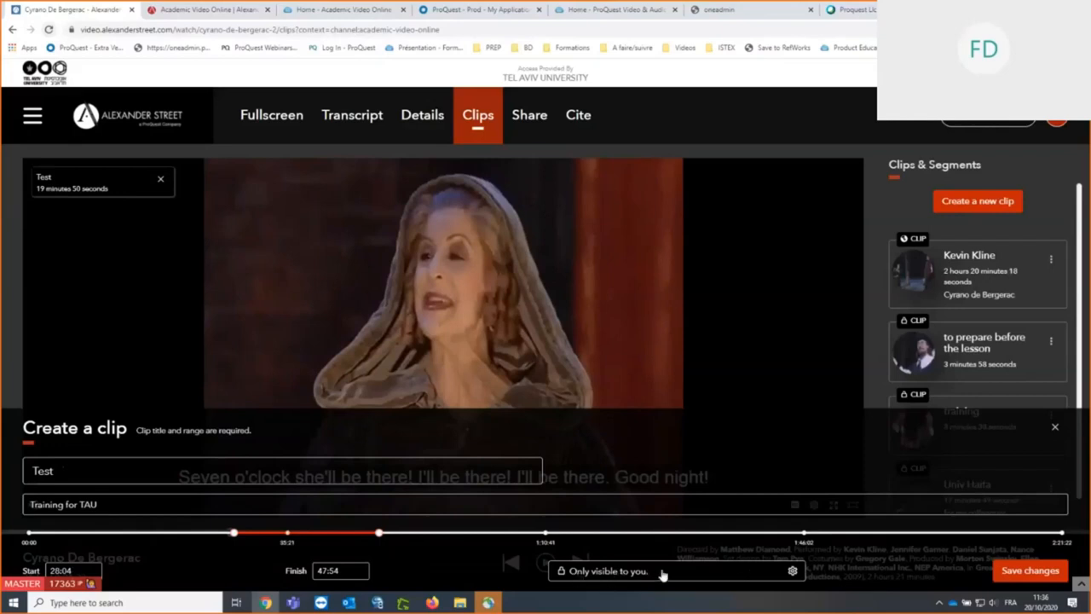
click(615, 572)
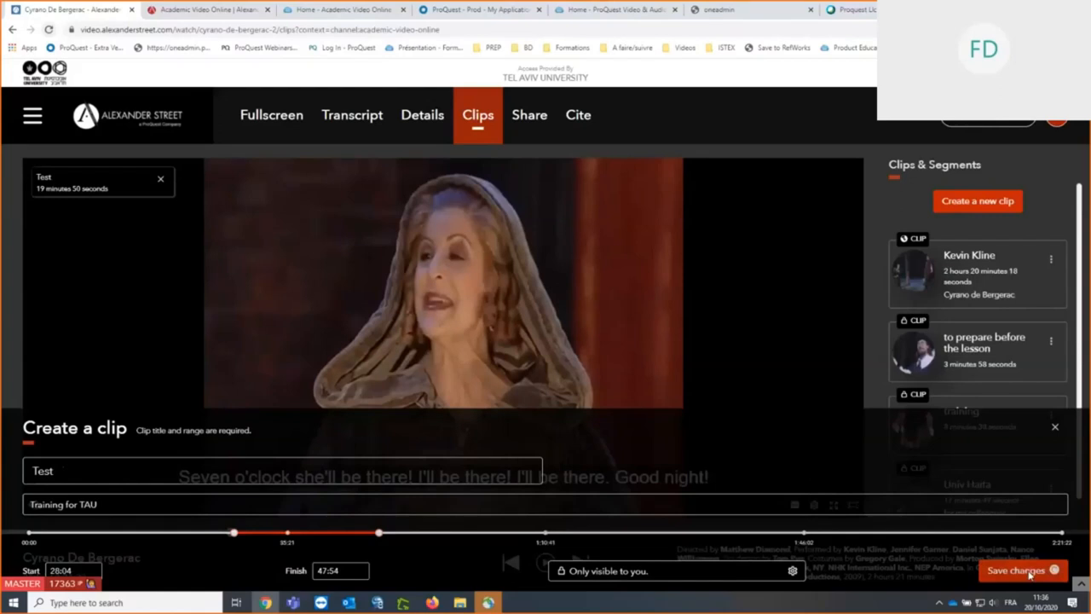
click(1018, 573)
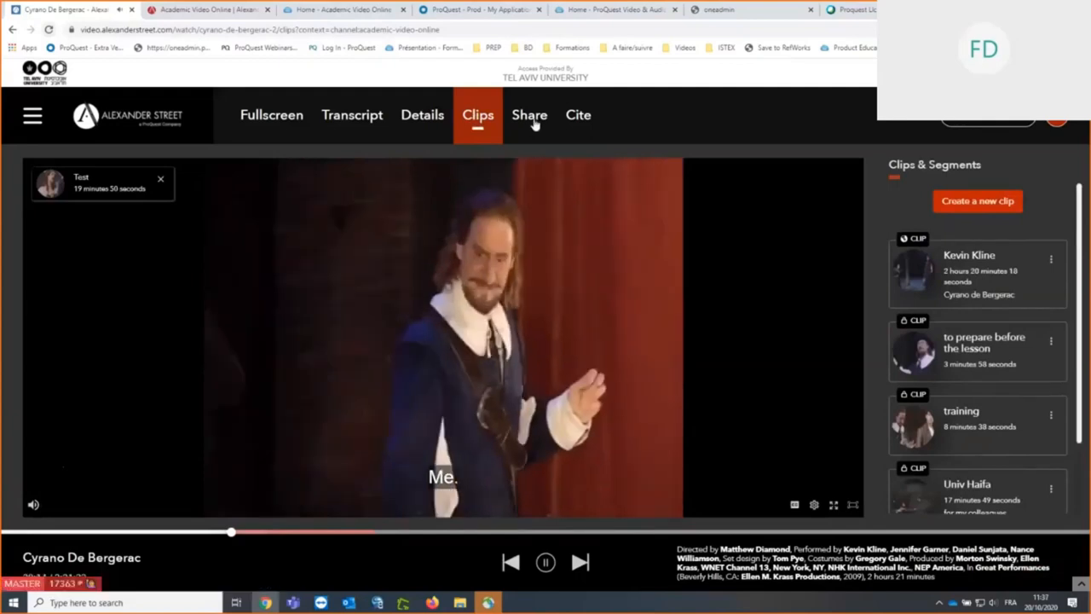
Step: Show the video's Share permalink, copy its embed code, then bring up the MLA8 citation
click(529, 114)
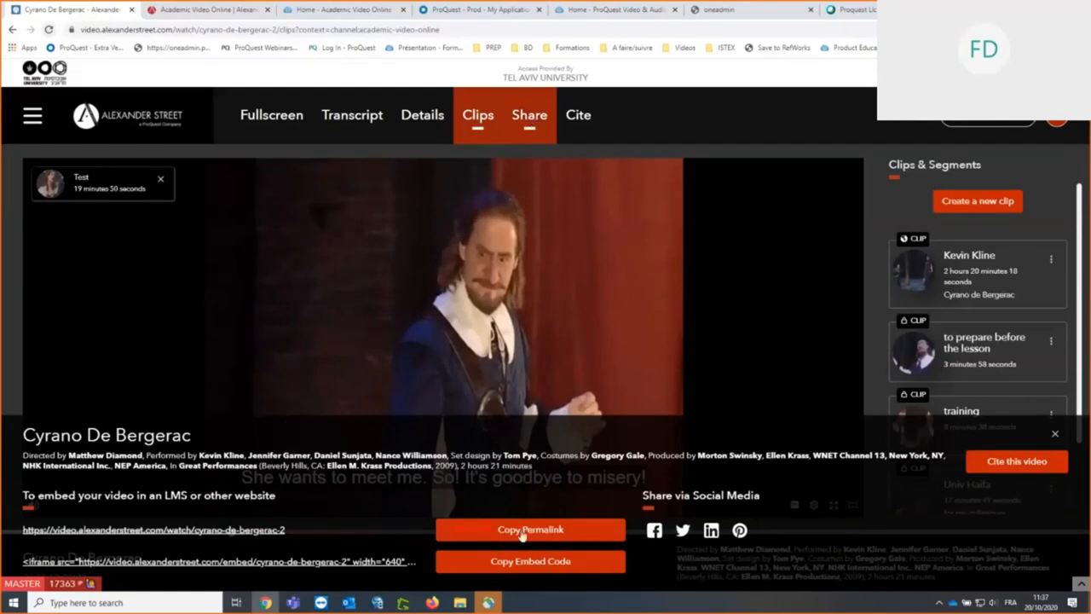
mouse_move(585, 531)
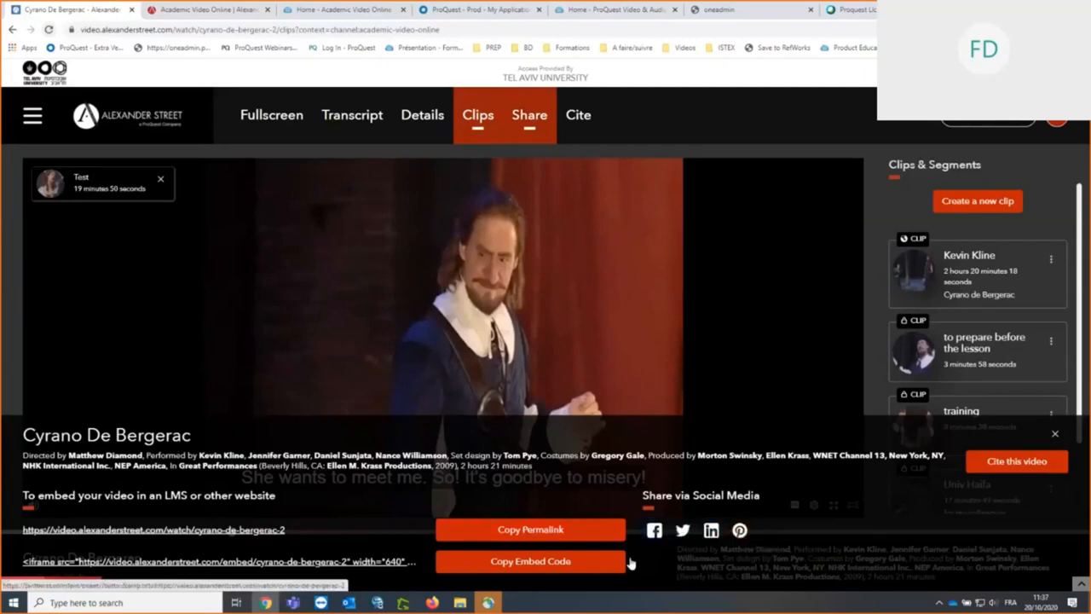
click(533, 560)
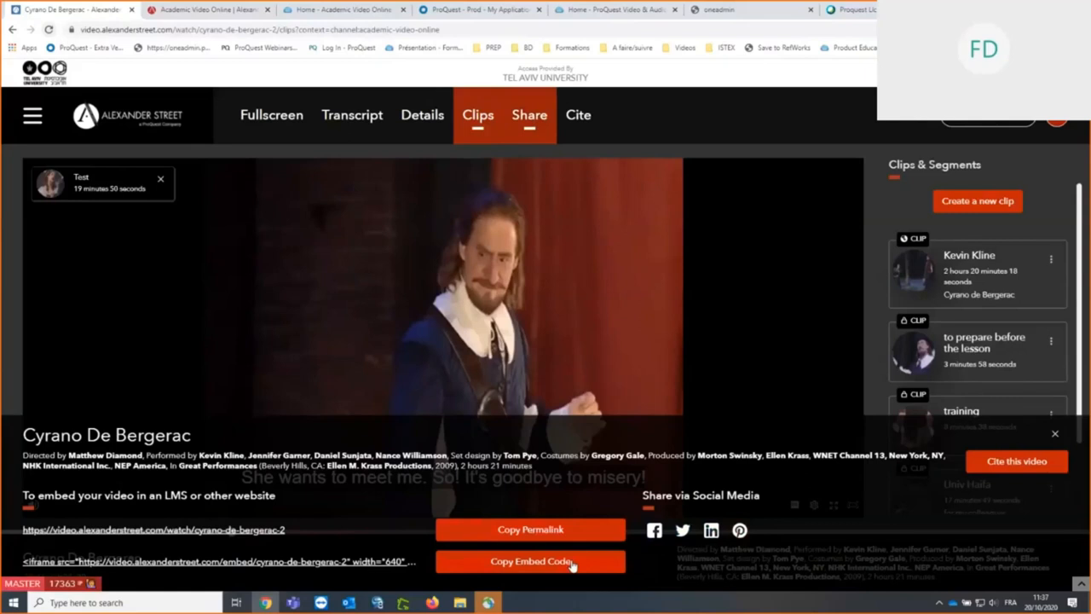
mouse_move(552, 273)
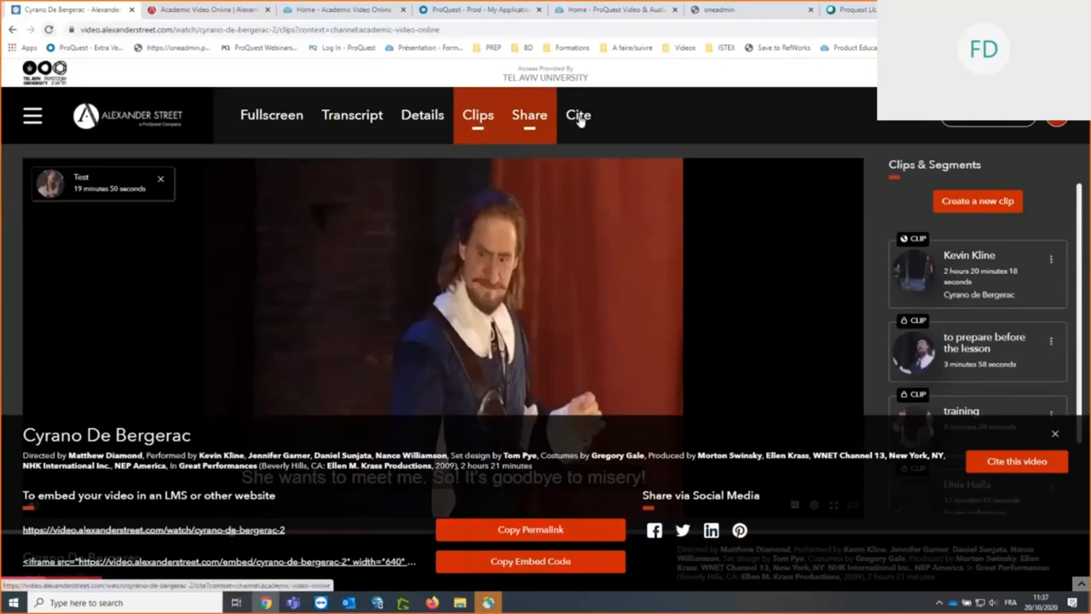
click(578, 114)
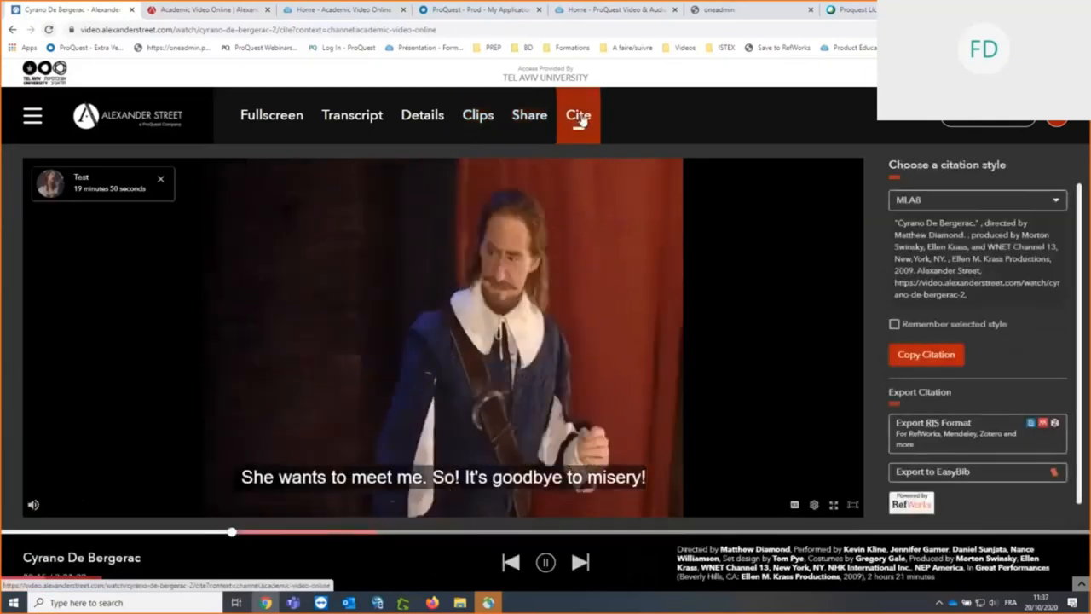
click(544, 563)
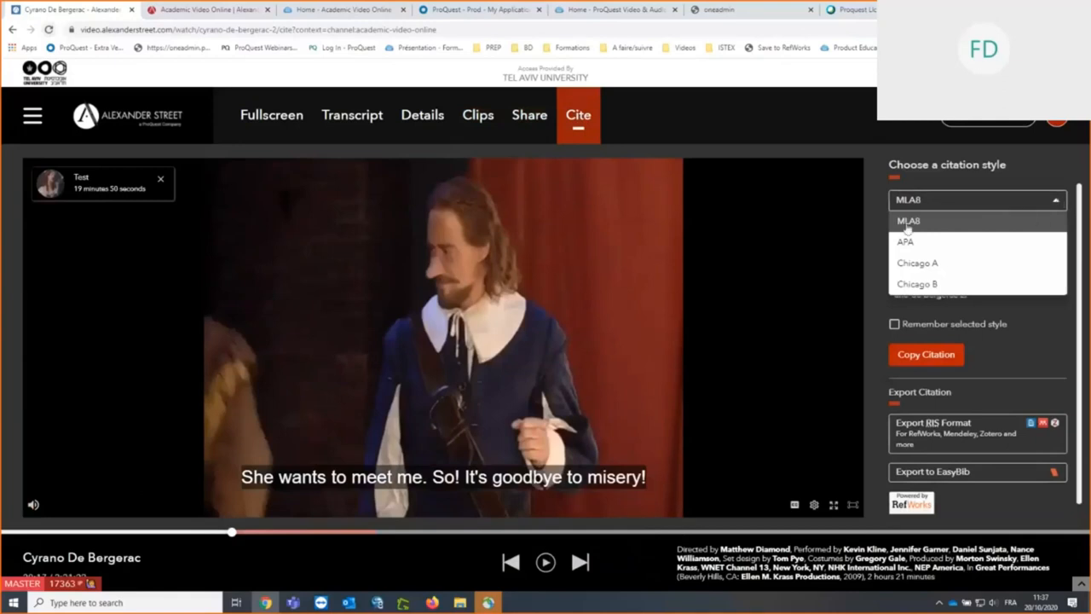
mouse_move(939, 246)
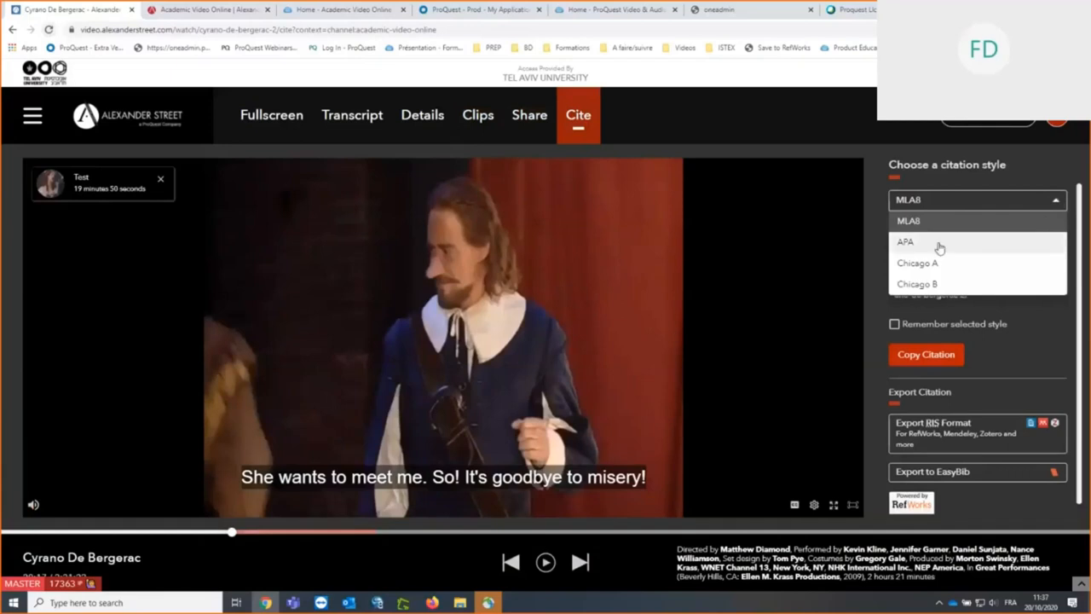
mouse_move(975, 268)
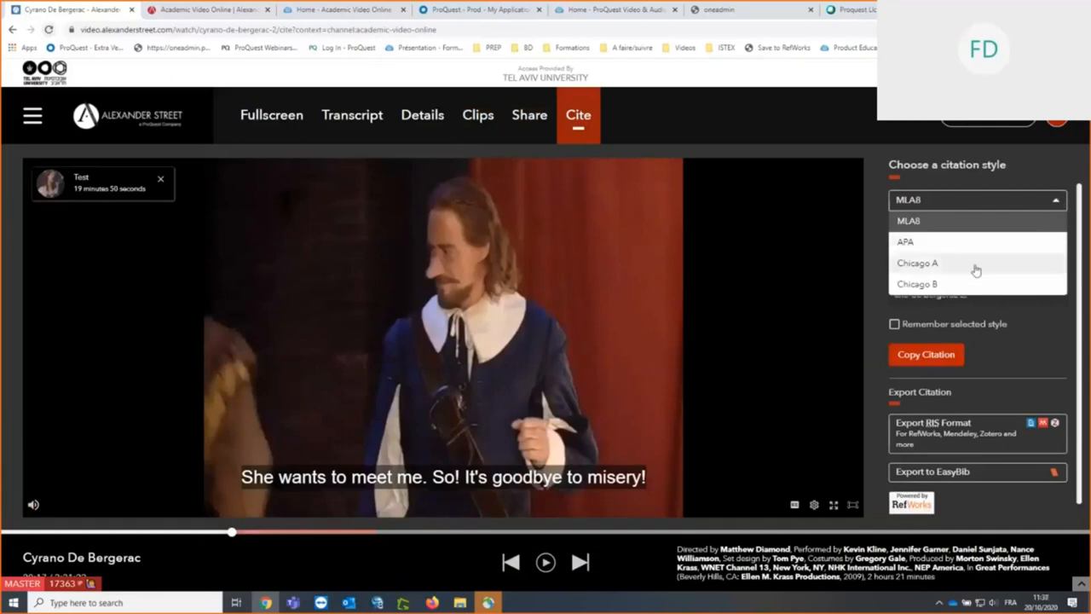
mouse_move(984, 204)
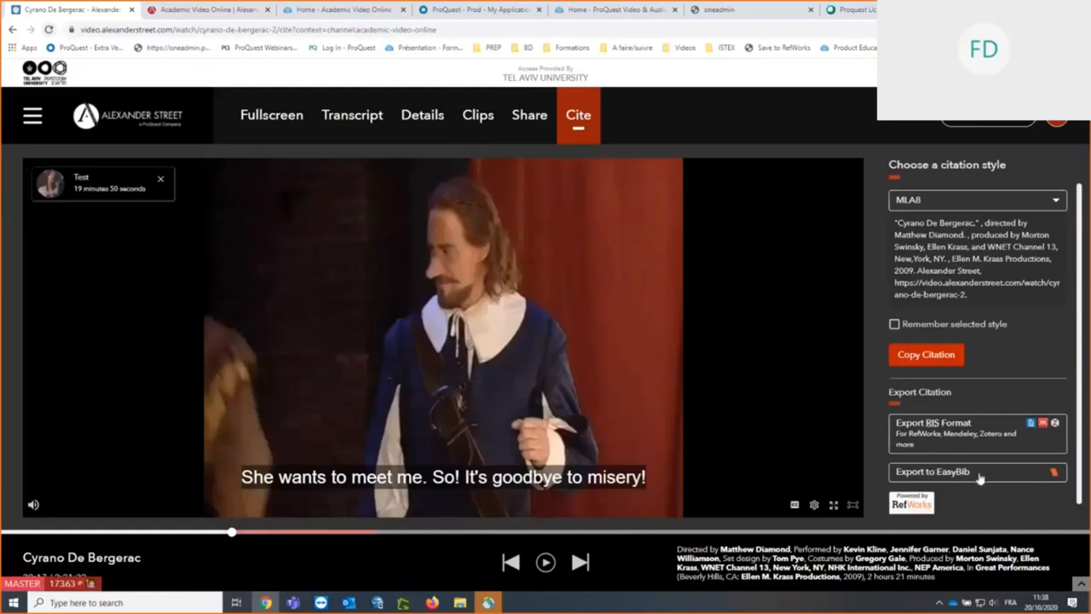
mouse_move(817, 442)
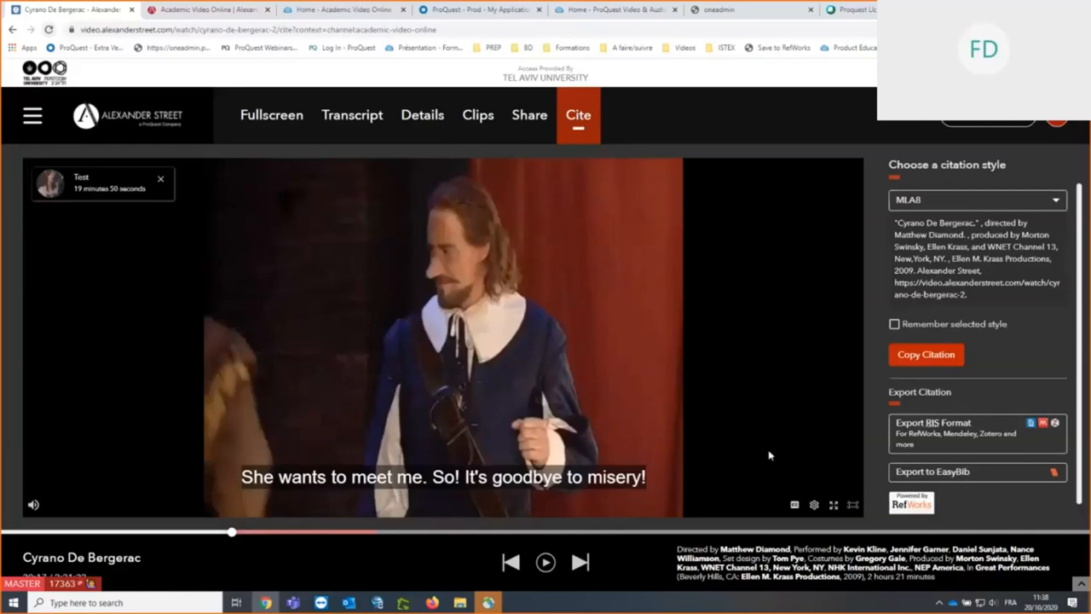
mouse_move(738, 320)
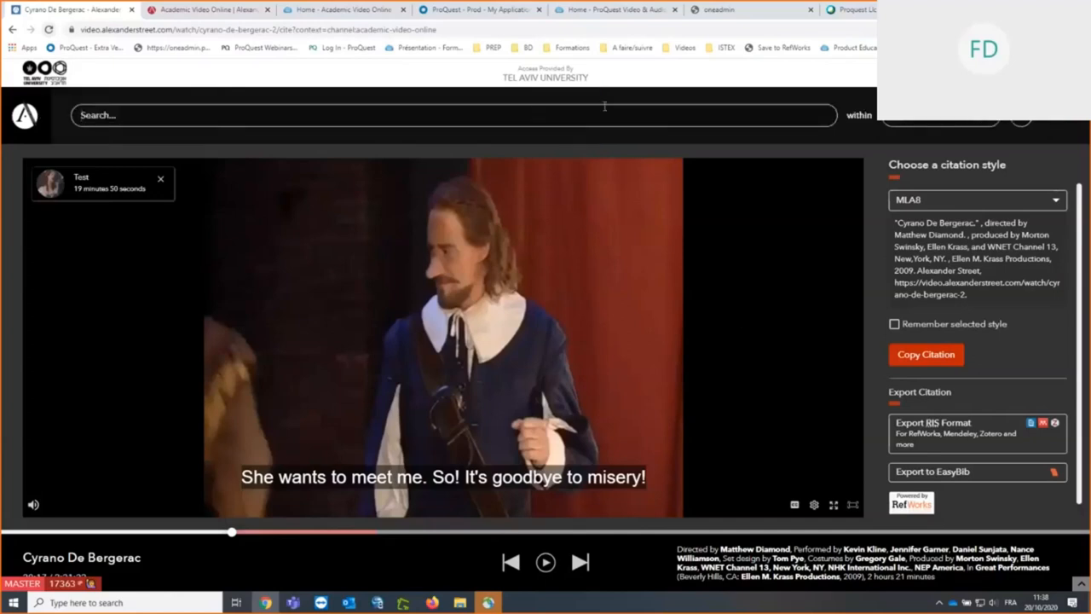
mouse_move(534, 114)
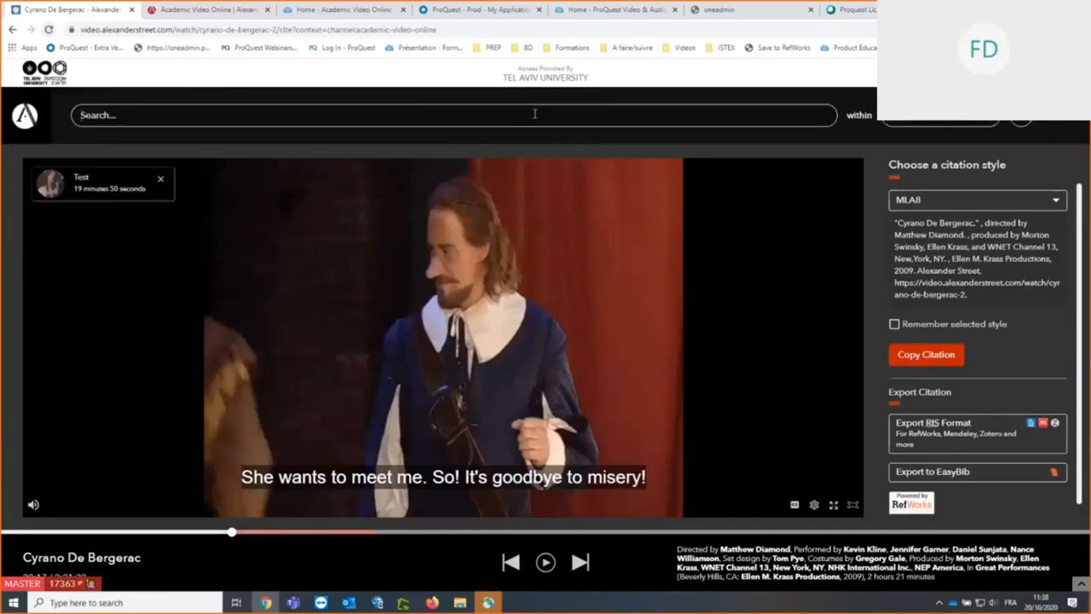
text(matt)
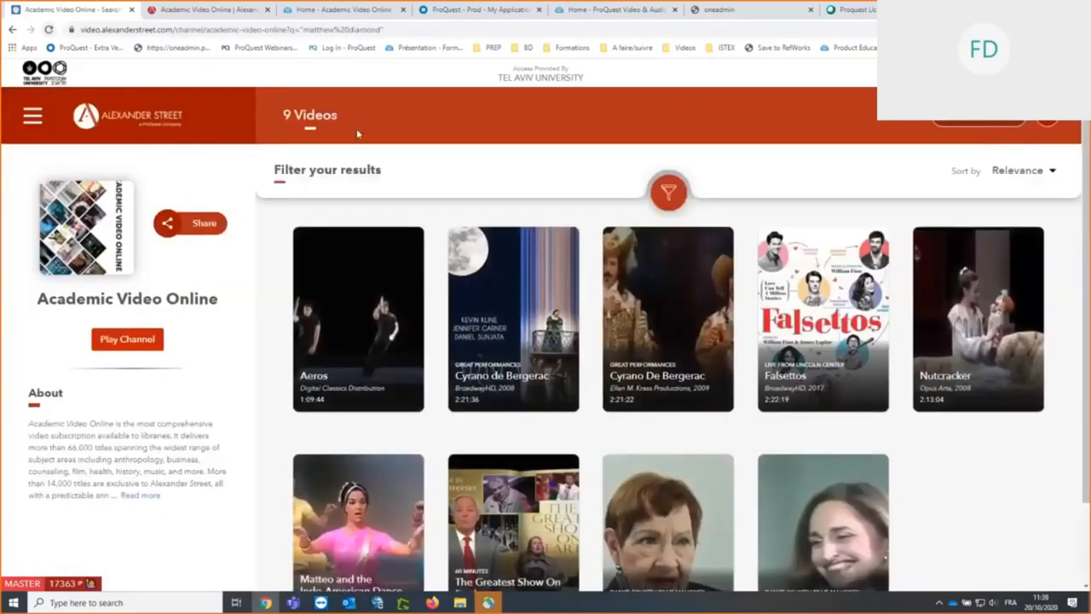
mouse_move(384, 115)
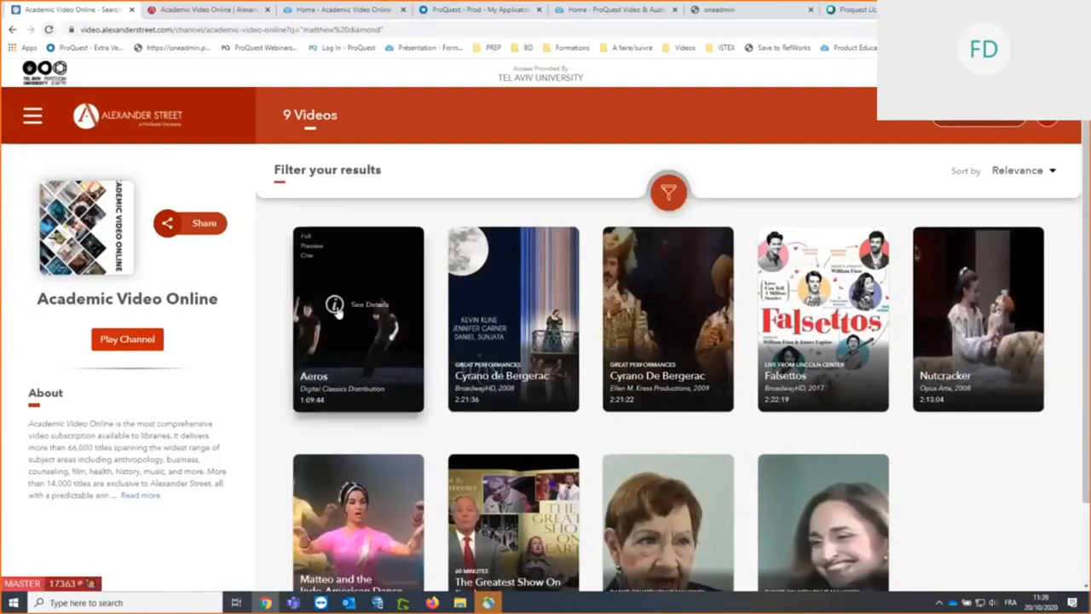
click(354, 304)
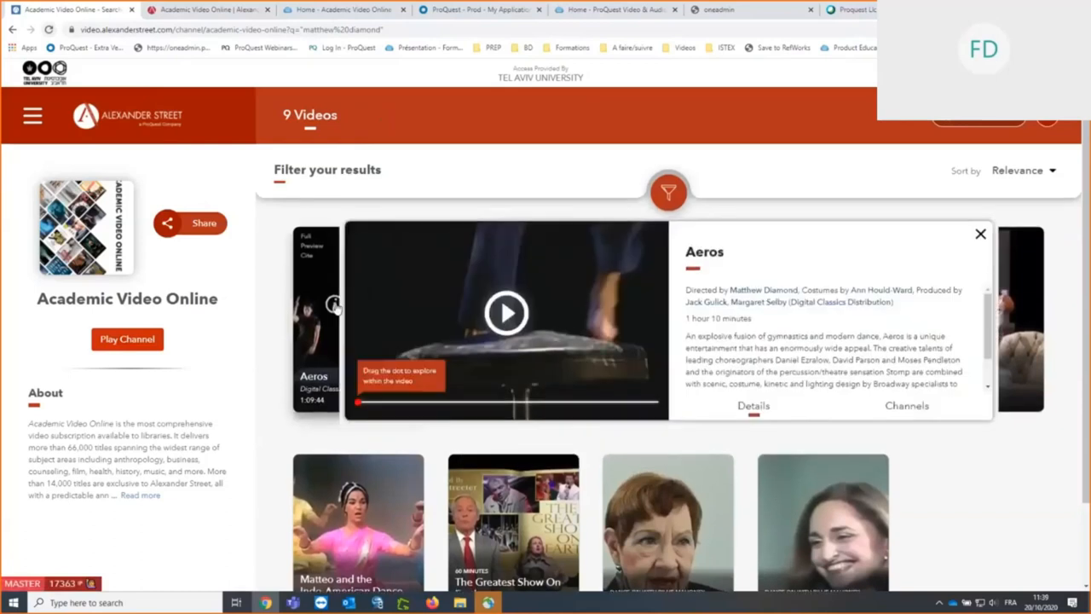
mouse_move(750, 290)
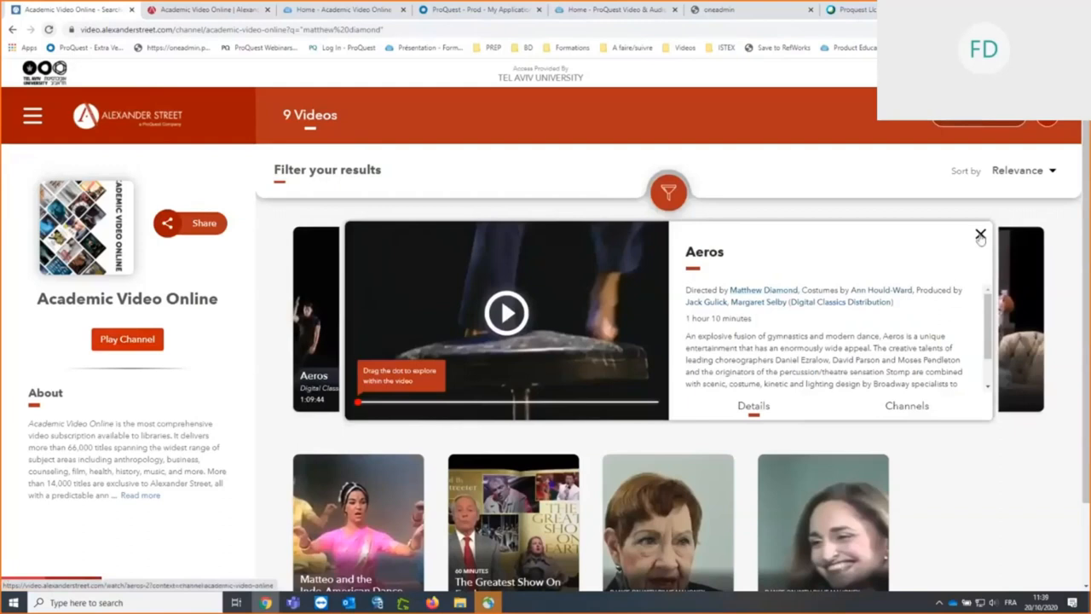
click(978, 232)
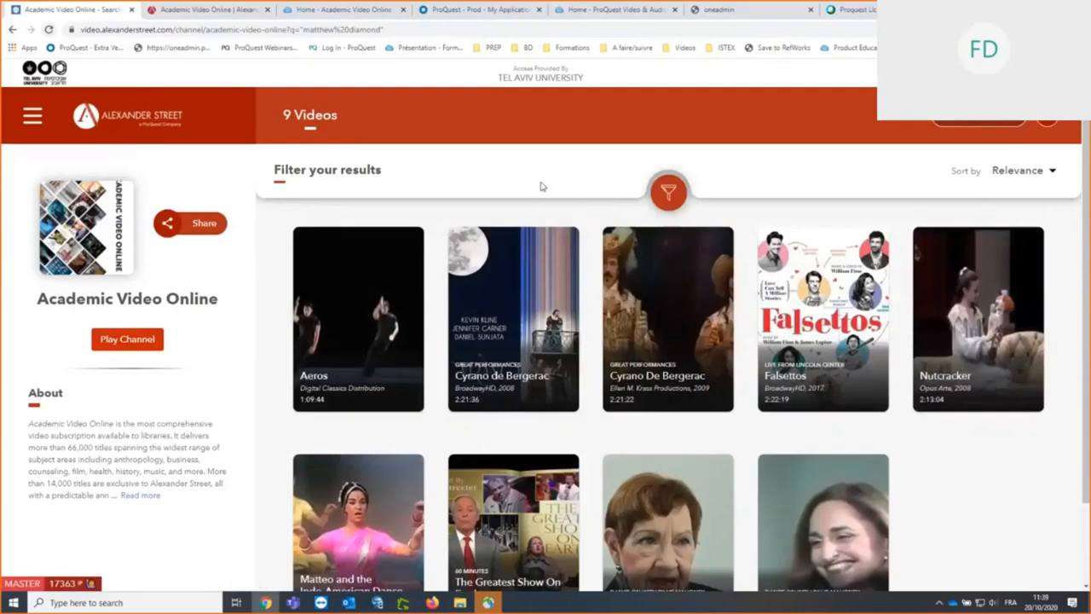
mouse_move(523, 202)
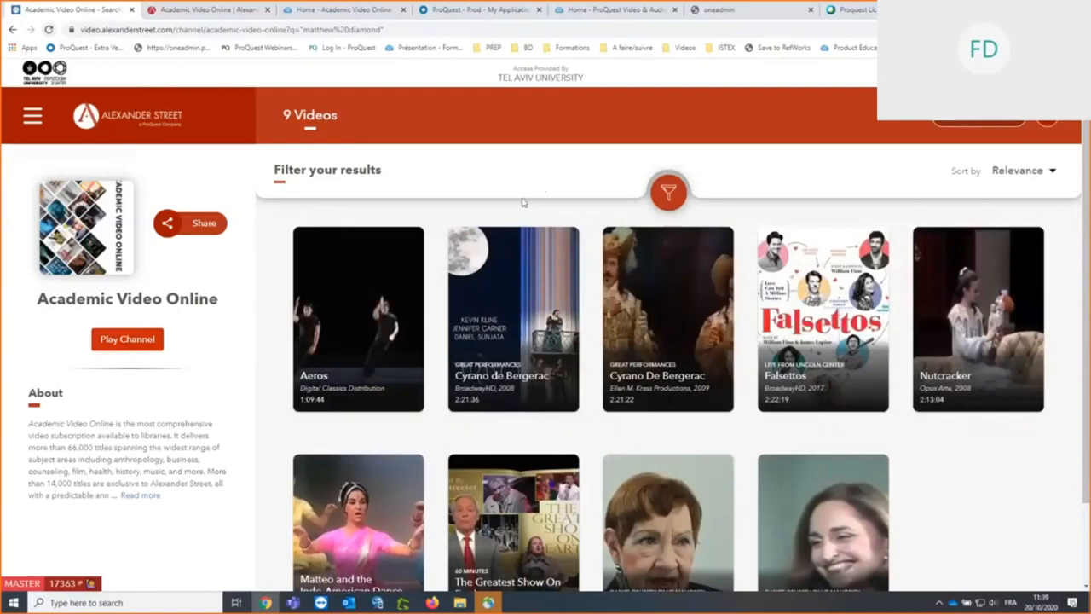
mouse_move(527, 245)
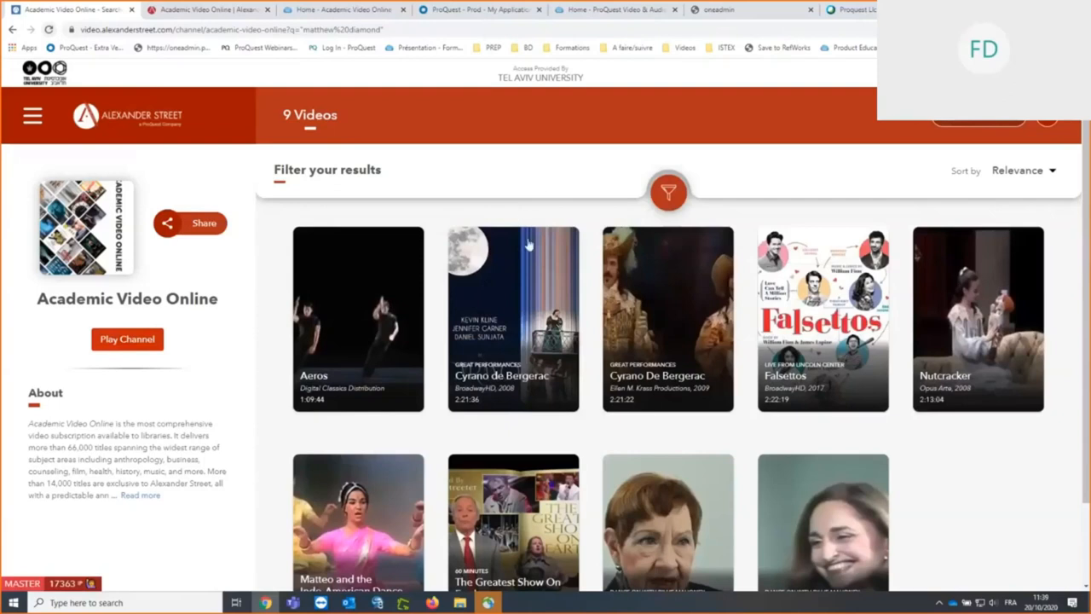
mouse_move(640, 406)
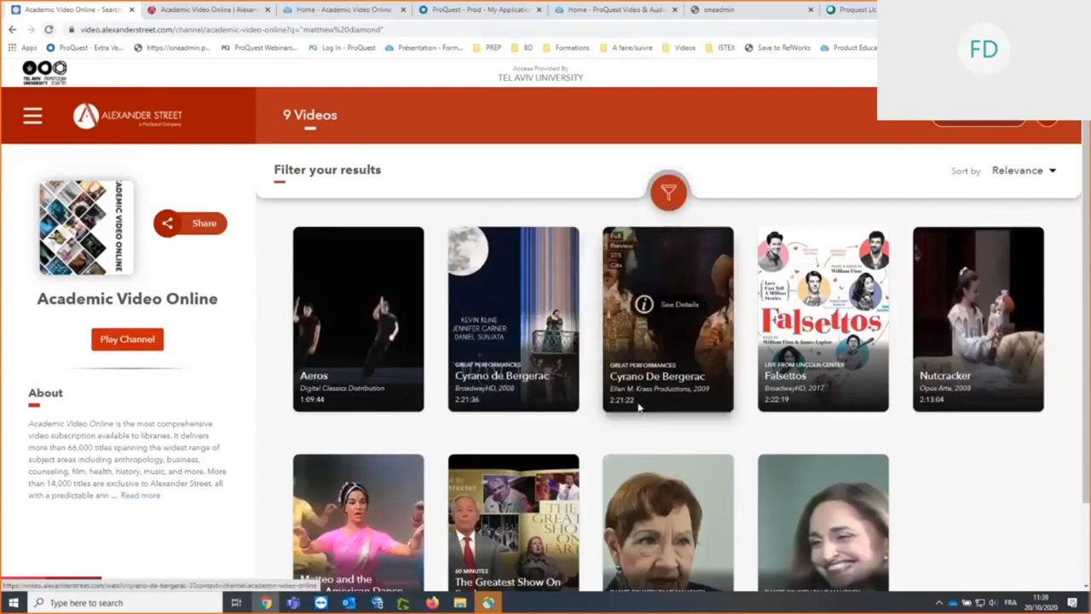
mouse_move(613, 445)
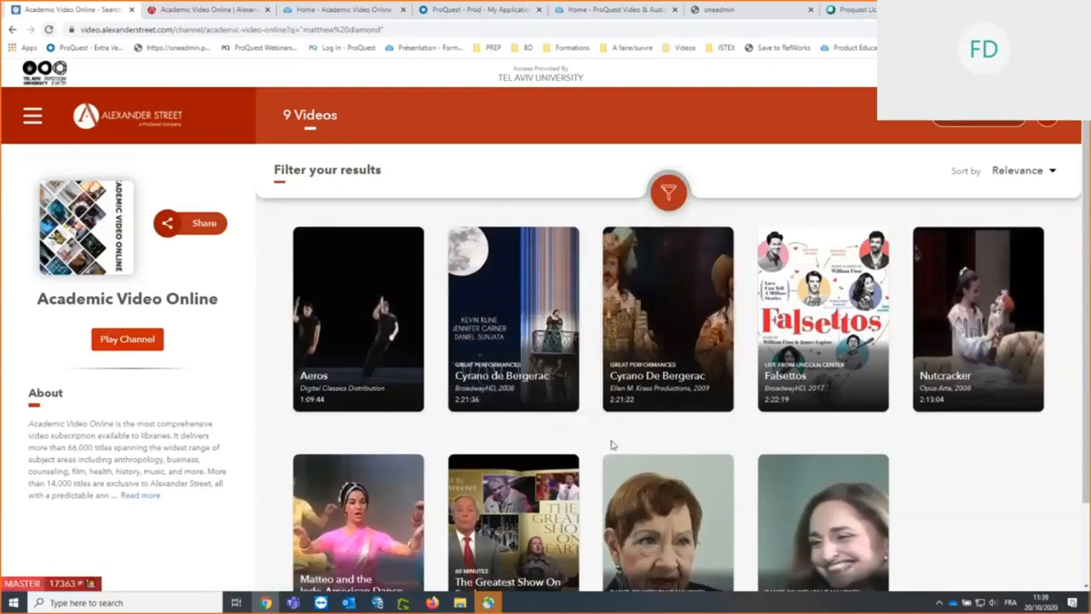
mouse_move(638, 435)
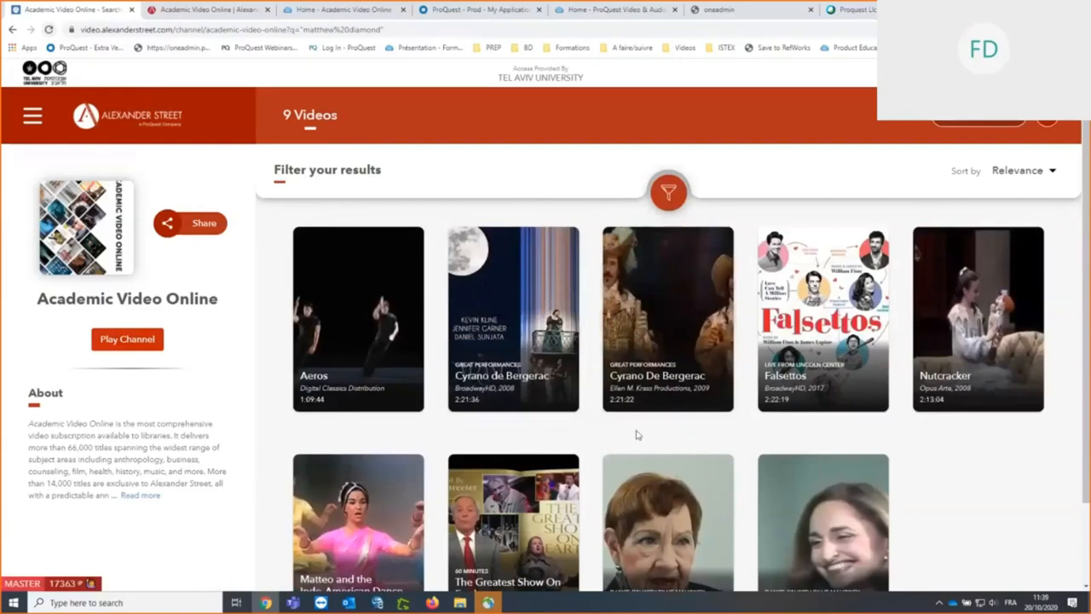
mouse_move(705, 406)
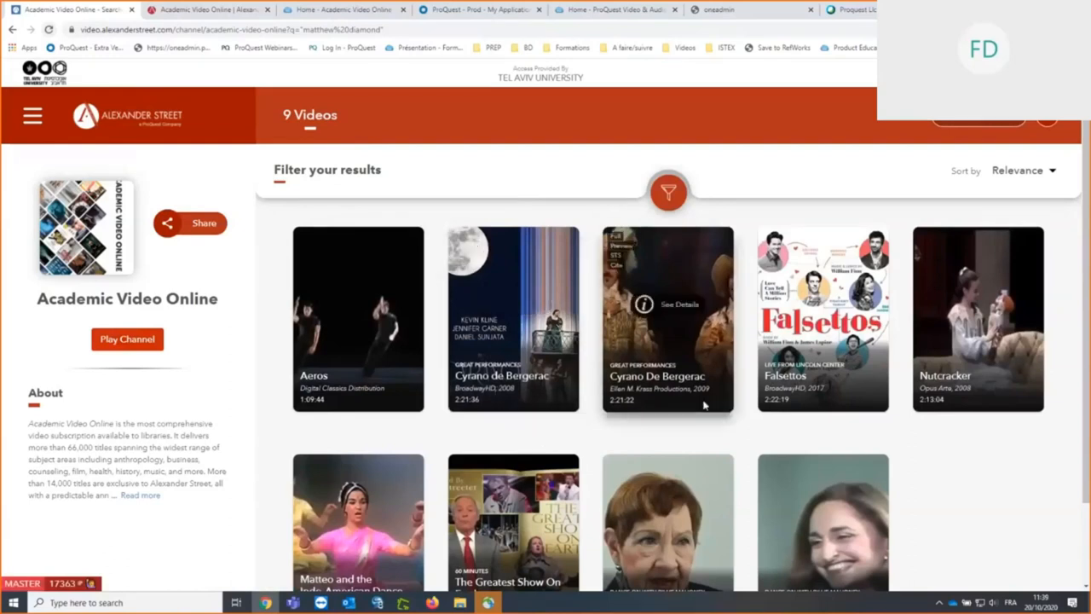
mouse_move(622, 433)
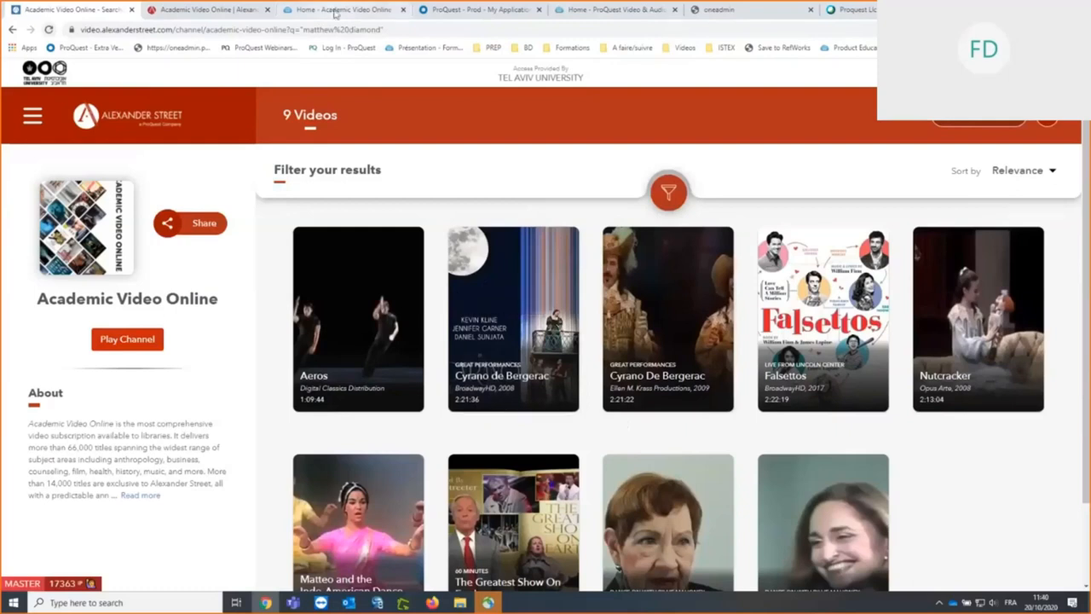
Step: Bring up the LibGuide's Creating Searches page under Searching and Results
click(345, 9)
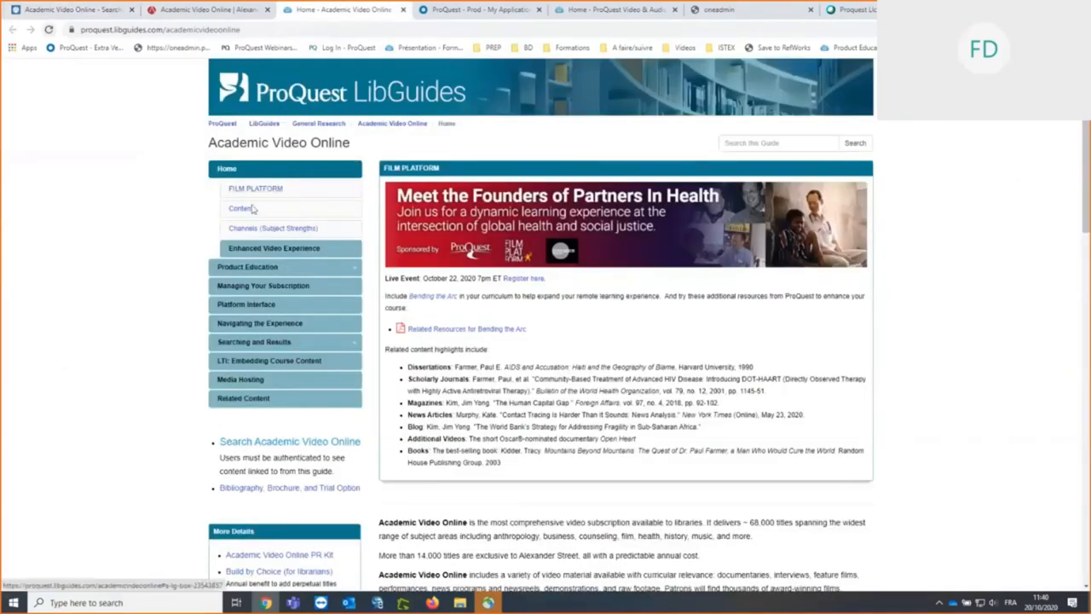
click(254, 342)
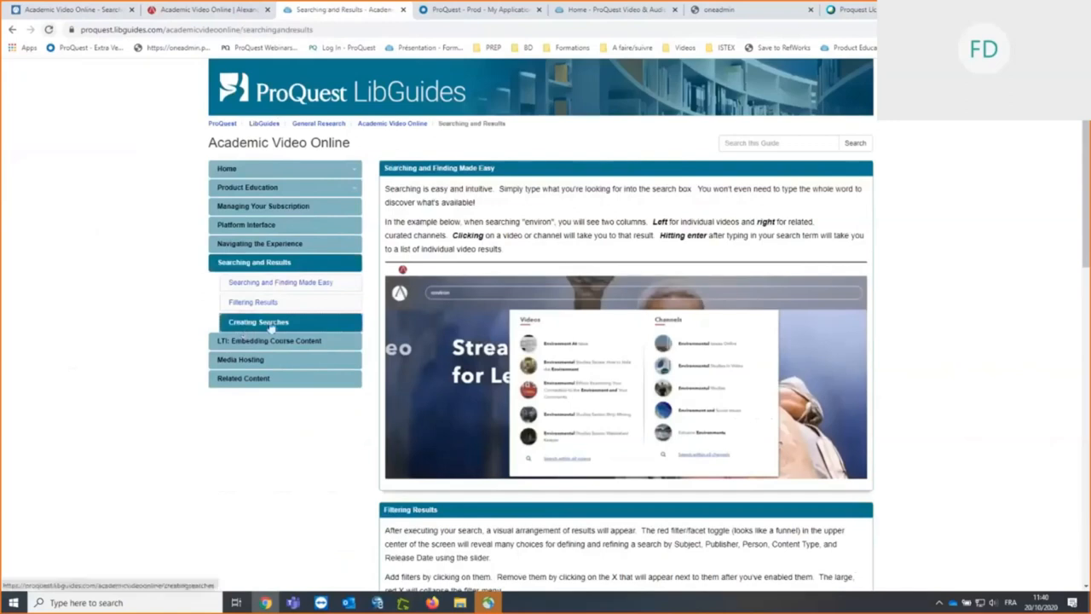
click(257, 321)
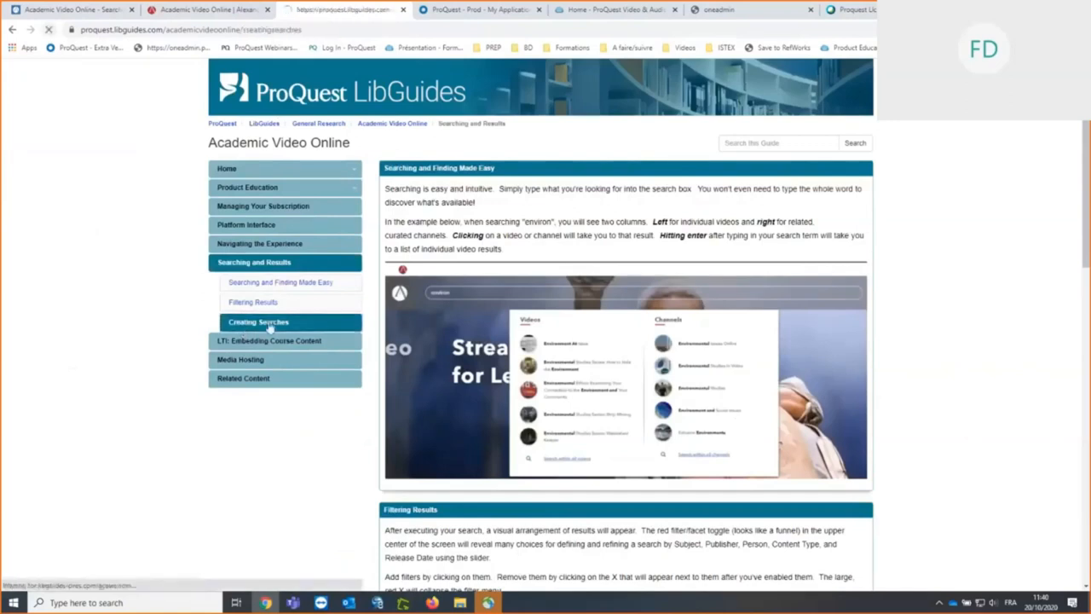
click(259, 321)
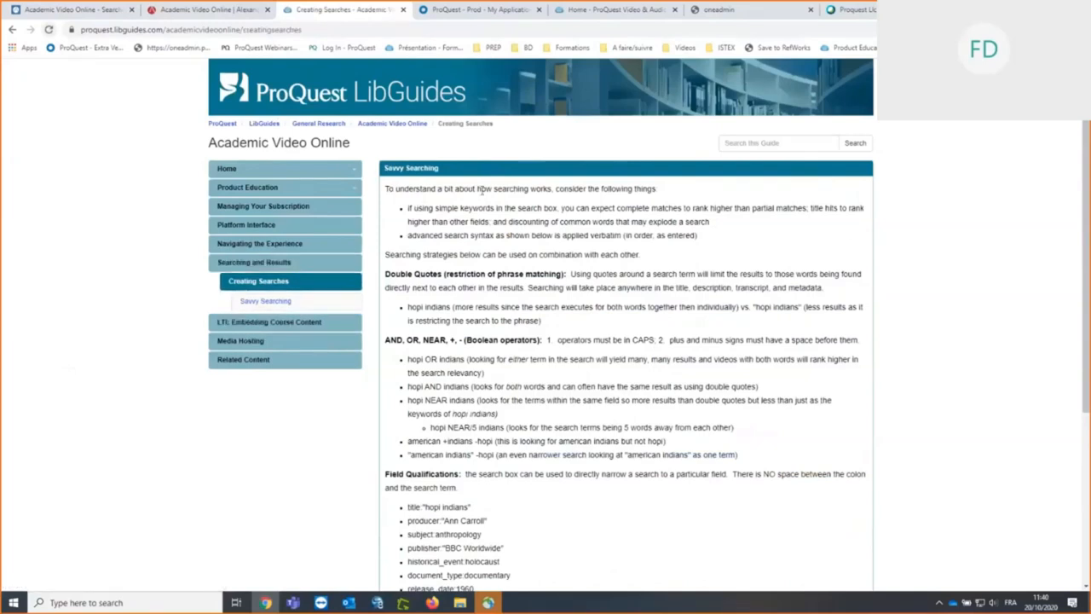
Step: Highlight the Savvy Searching passages on how searching works and the OR example
drag(479, 188, 552, 188)
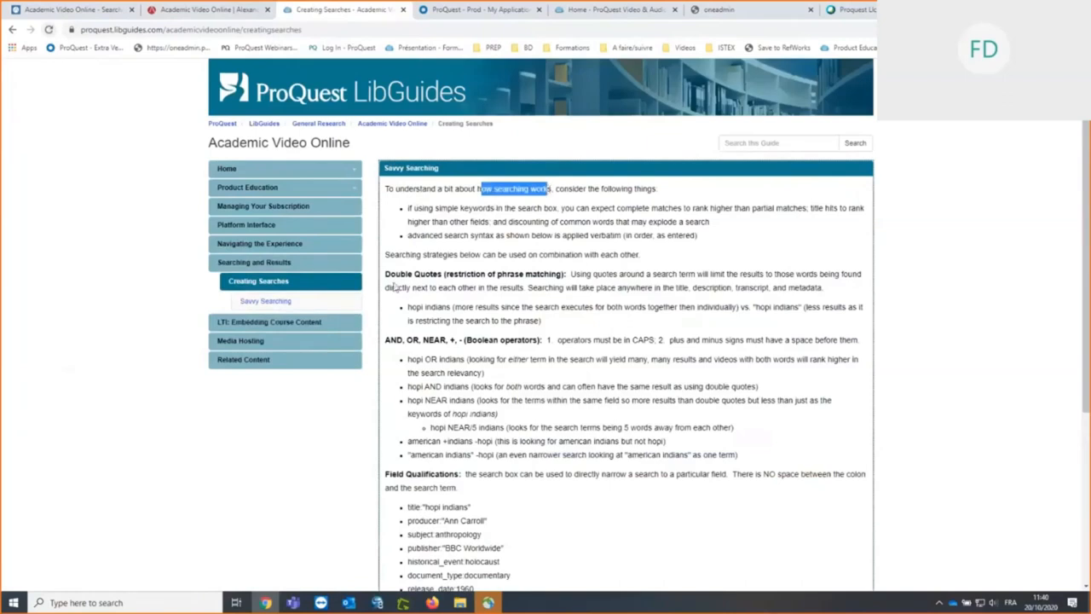
mouse_move(448, 281)
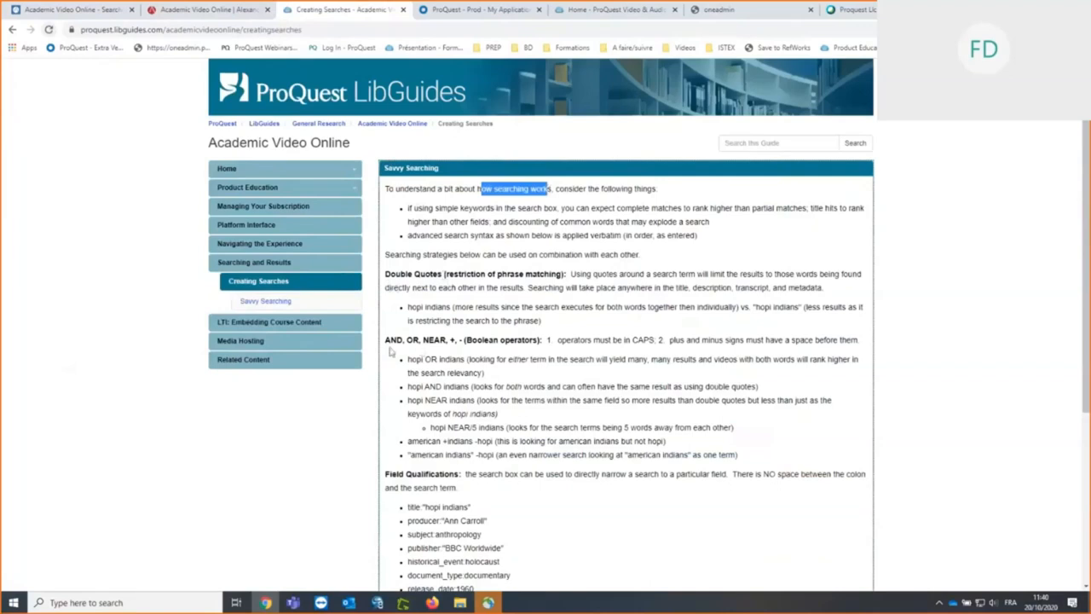
mouse_move(453, 353)
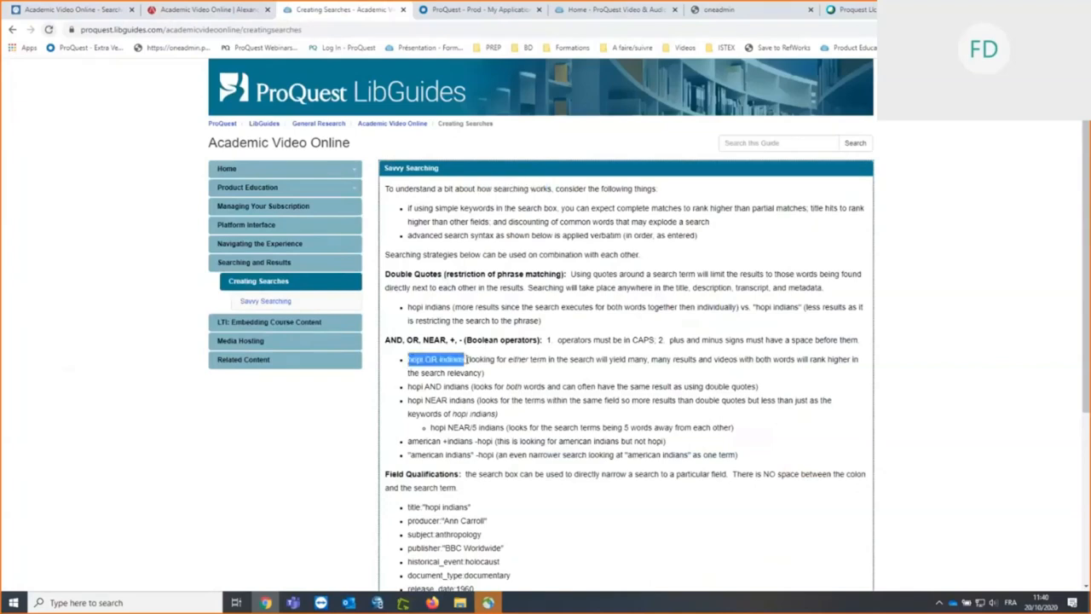
click(465, 358)
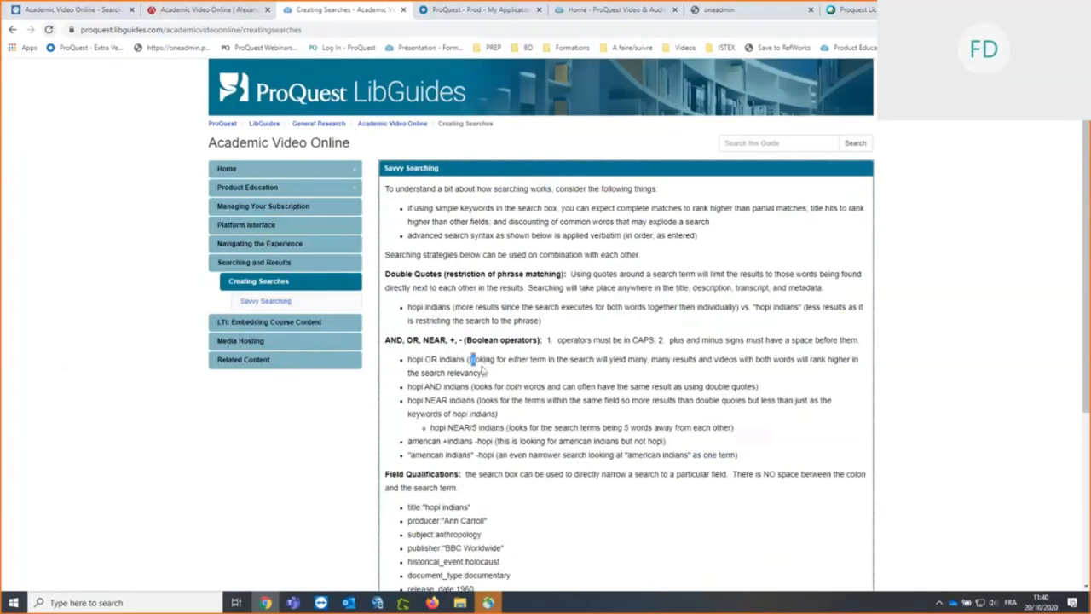
drag(469, 359, 485, 372)
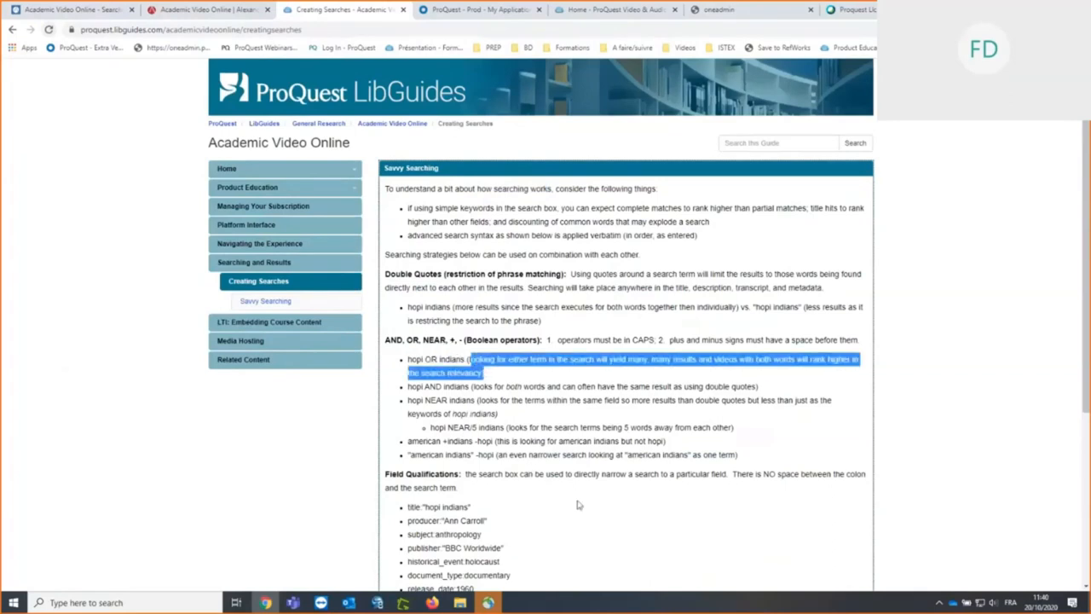
Step: Scroll down to the Field Qualifications and Range Queries examples
scroll(down, 3)
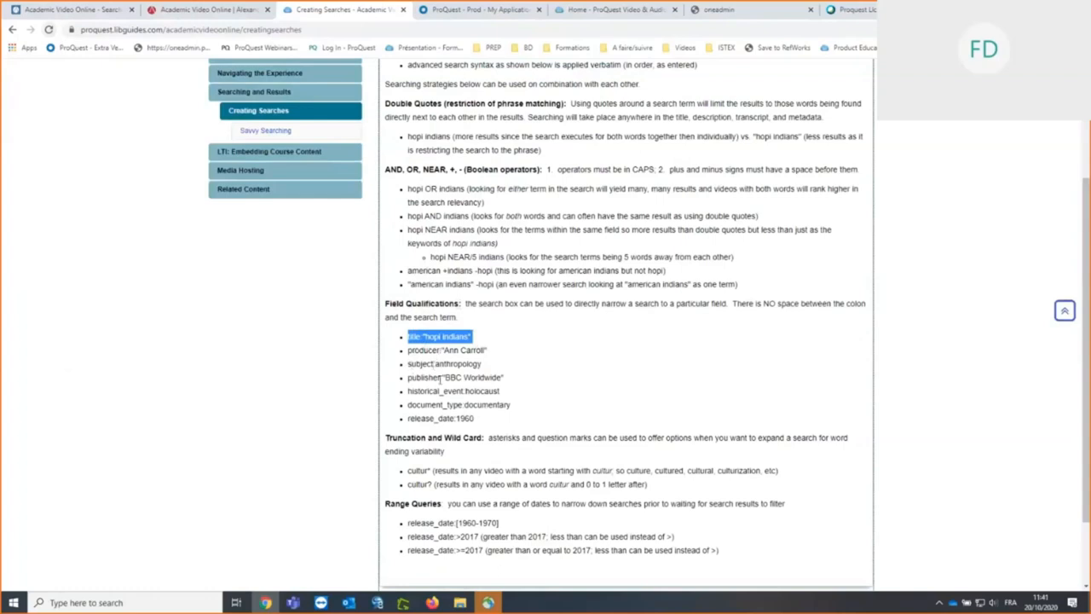
mouse_move(441, 389)
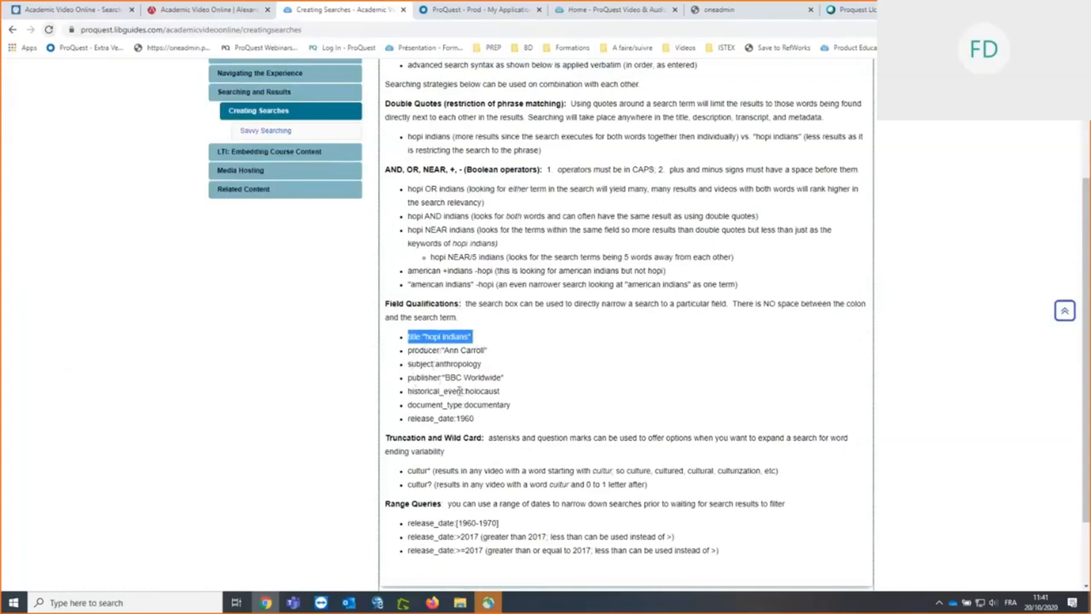
mouse_move(455, 403)
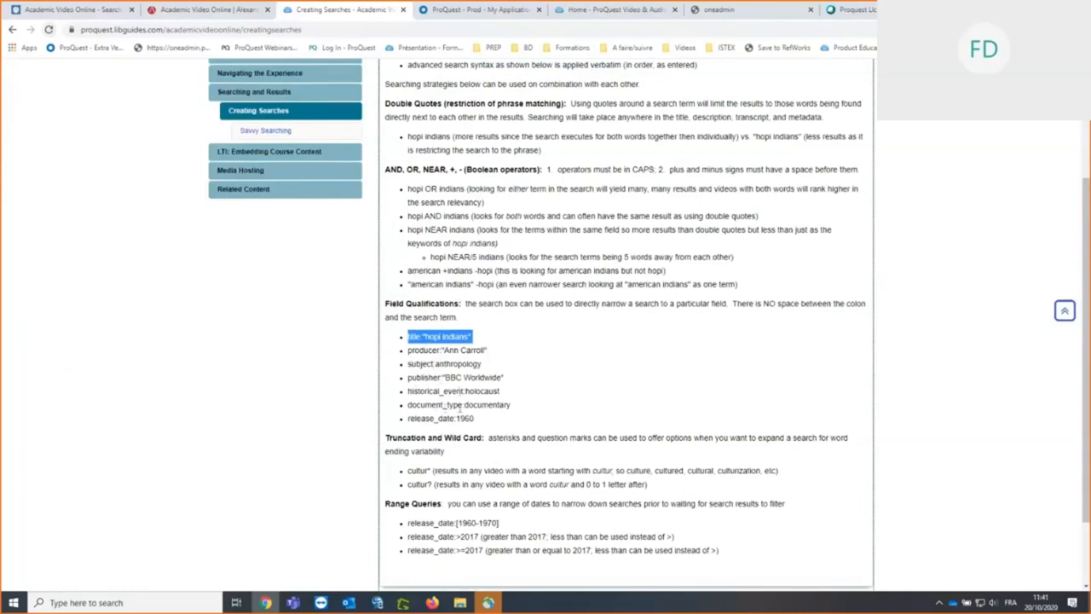
mouse_move(450, 425)
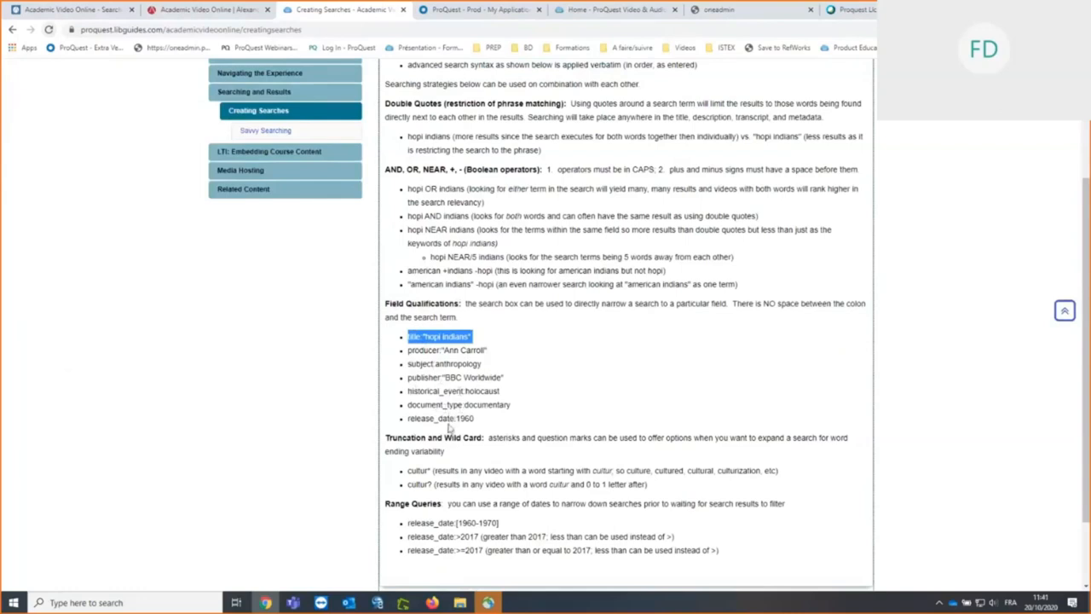
mouse_move(383, 441)
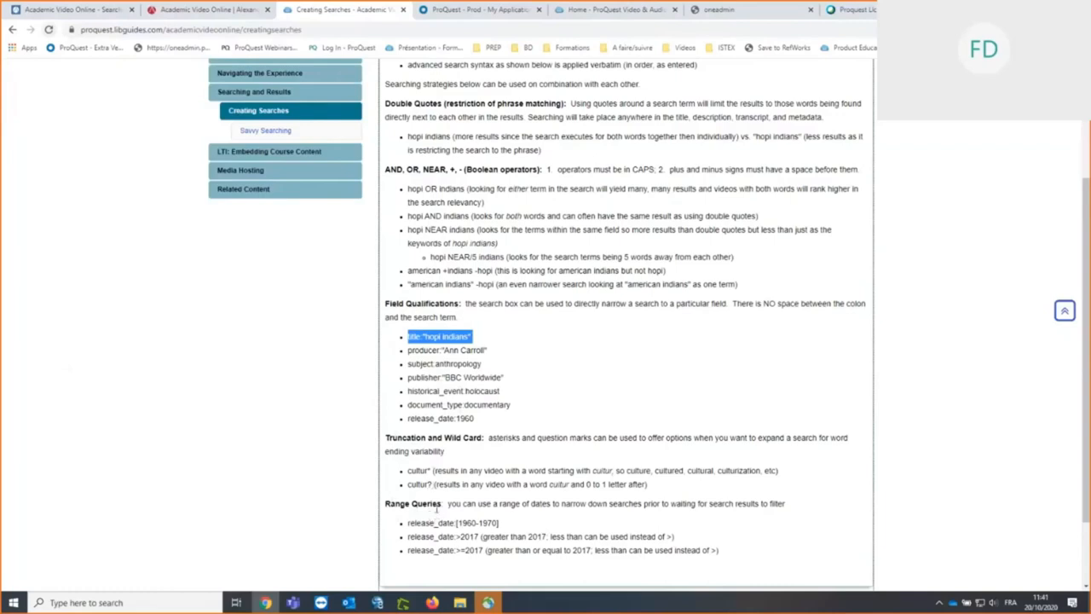
mouse_move(425, 504)
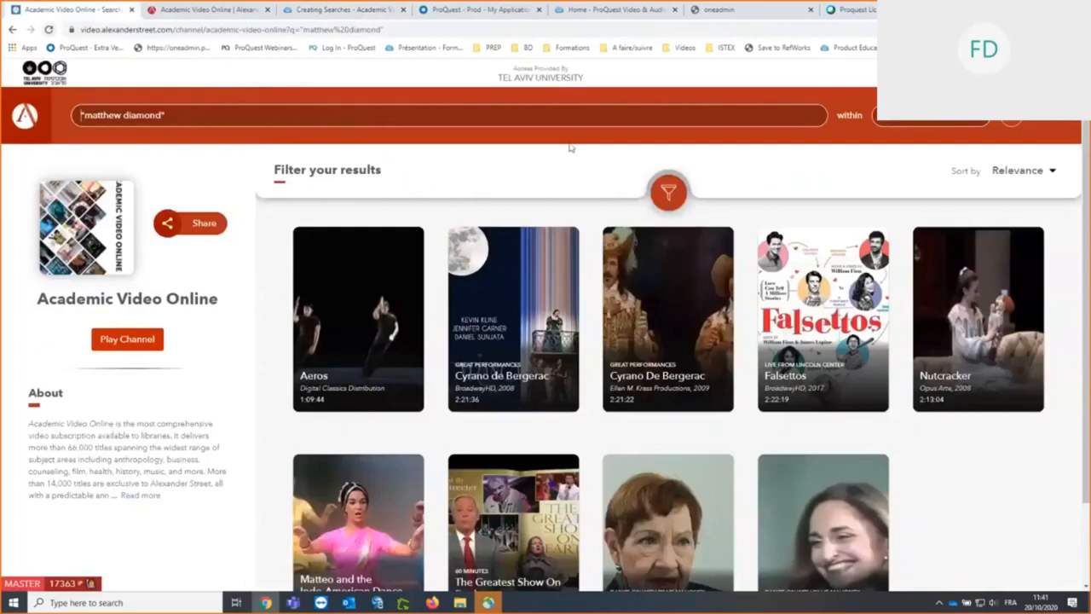
Step: Search historical_event:holocaust and show the sort choices, keeping Relevance
triple_click(124, 115)
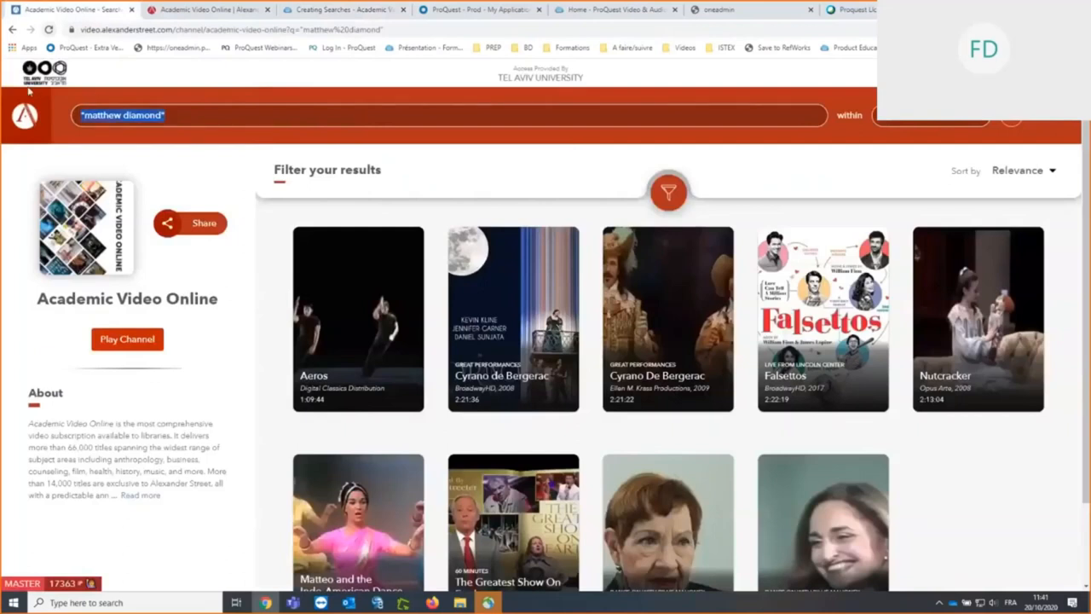
text(historical_event:holocaust)
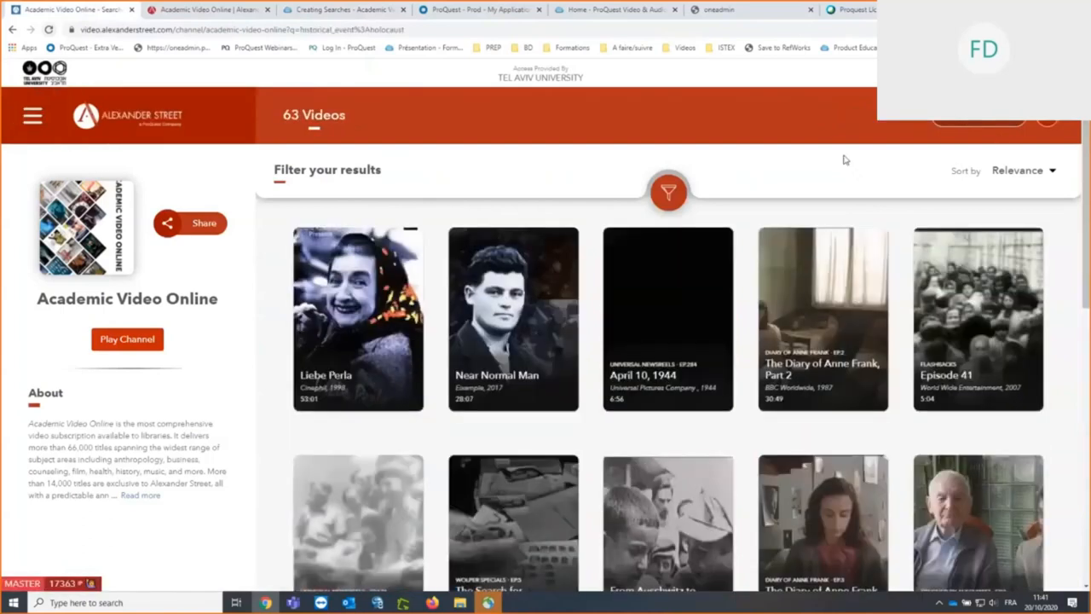
mouse_move(565, 67)
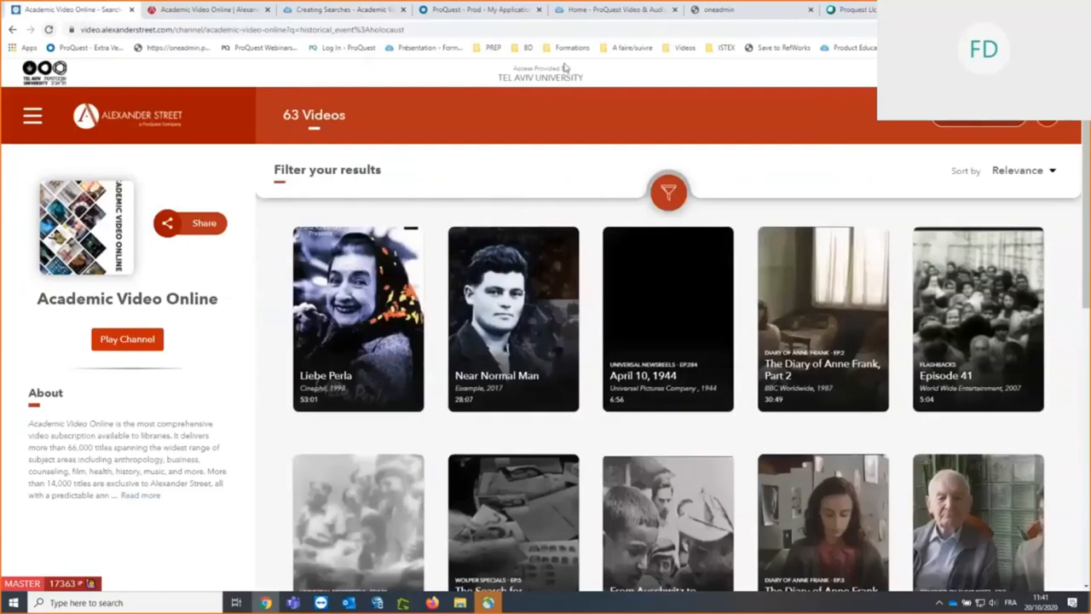
mouse_move(307, 150)
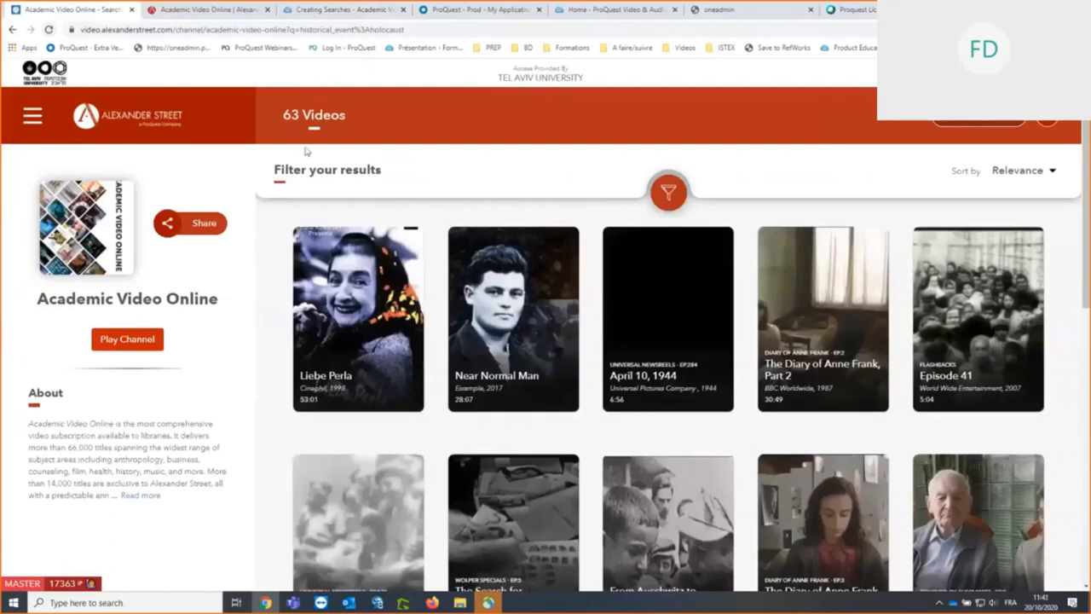
mouse_move(368, 122)
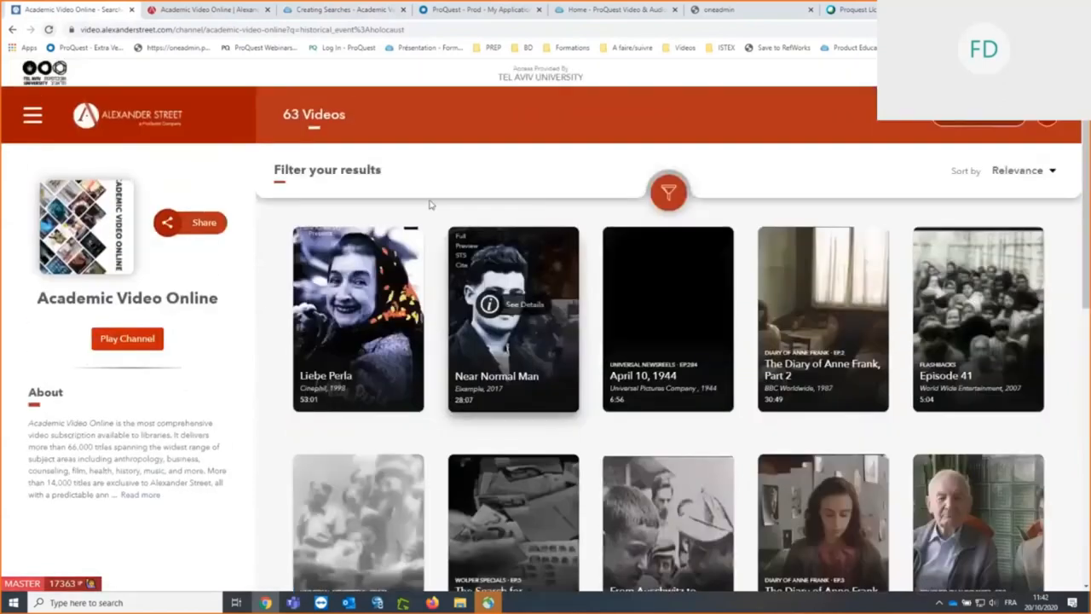
mouse_move(470, 197)
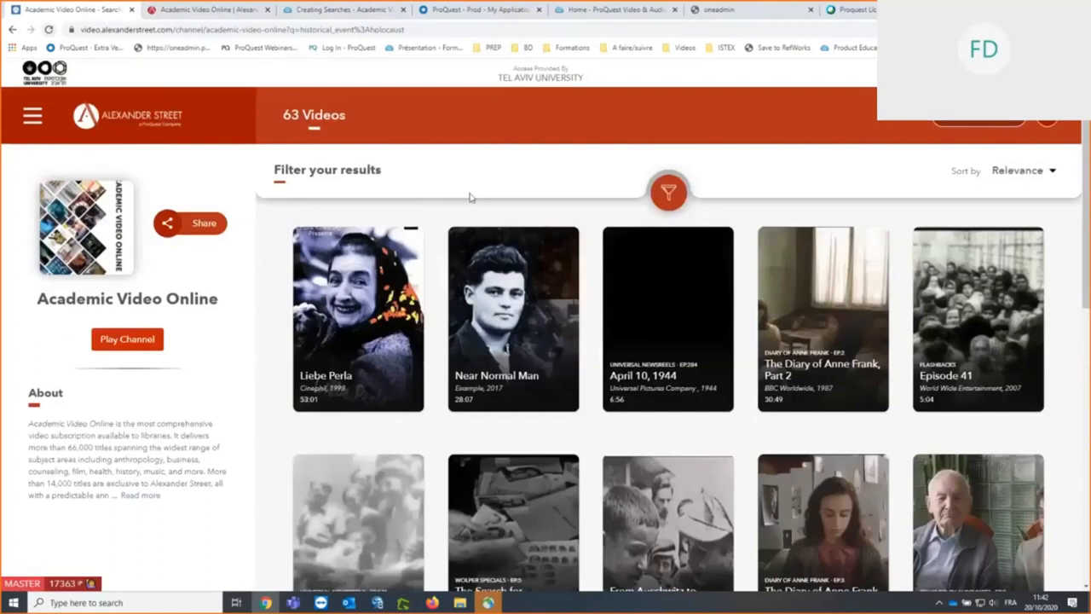
mouse_move(668, 191)
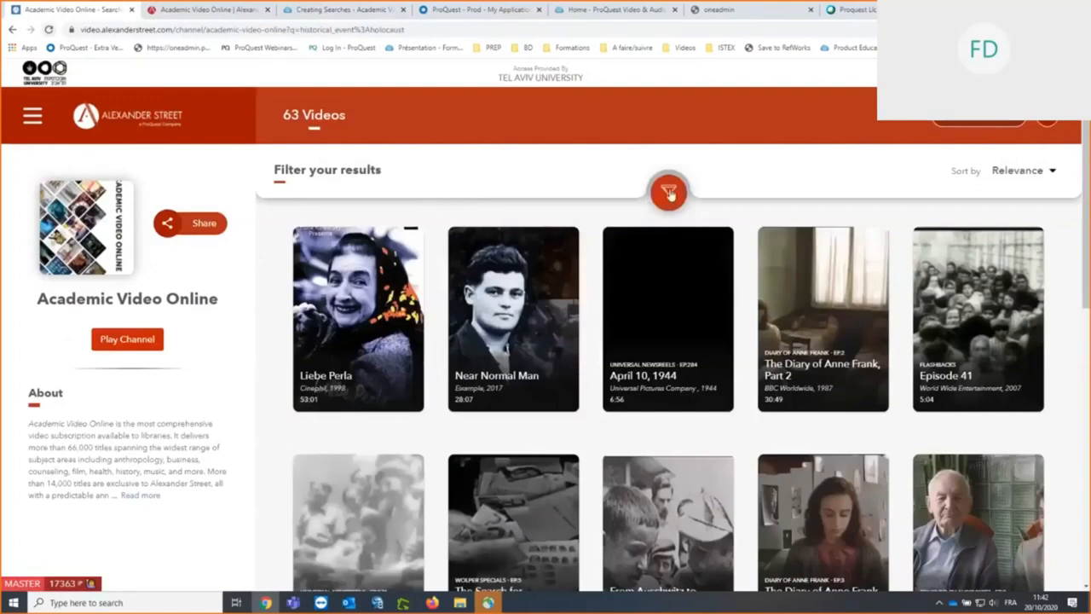
mouse_move(669, 191)
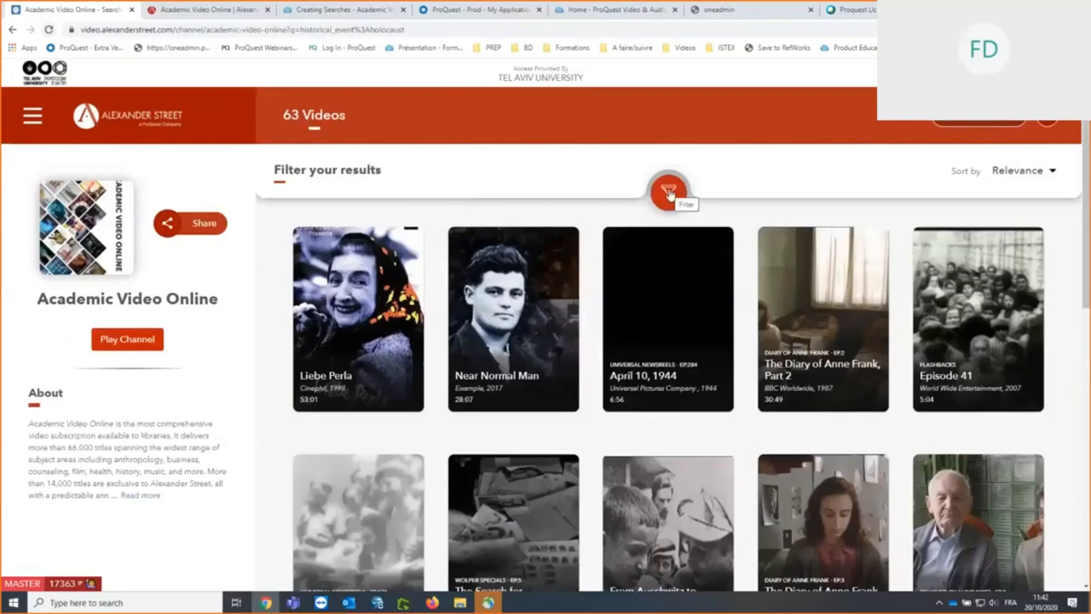
mouse_move(1006, 178)
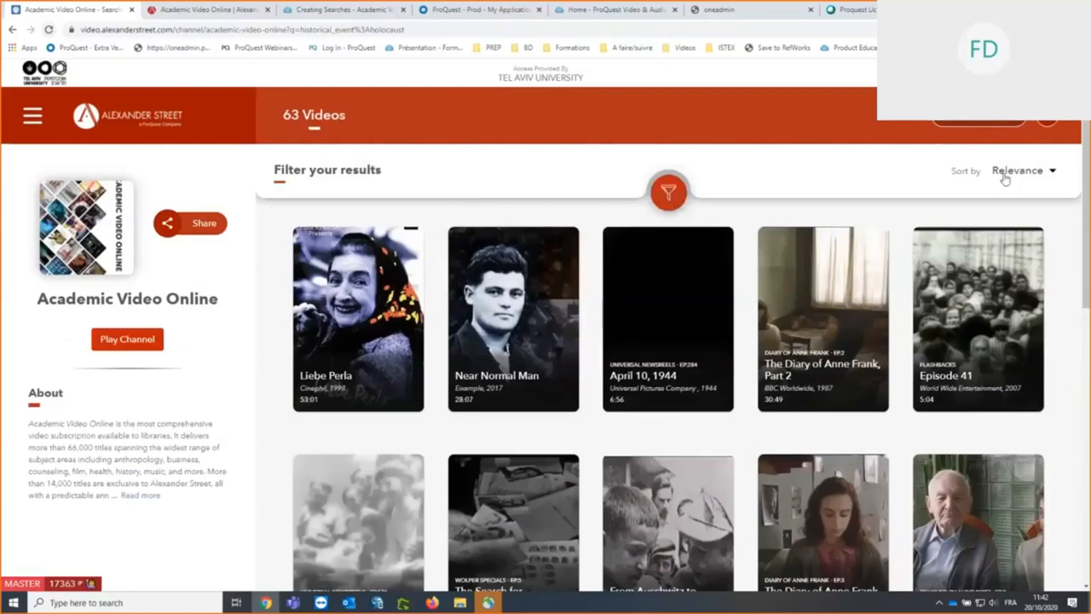
click(1028, 169)
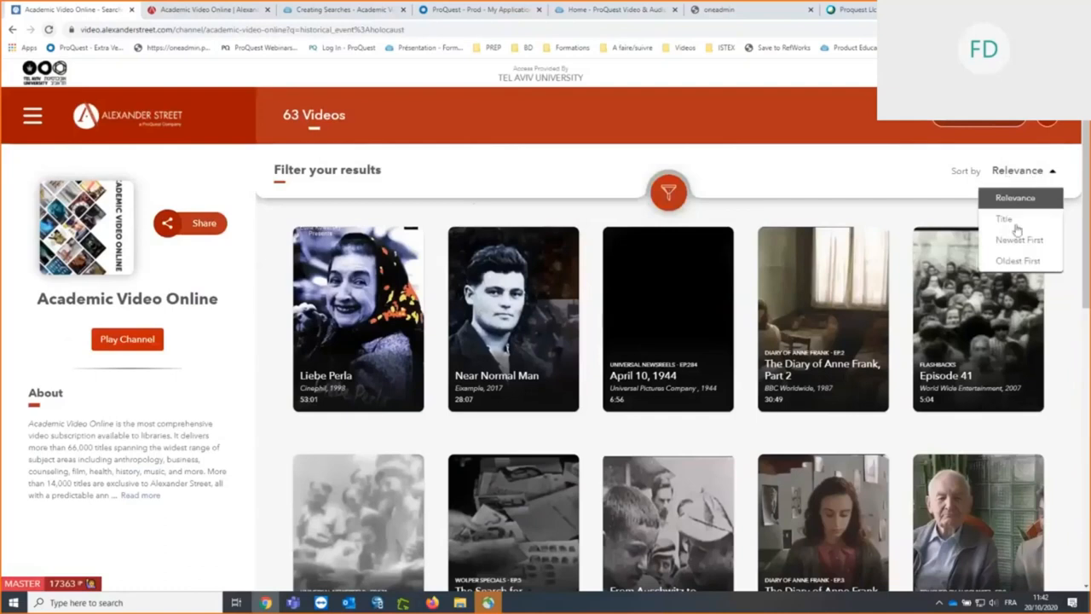
mouse_move(1014, 219)
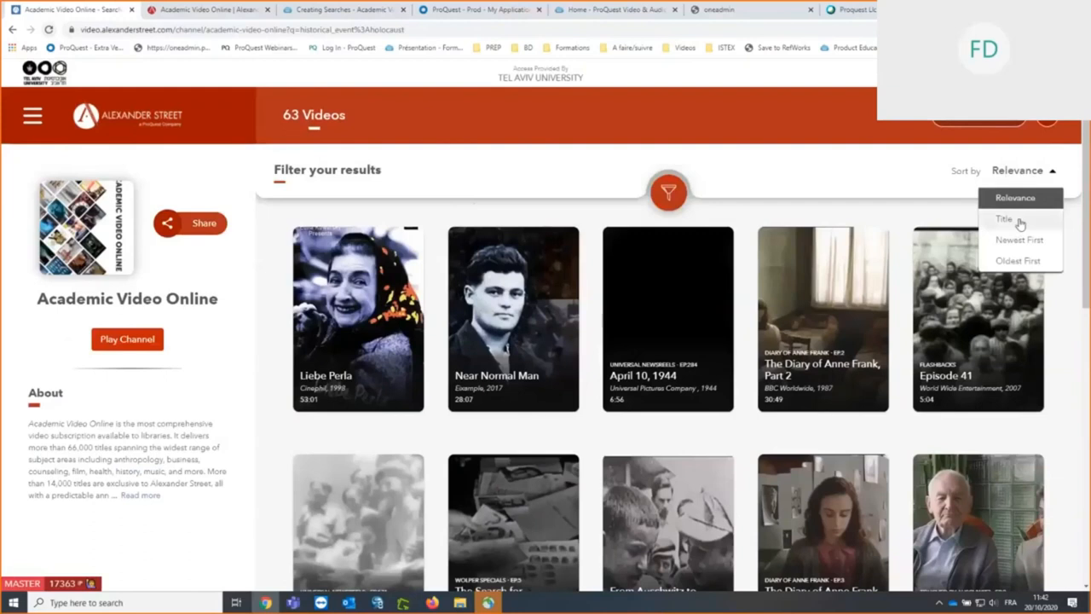
mouse_move(1020, 220)
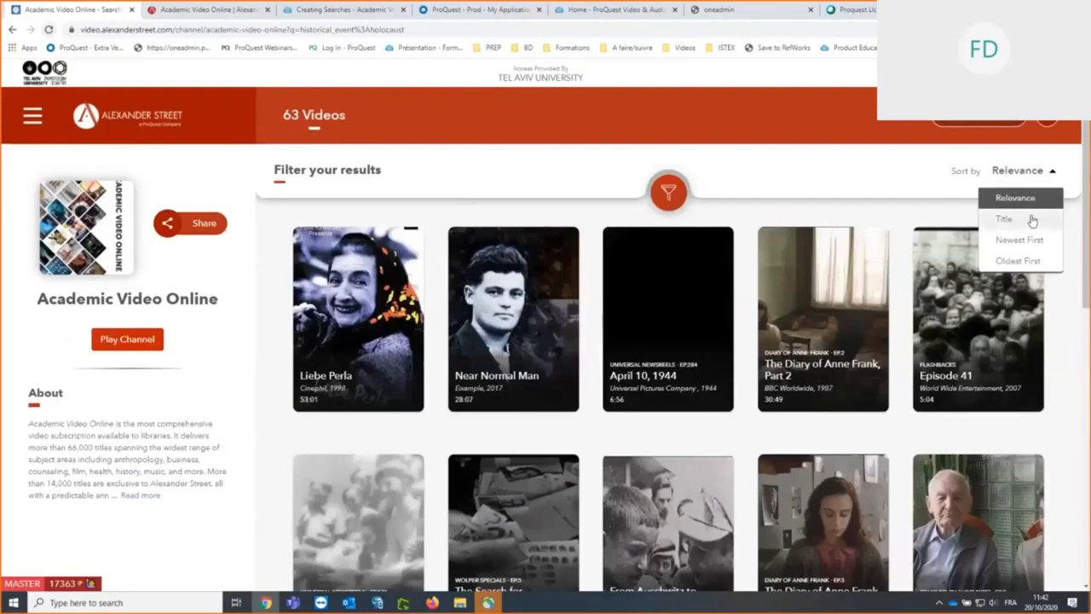
mouse_move(1049, 243)
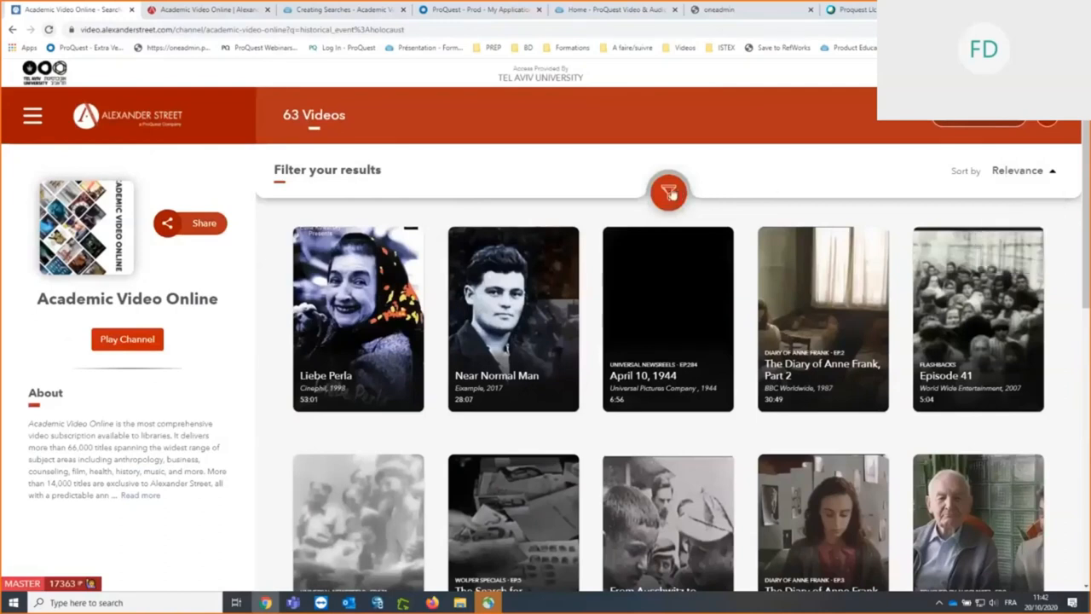
Step: Expand the filter panel and look through the Subject and Publisher facet lists
click(668, 191)
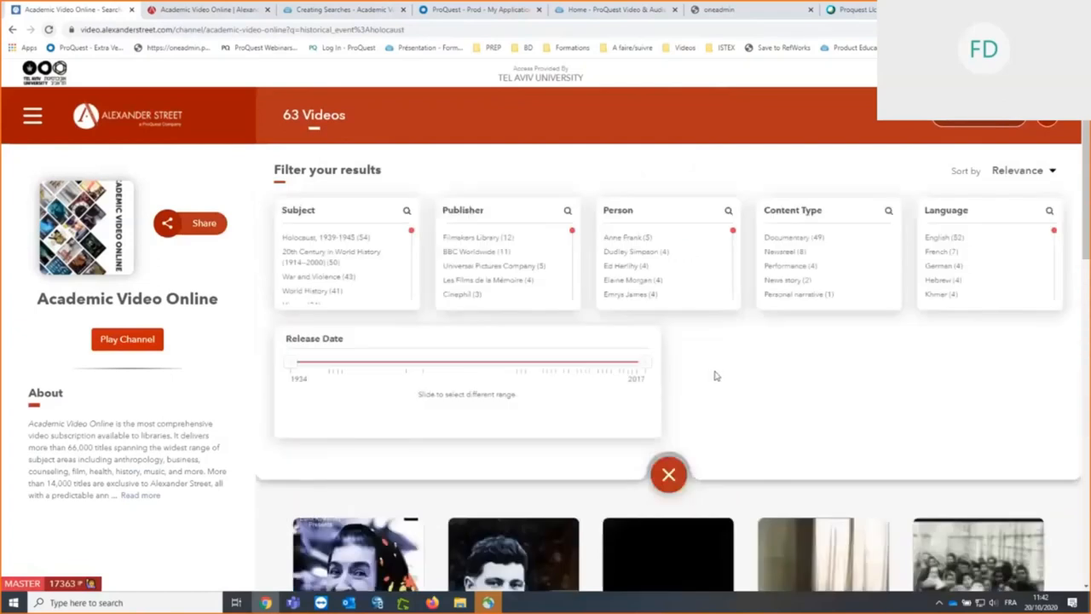
mouse_move(302, 211)
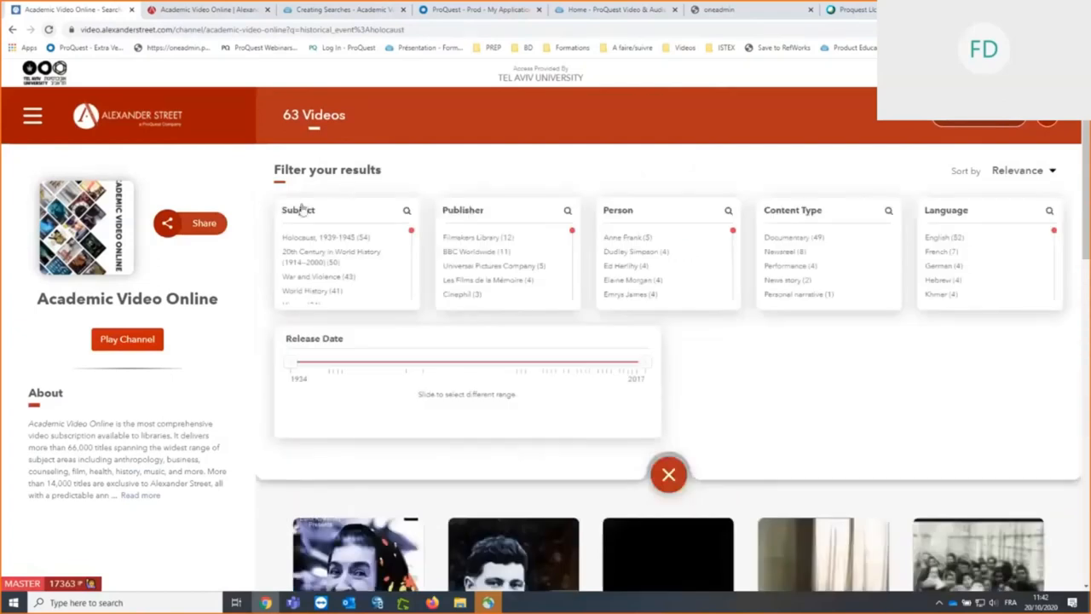
mouse_move(394, 275)
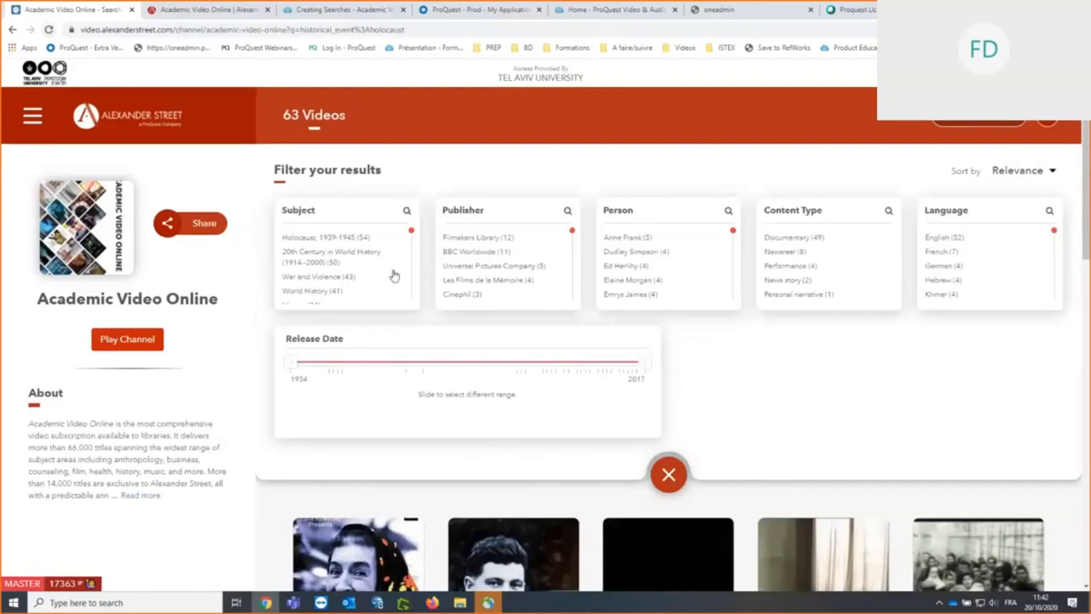
mouse_move(397, 265)
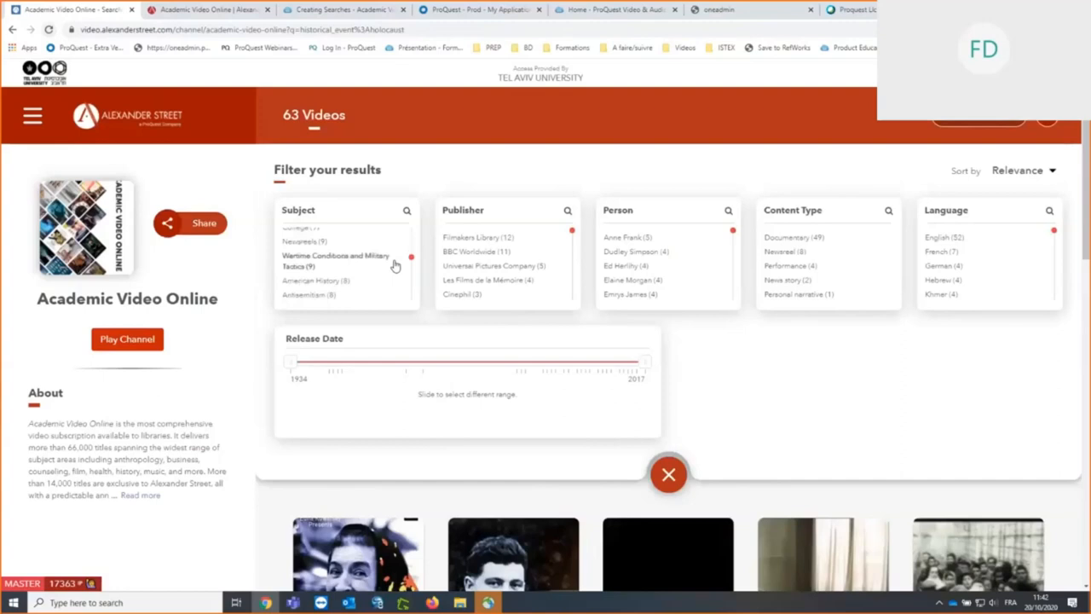
scroll(down, 3)
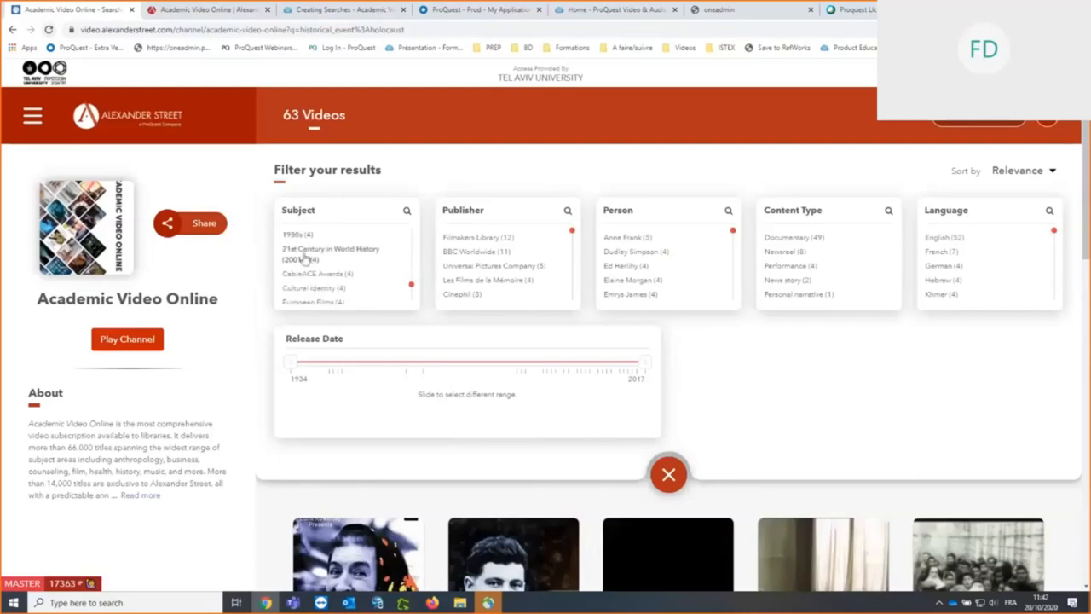
mouse_move(489, 318)
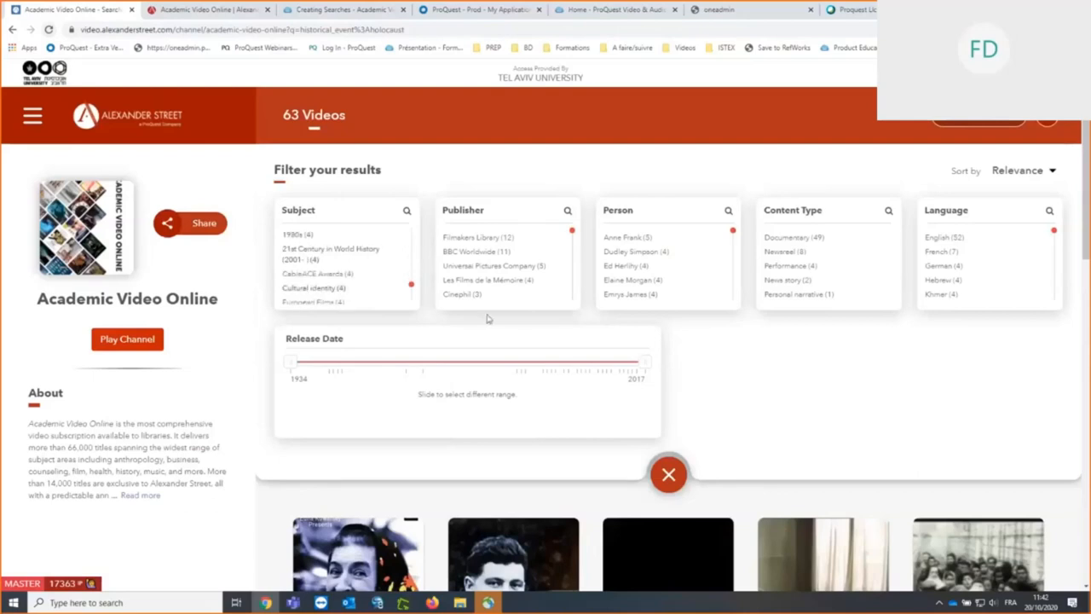
mouse_move(482, 213)
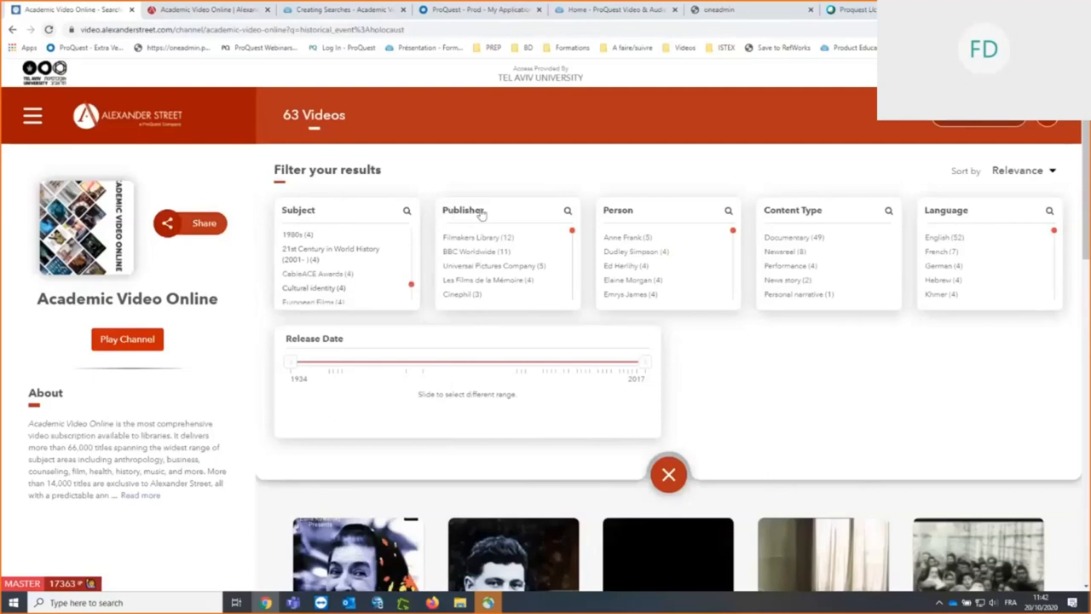
mouse_move(565, 269)
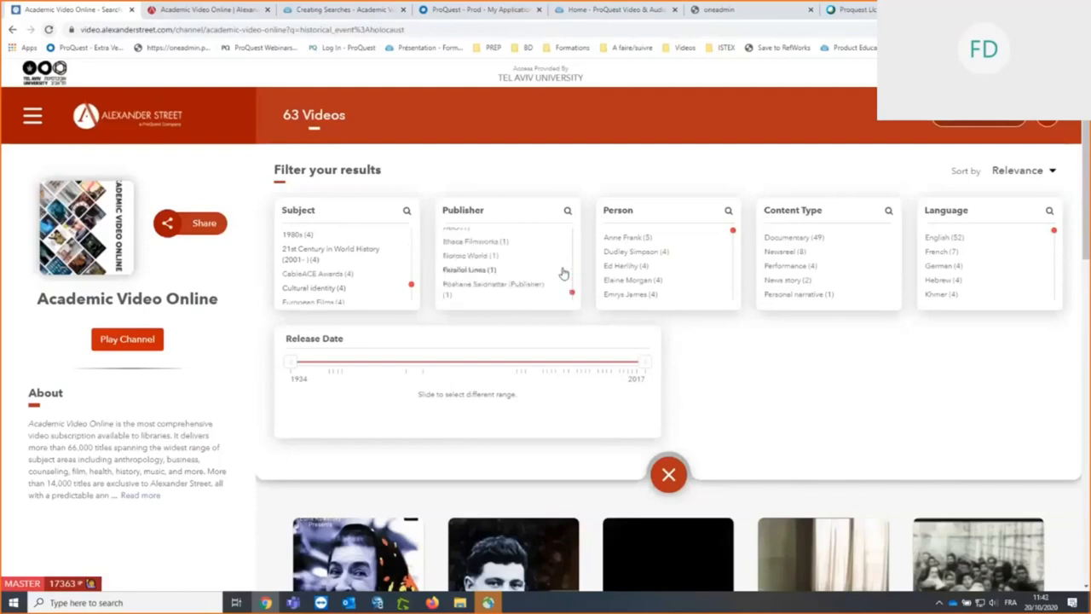
scroll(down, 3)
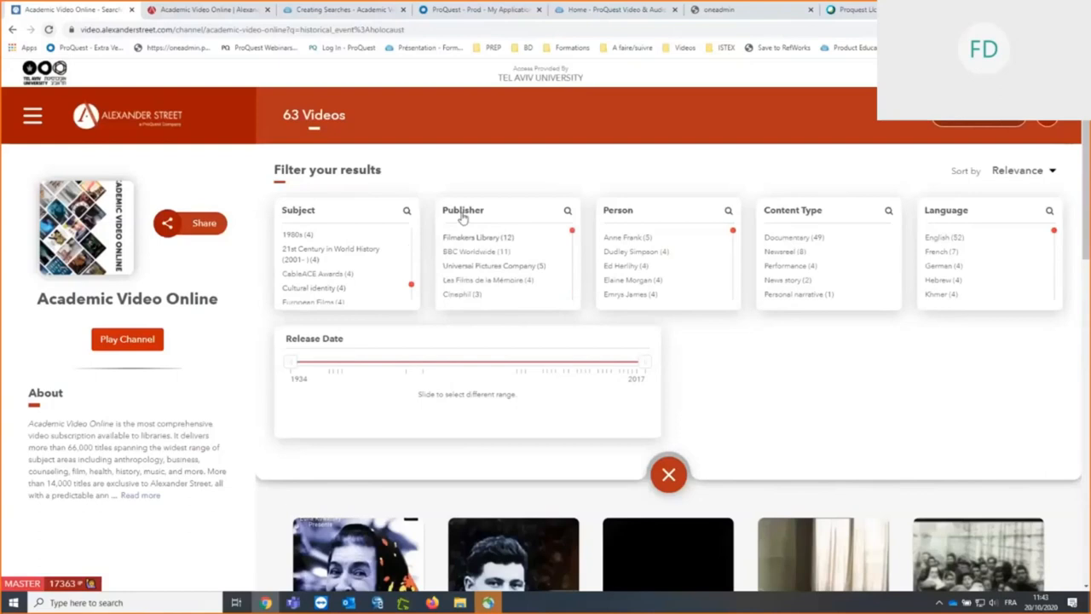
mouse_move(620, 211)
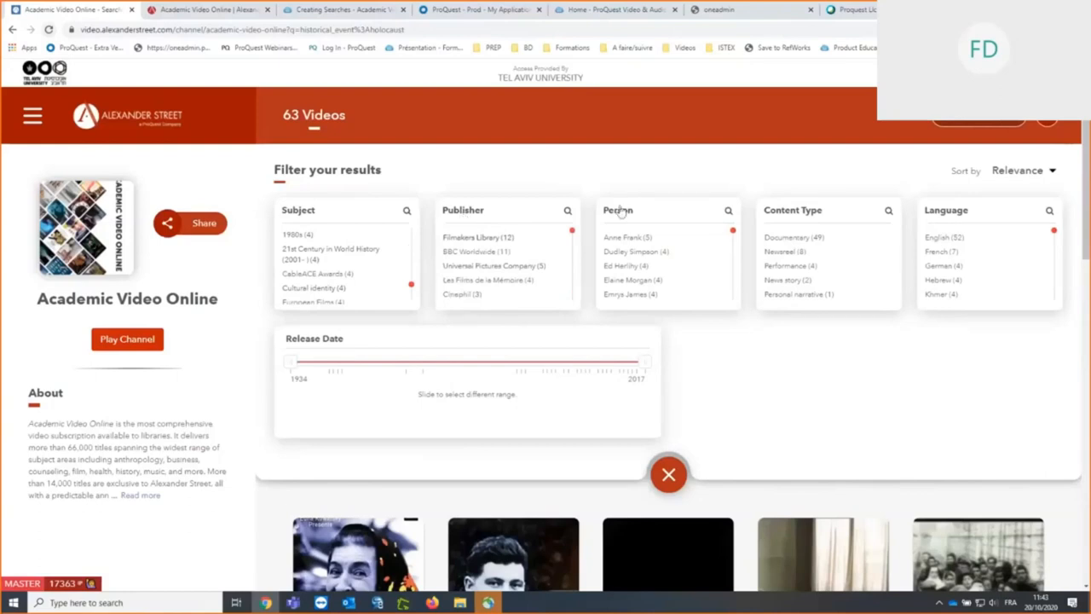
mouse_move(625, 225)
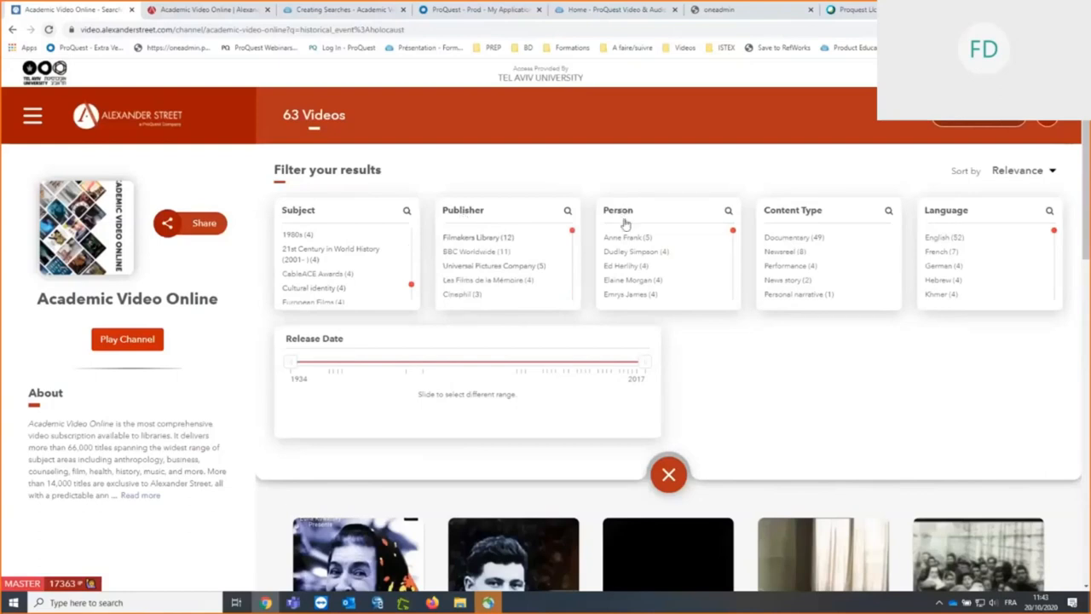
mouse_move(742, 168)
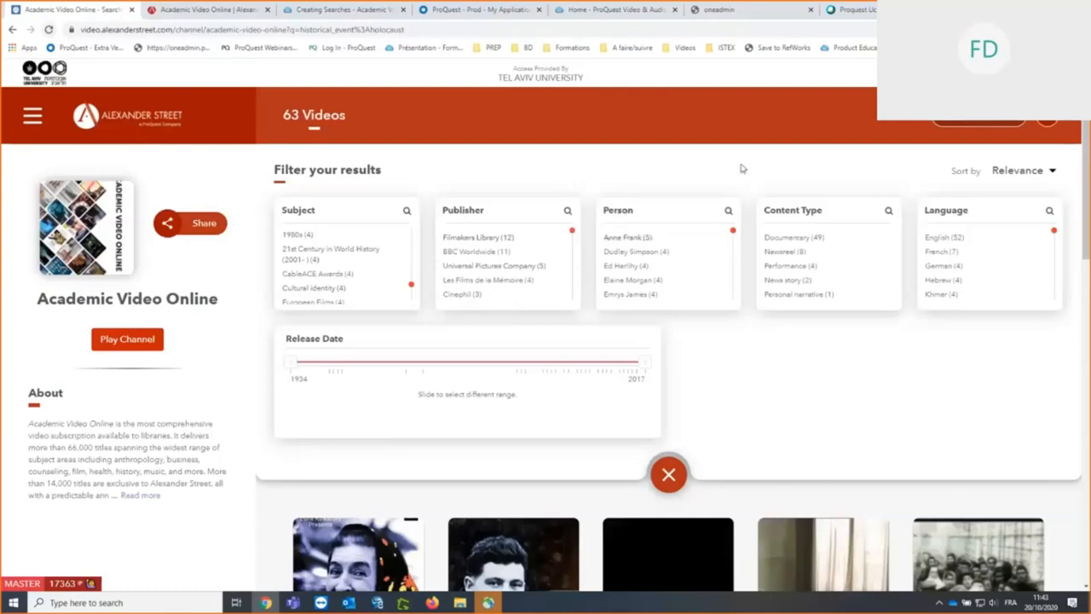
mouse_move(827, 215)
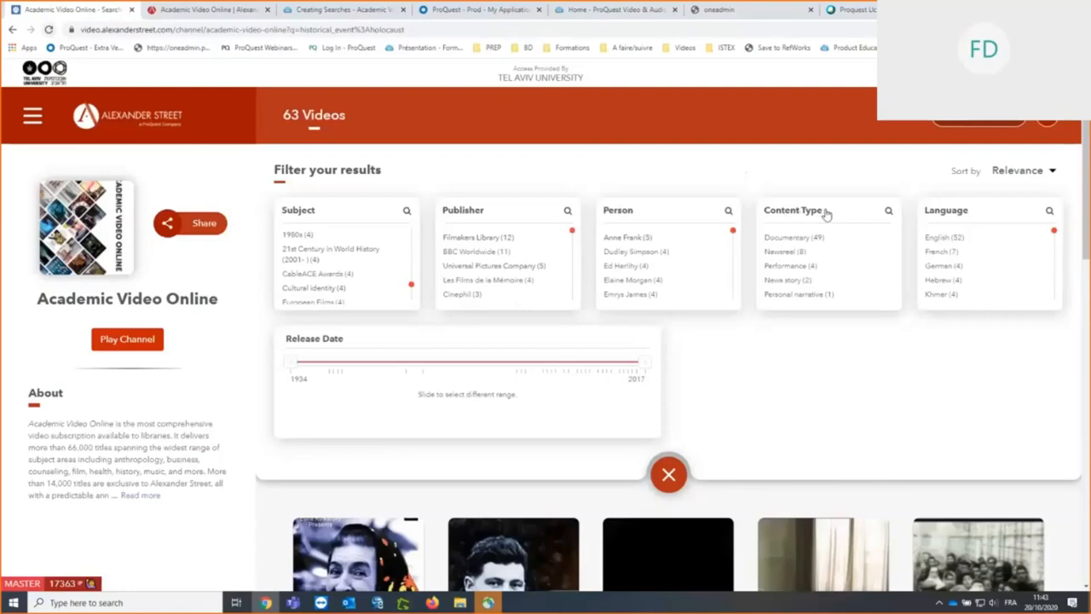
mouse_move(830, 263)
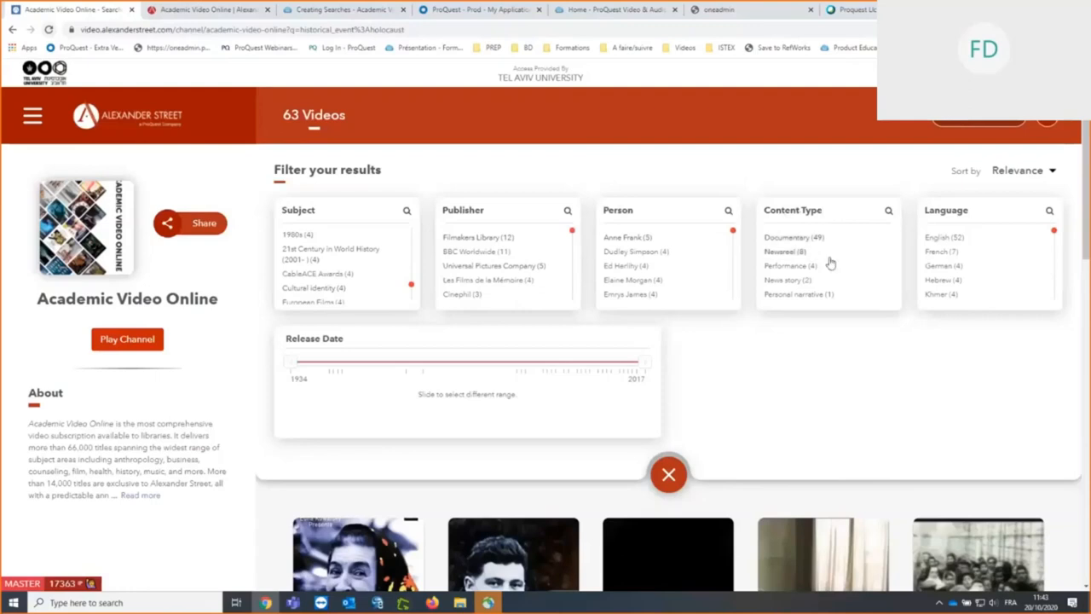
mouse_move(866, 261)
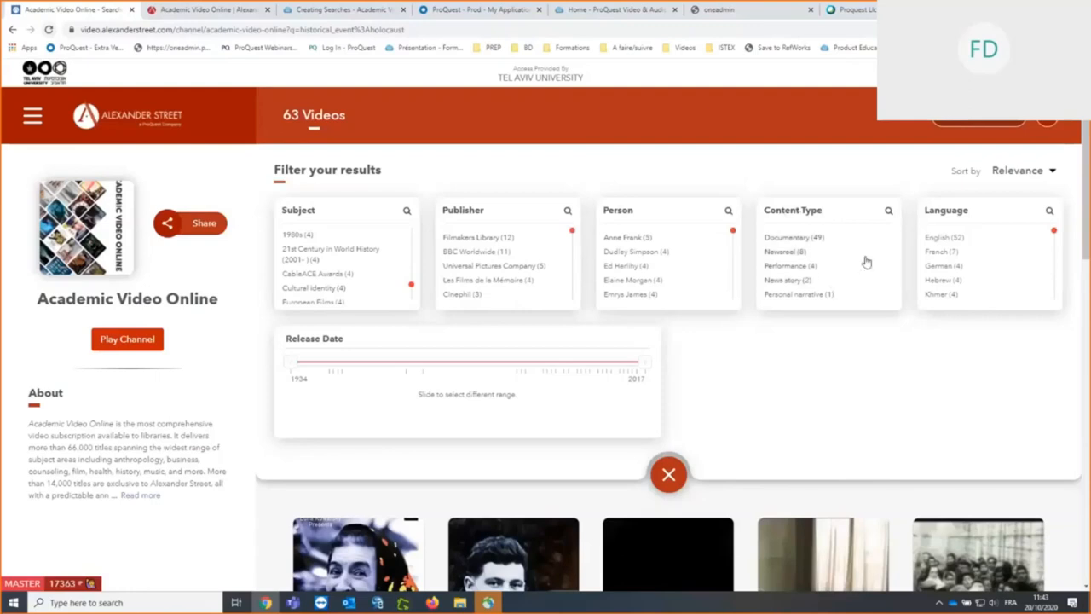
mouse_move(963, 212)
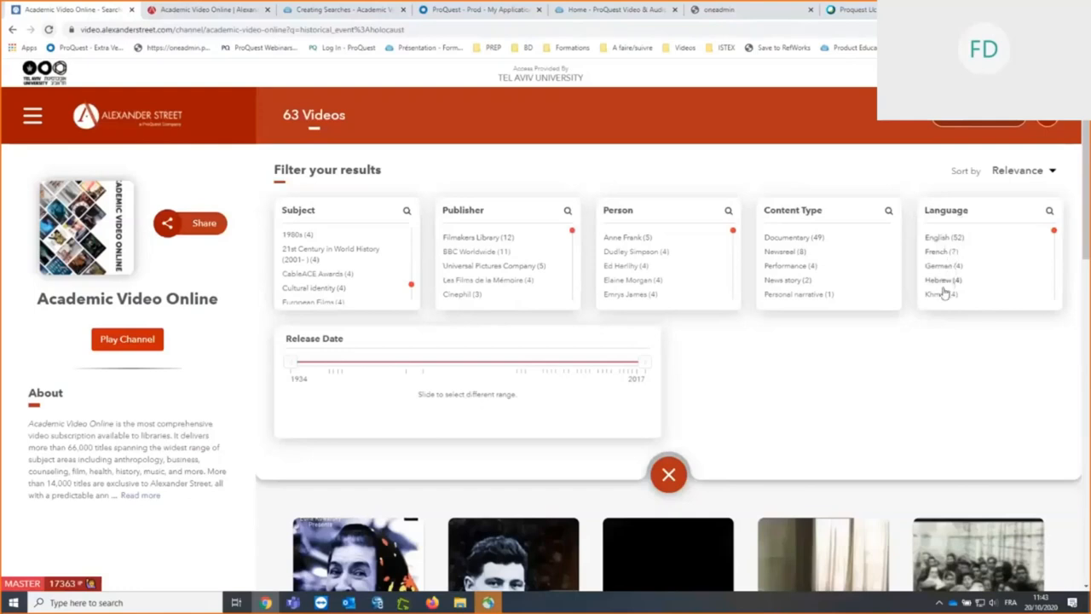
mouse_move(944, 283)
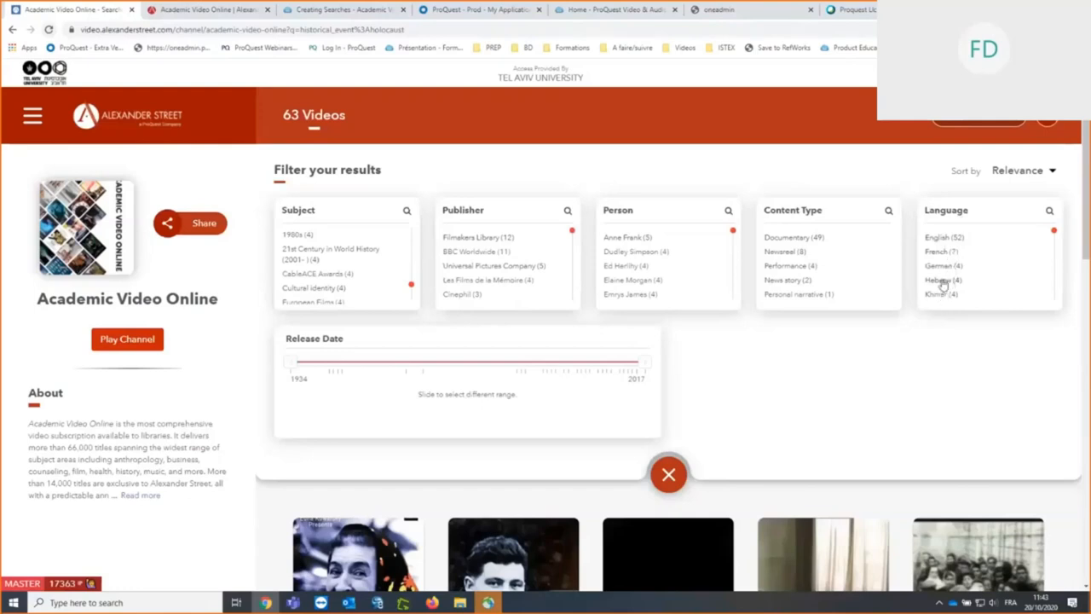
Step: Filter the Holocaust results to the 4 Hebrew-language videos
click(939, 279)
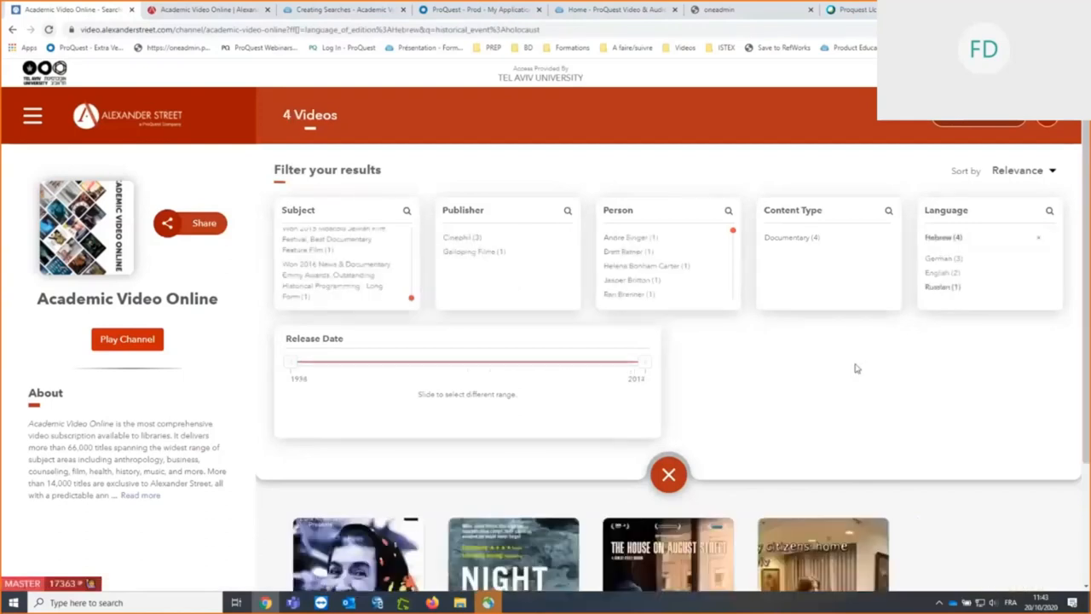
mouse_move(612, 237)
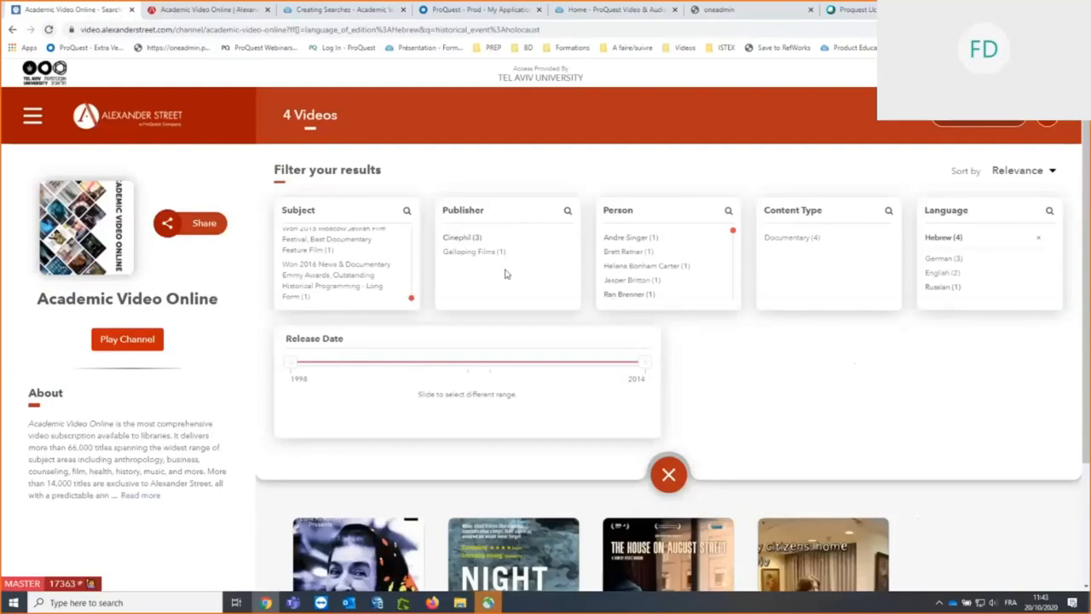
mouse_move(607, 311)
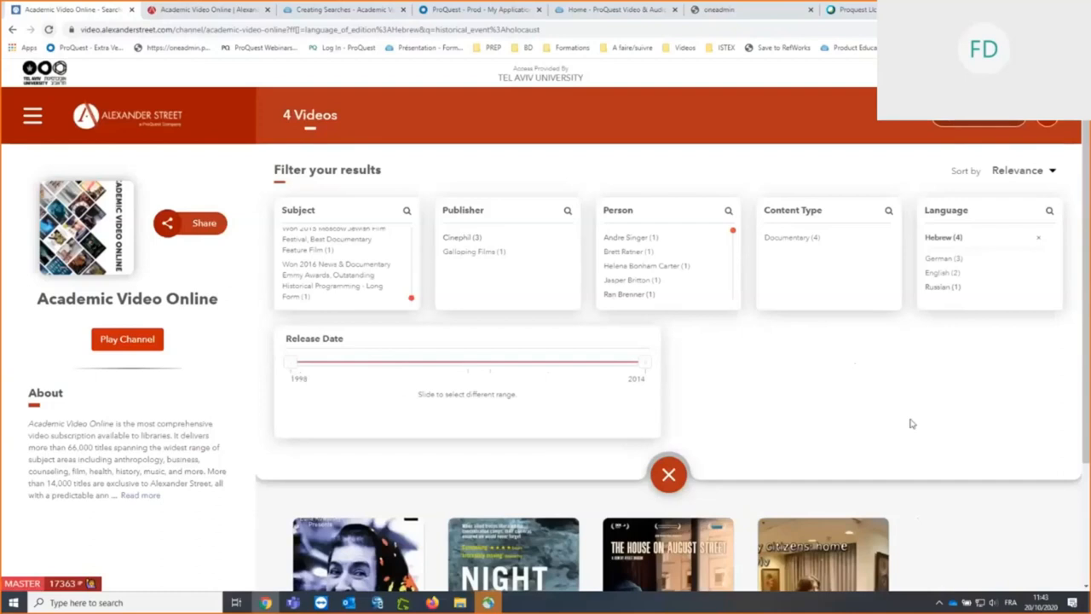
Step: Preview the Liebe Perla details, scrub through it and close it
scroll(down, 3)
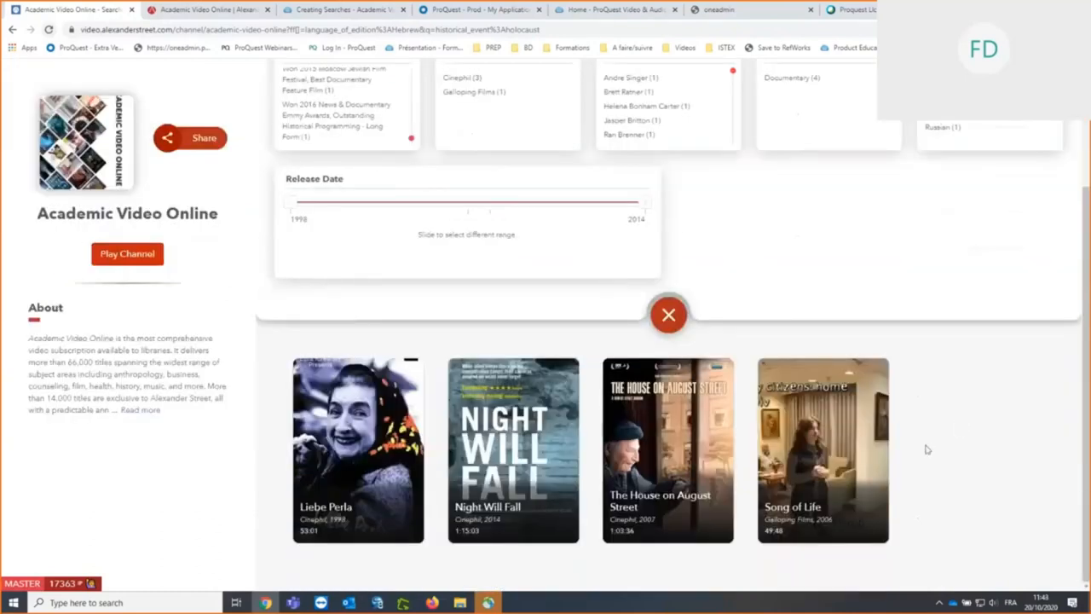
mouse_move(352, 456)
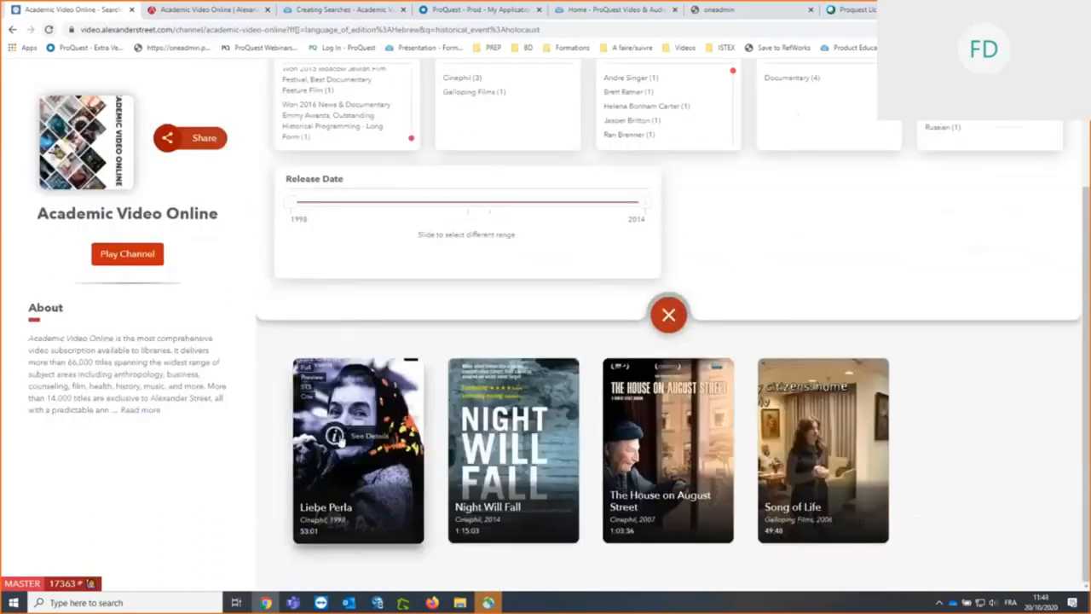
click(330, 437)
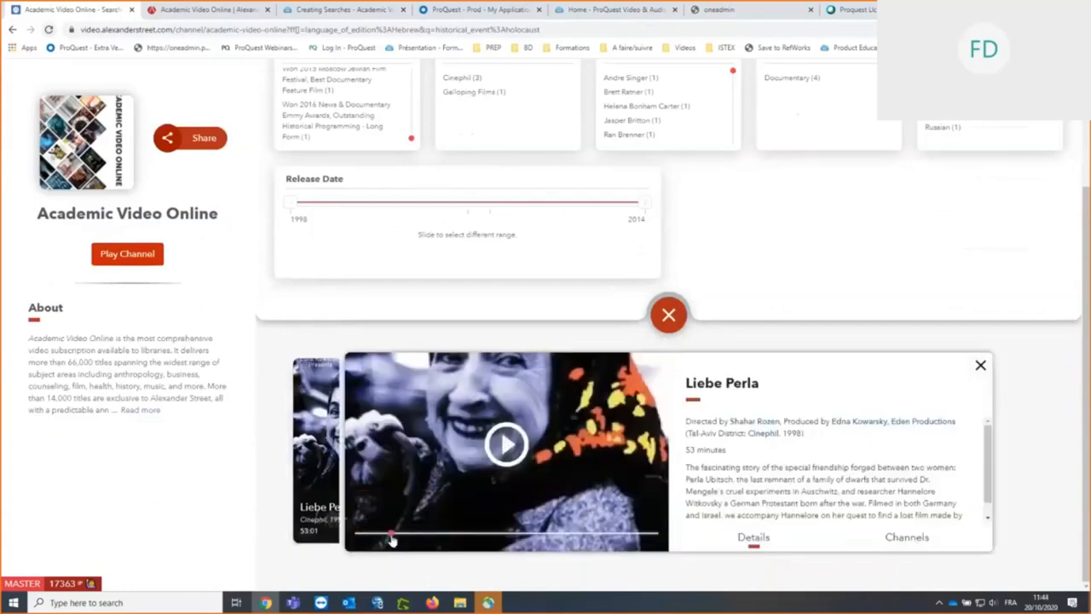
drag(390, 535, 475, 536)
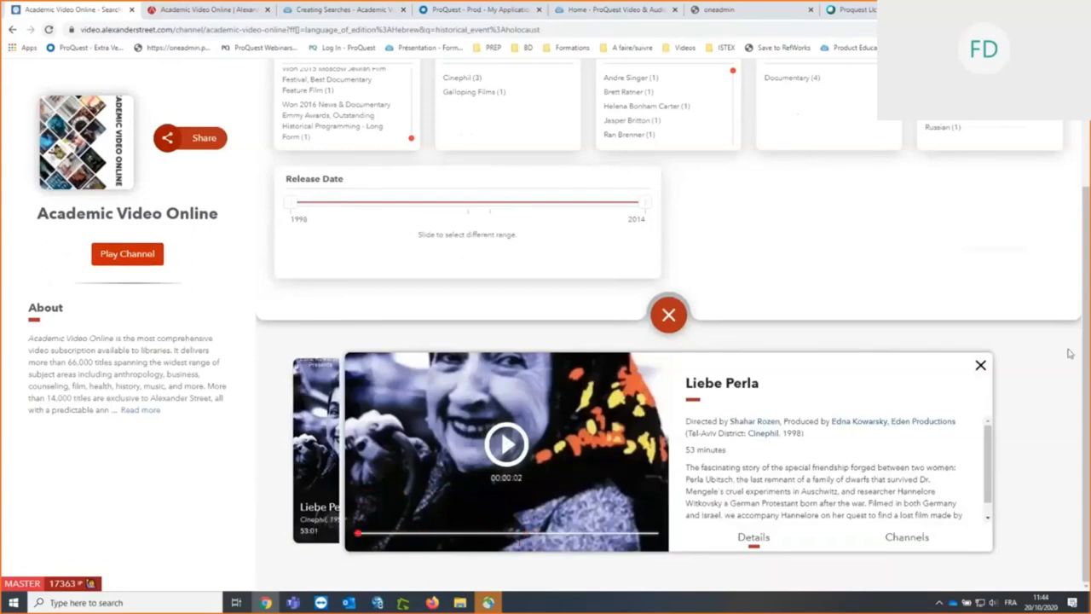
mouse_move(978, 366)
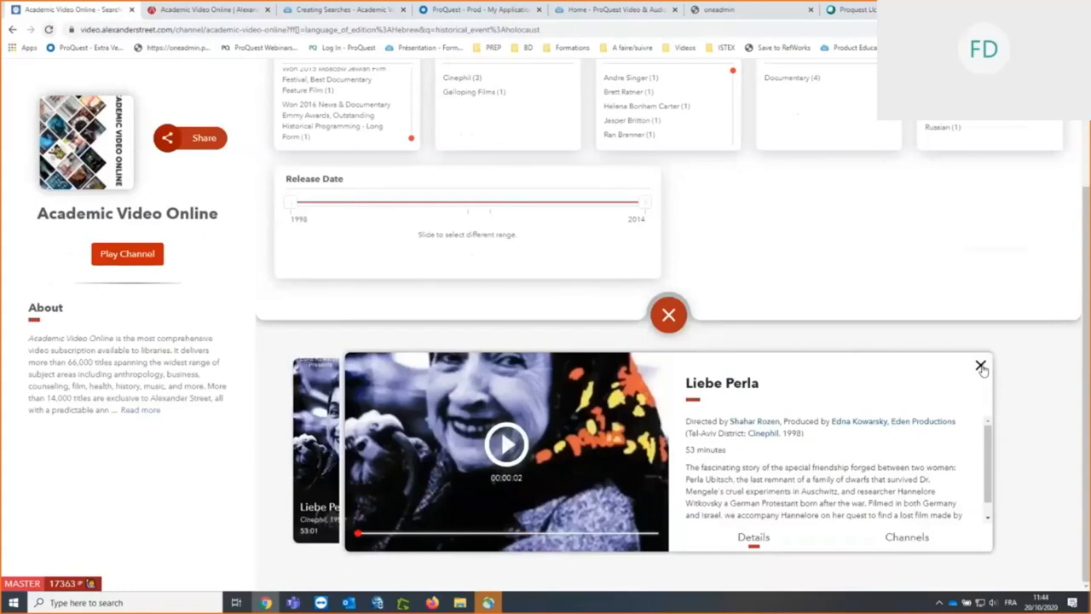
click(979, 365)
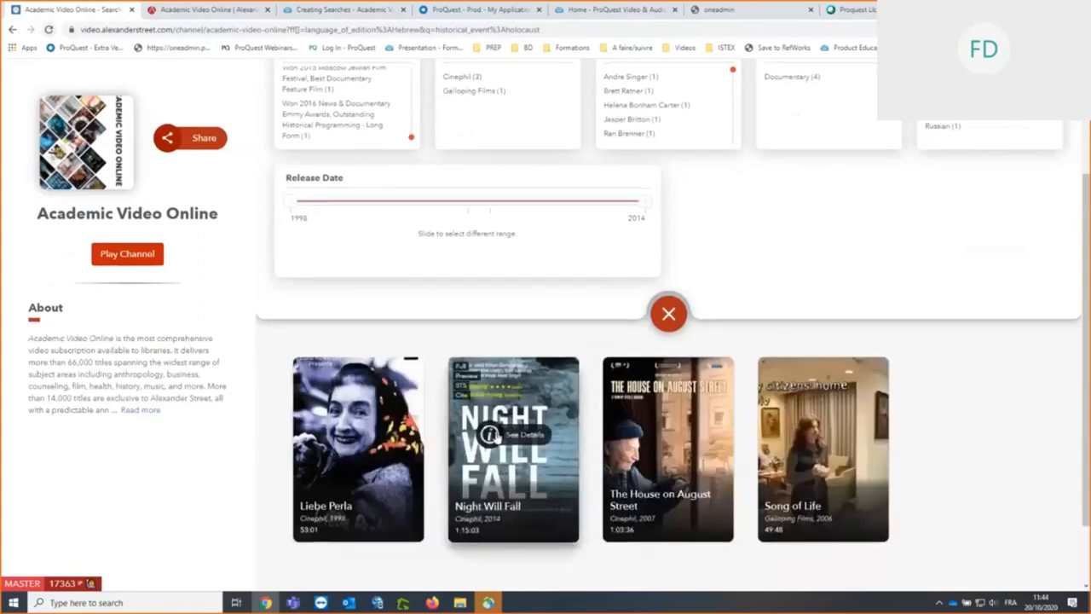
Step: Preview the Night Will Fall details and close it again
click(512, 435)
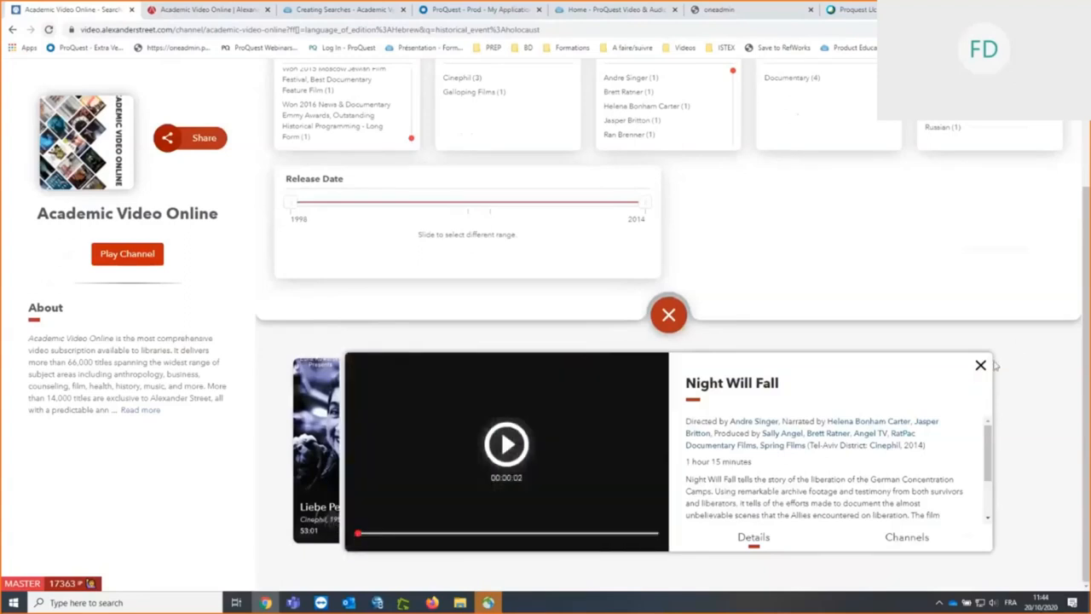
click(979, 366)
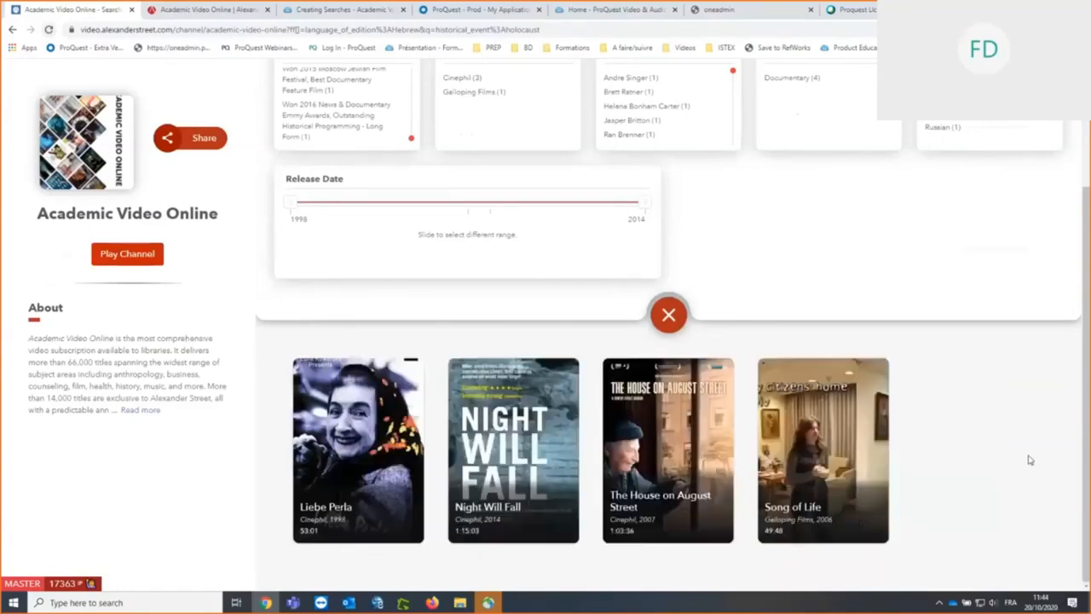
mouse_move(257, 273)
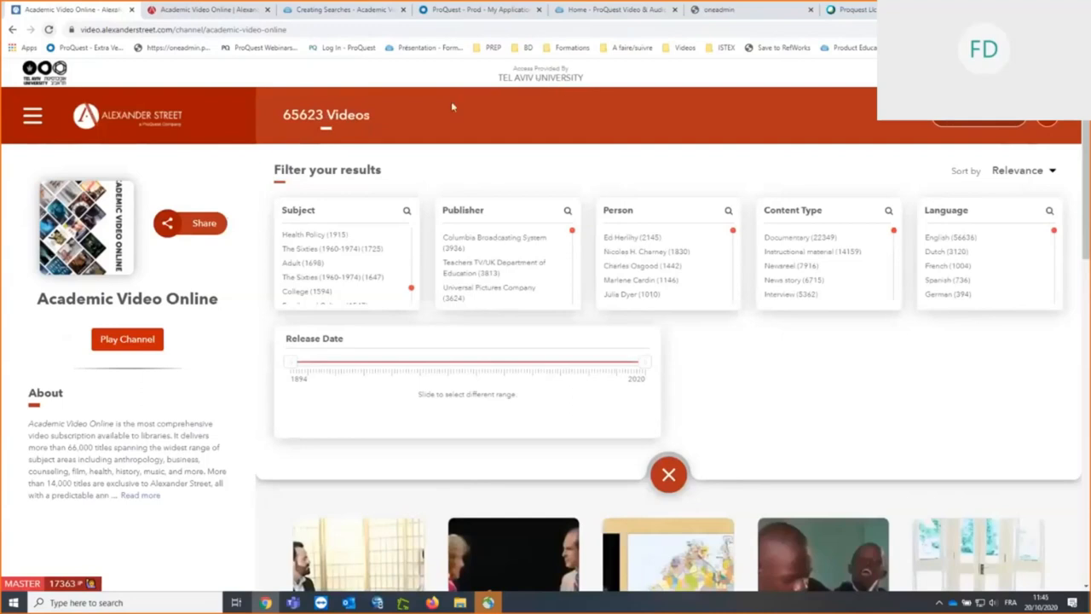
mouse_move(408, 129)
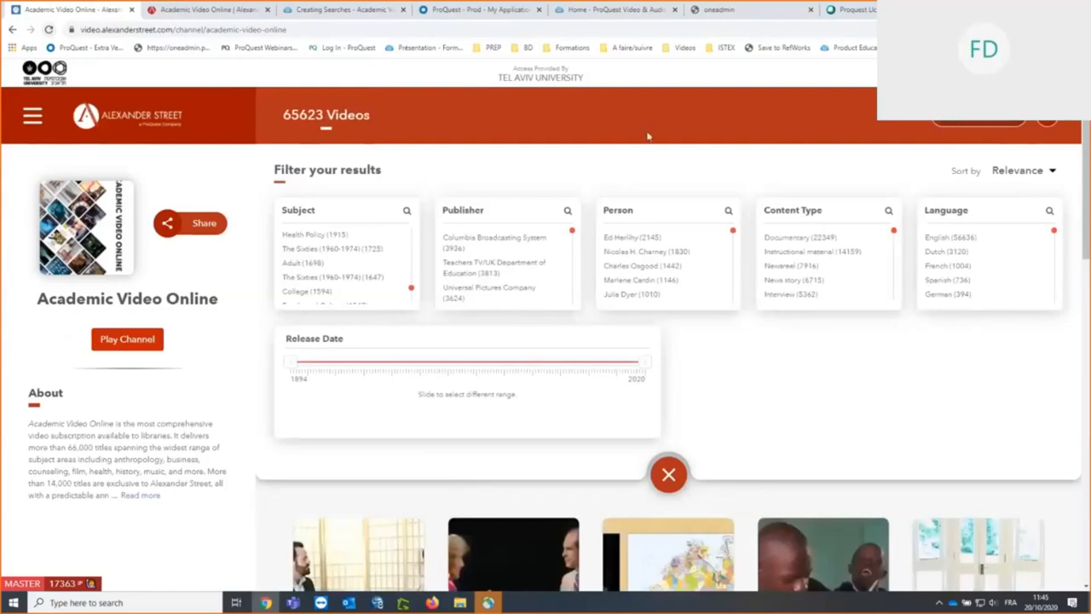
mouse_move(668, 473)
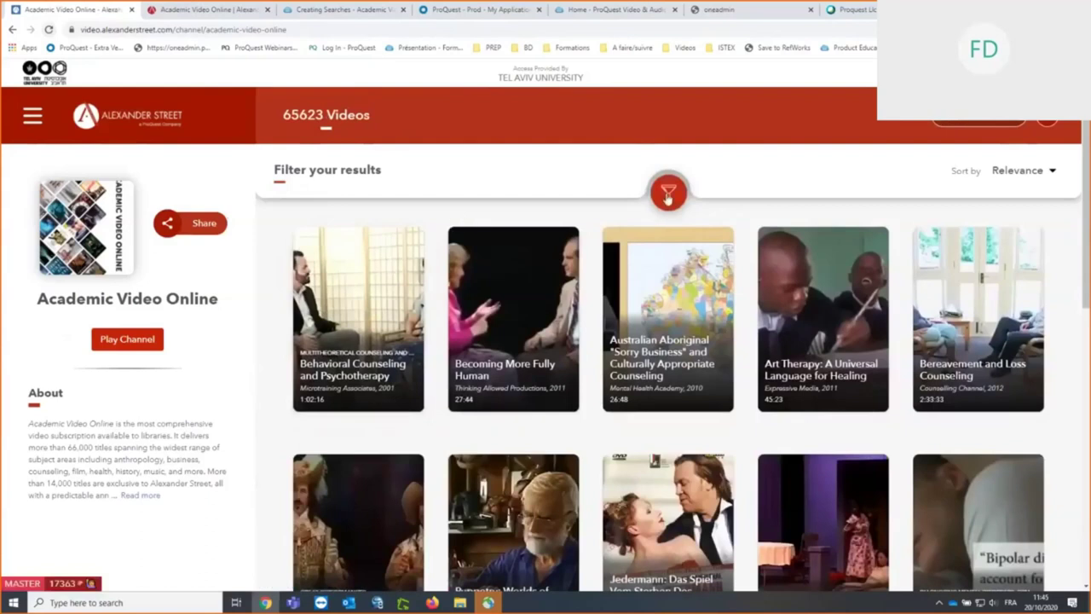
Step: Reopen the filter panel and search the Subject facet for 'animal'
click(668, 192)
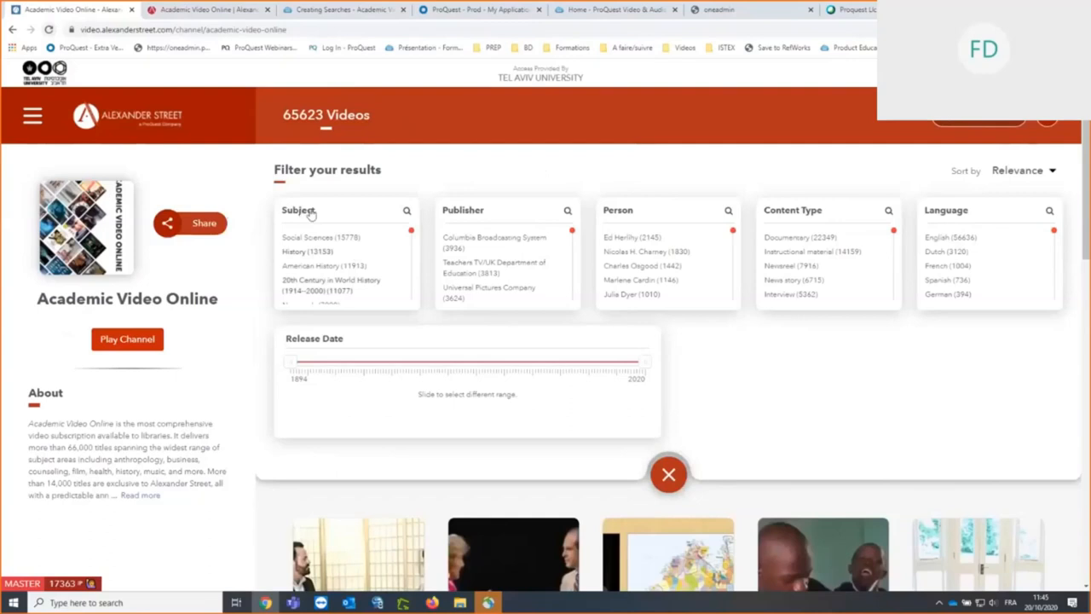
mouse_move(313, 216)
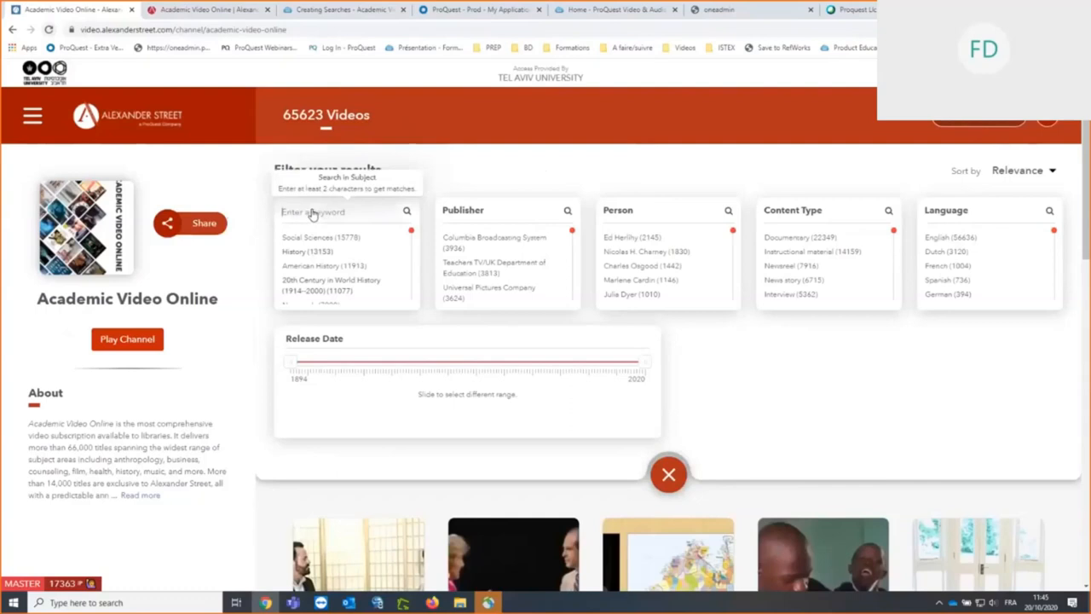
text(animal)
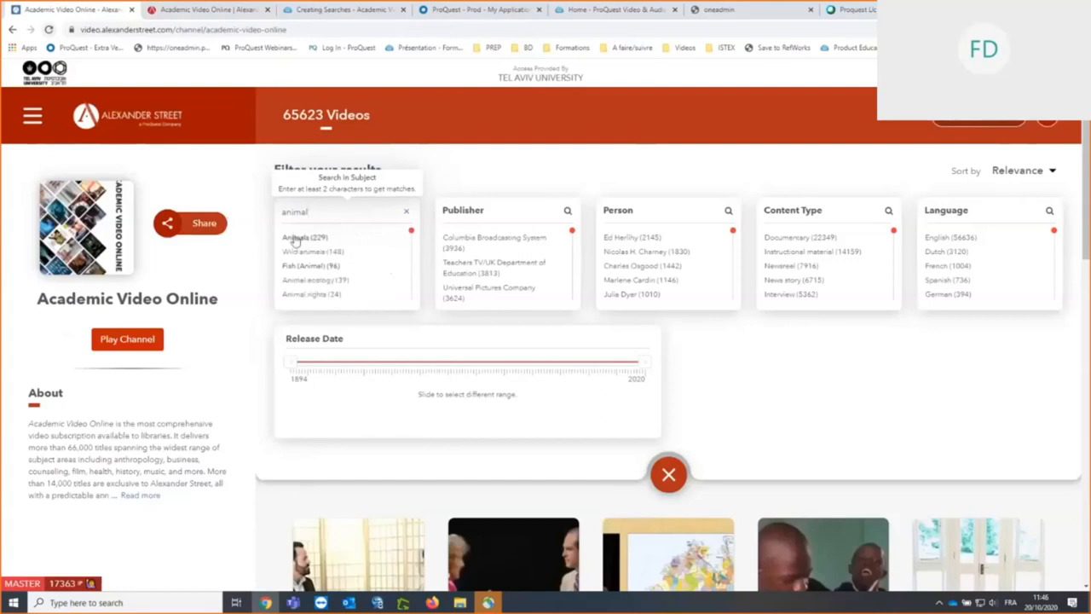
Step: Filter to the Animals subject, Documentary content type and BBC Worldwide publisher
click(297, 238)
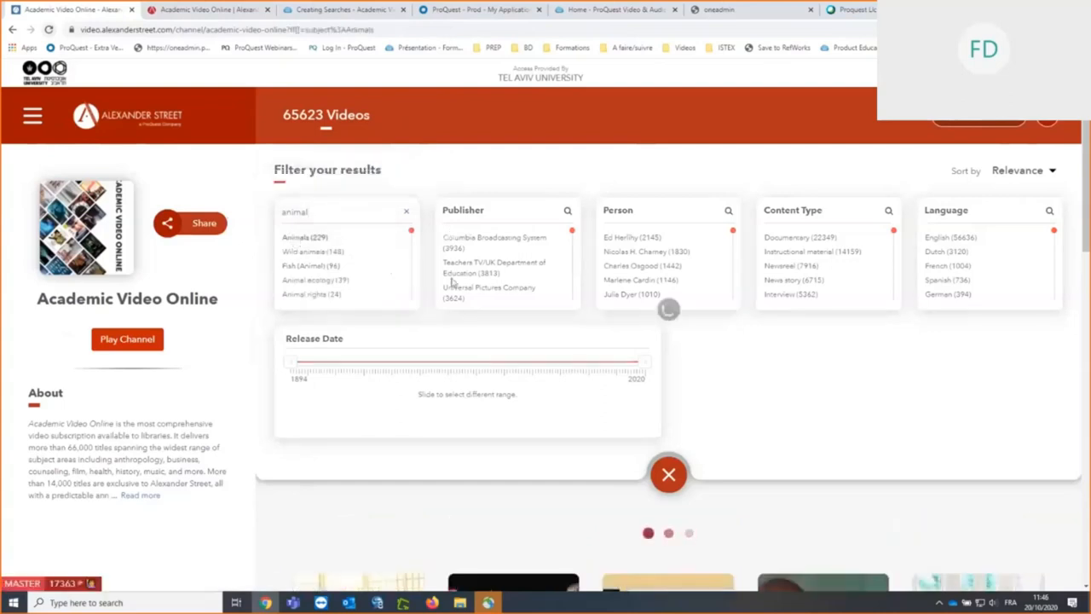
click(305, 237)
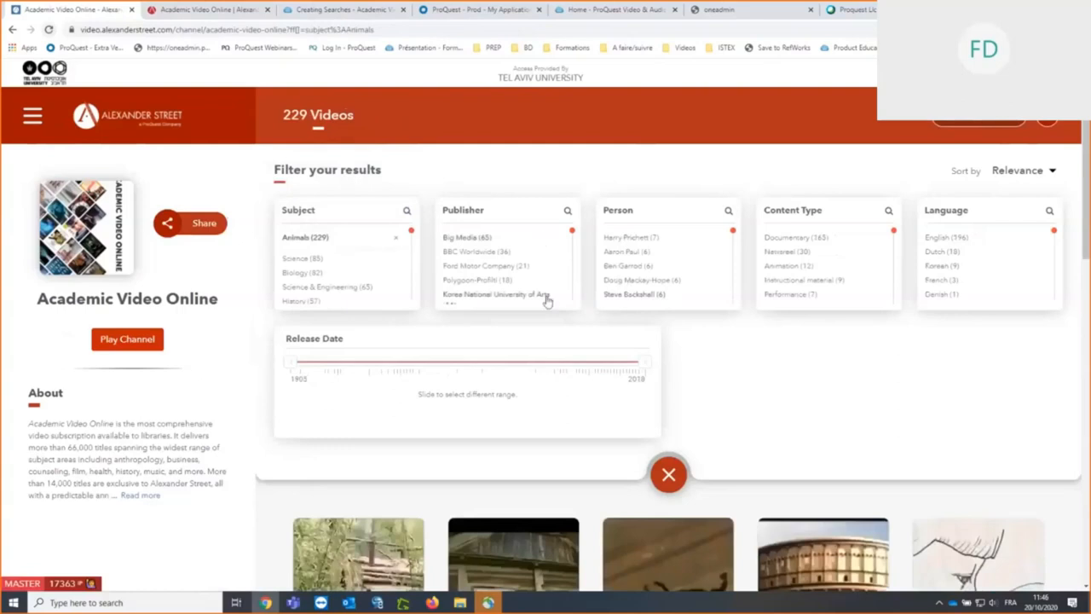
mouse_move(564, 307)
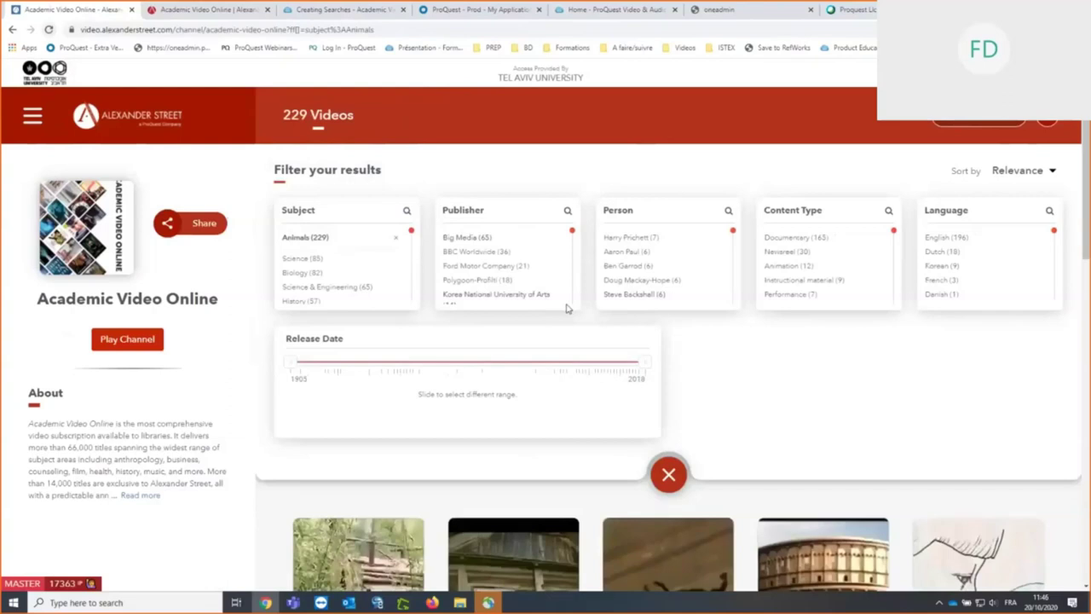
mouse_move(470, 257)
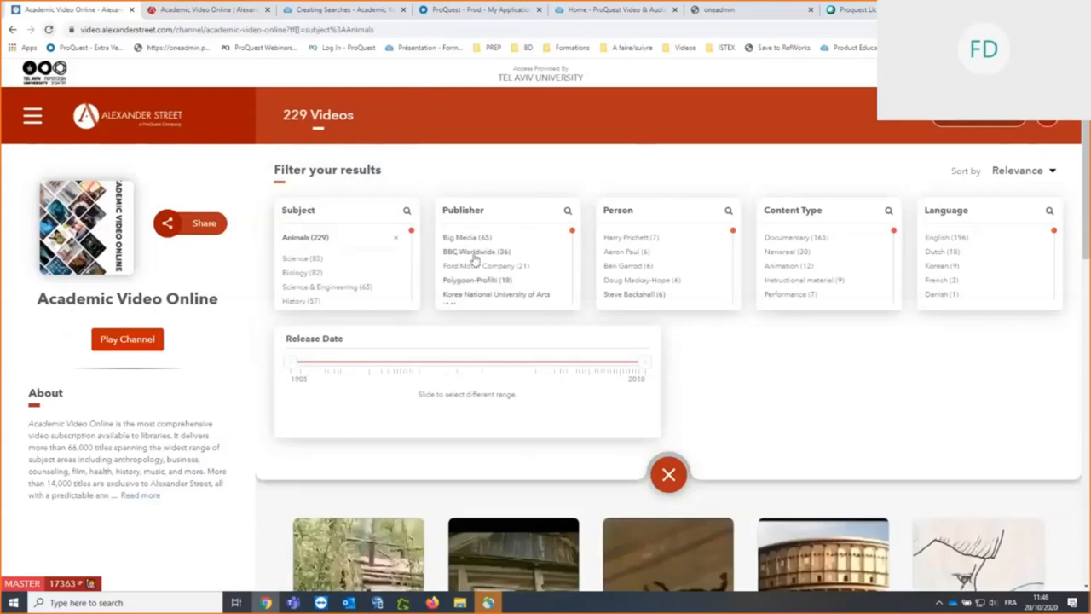
mouse_move(670, 245)
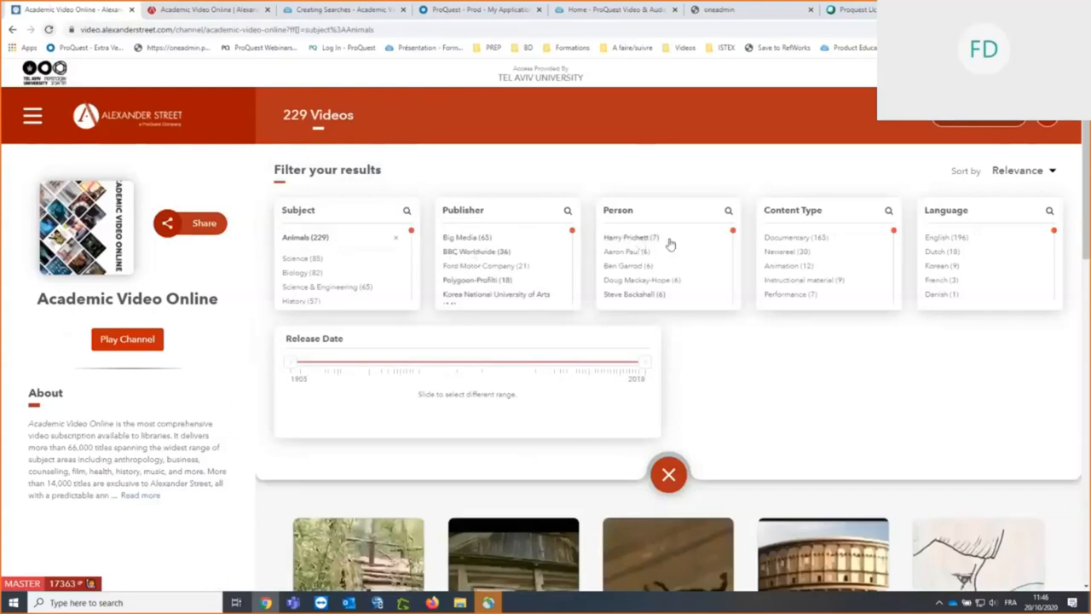
mouse_move(780, 252)
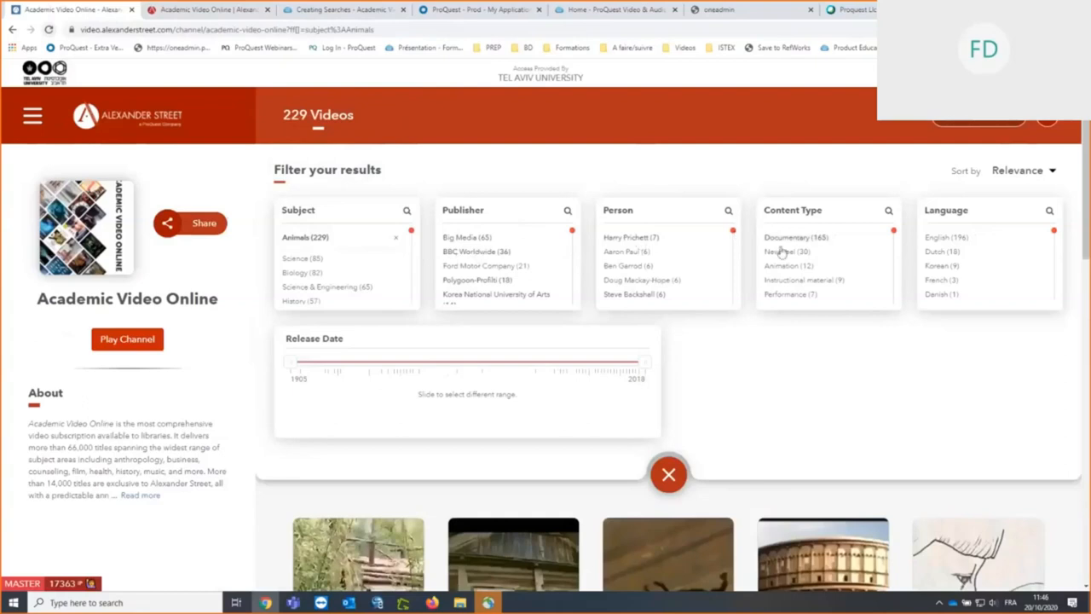
mouse_move(786, 241)
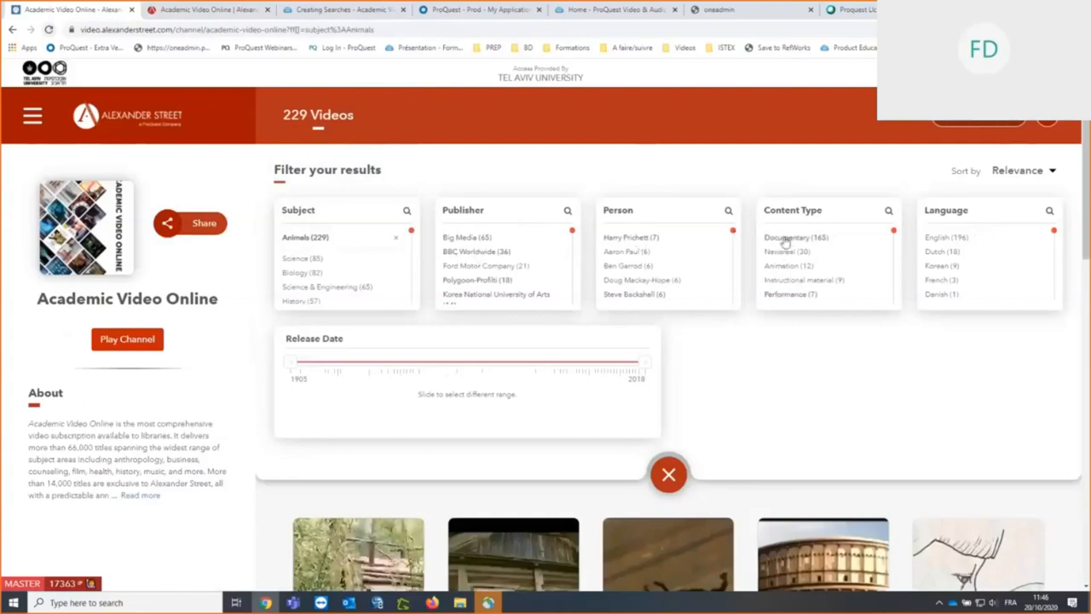
click(785, 236)
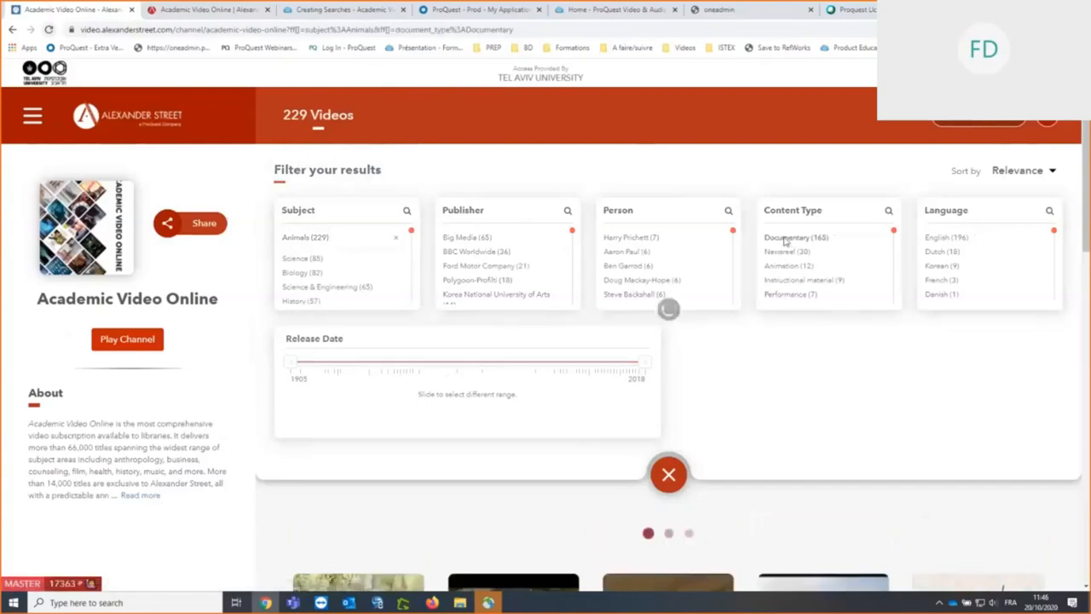
click(786, 237)
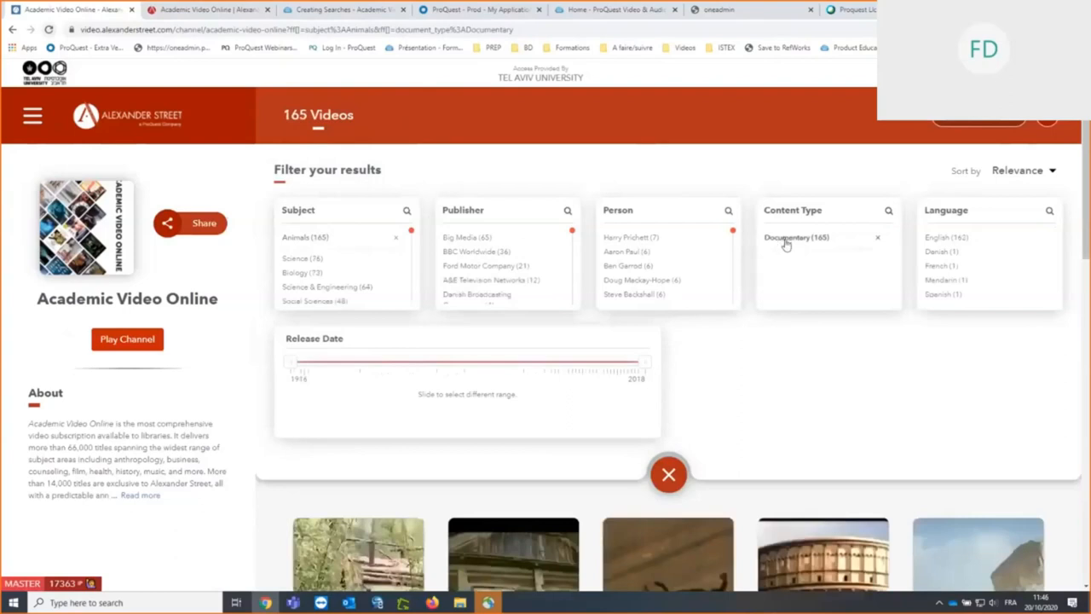
mouse_move(682, 245)
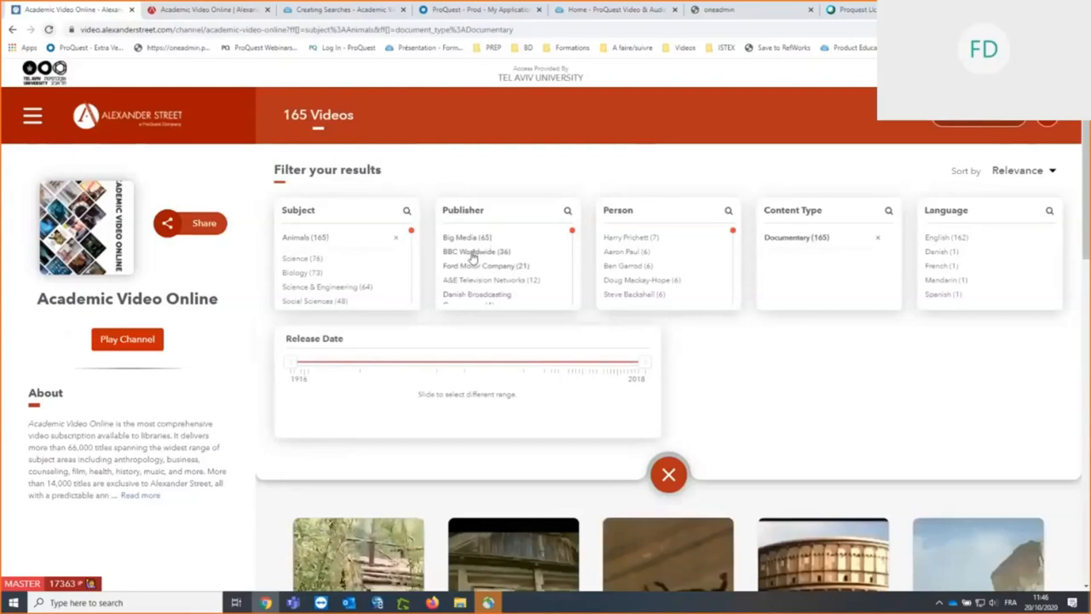
click(465, 250)
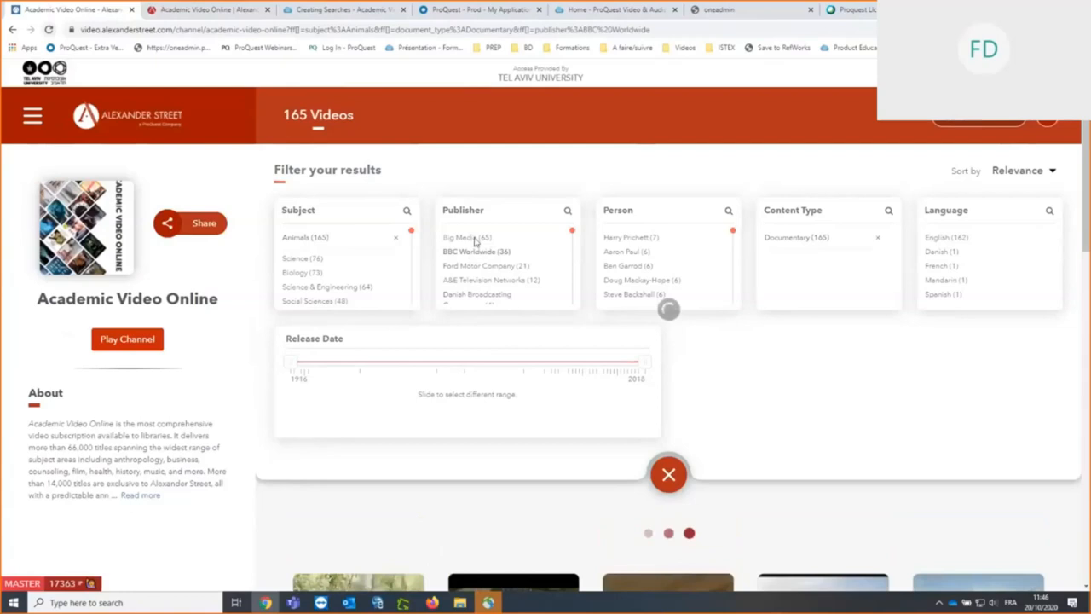
click(476, 250)
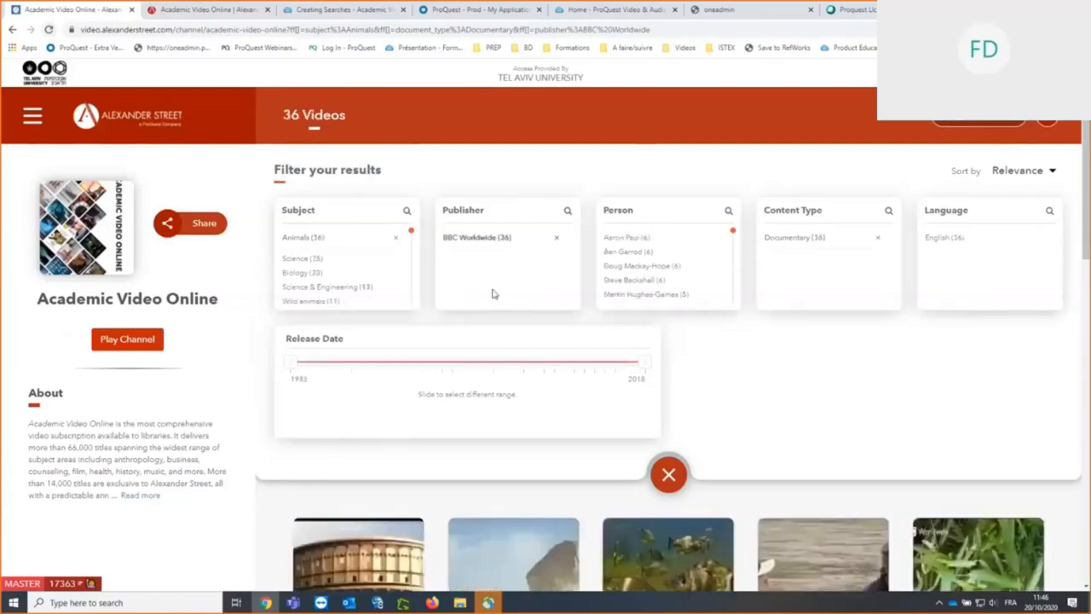
mouse_move(787, 389)
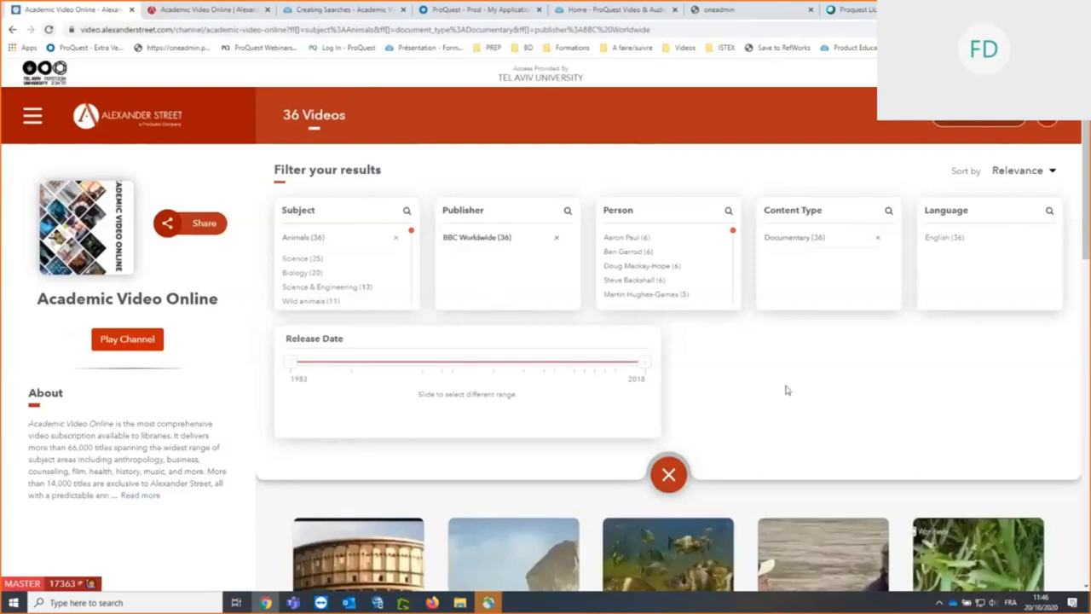
mouse_move(784, 386)
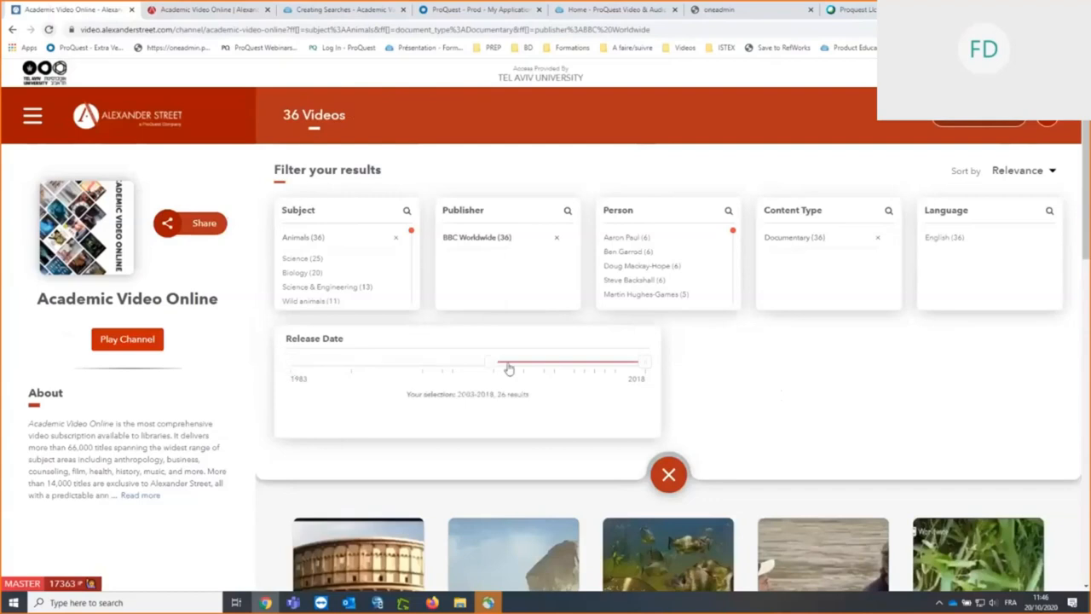
Step: Restrict the release date range to 2011–2018
drag(495, 366, 579, 366)
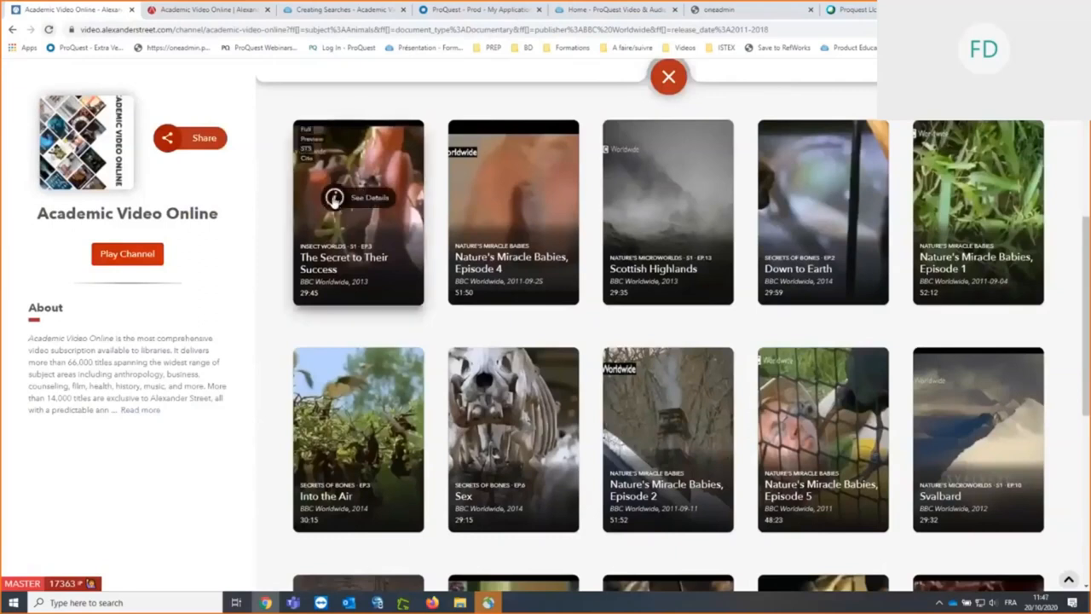
Step: Preview The Secret to Their Success and scrub ahead to about fifteen minutes
click(369, 196)
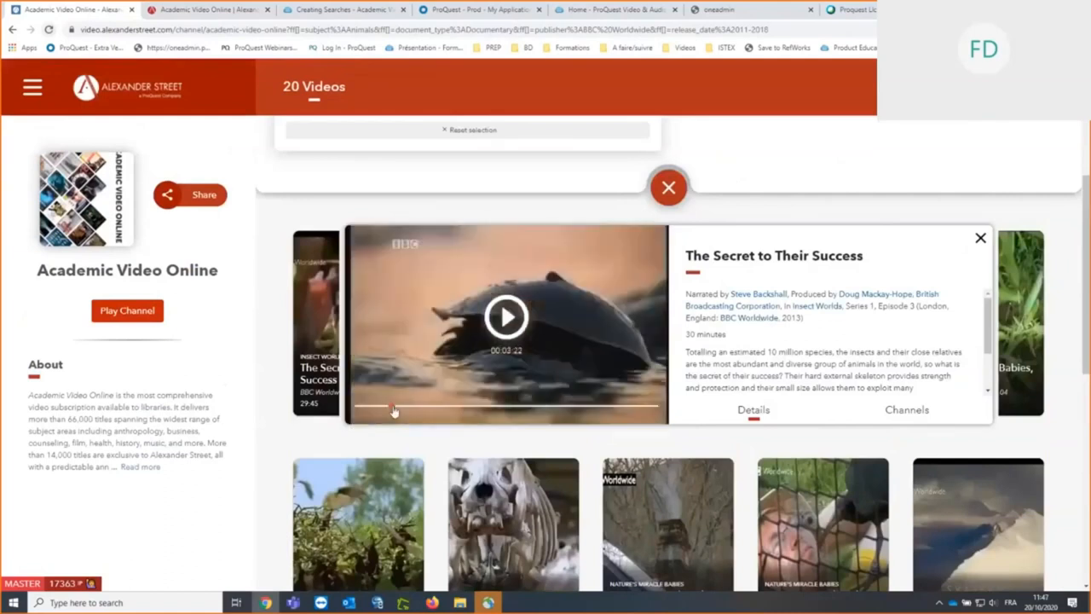
drag(394, 410, 419, 410)
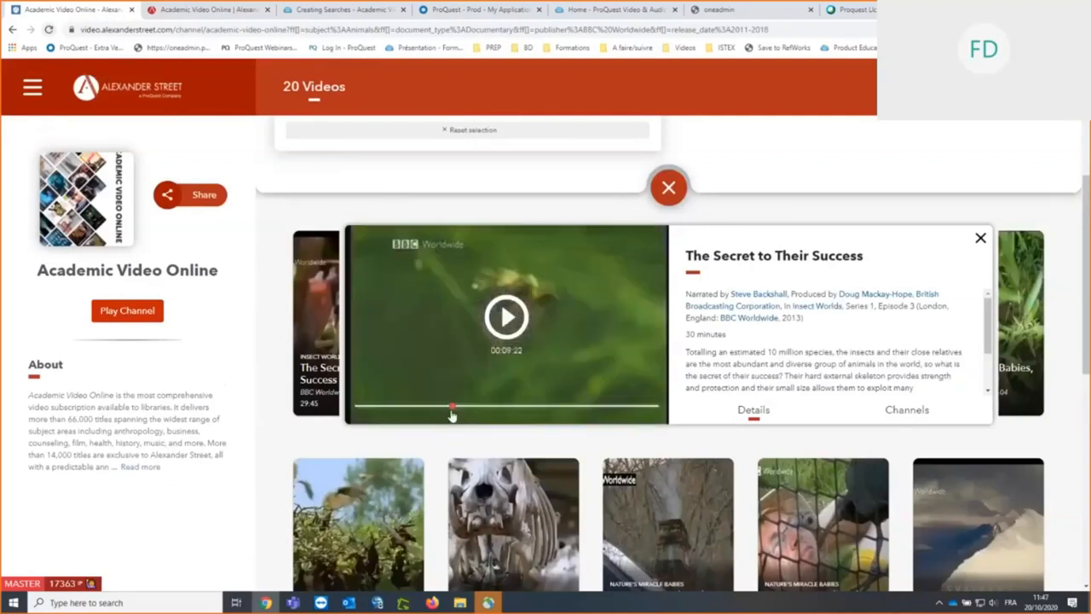
drag(452, 407, 468, 407)
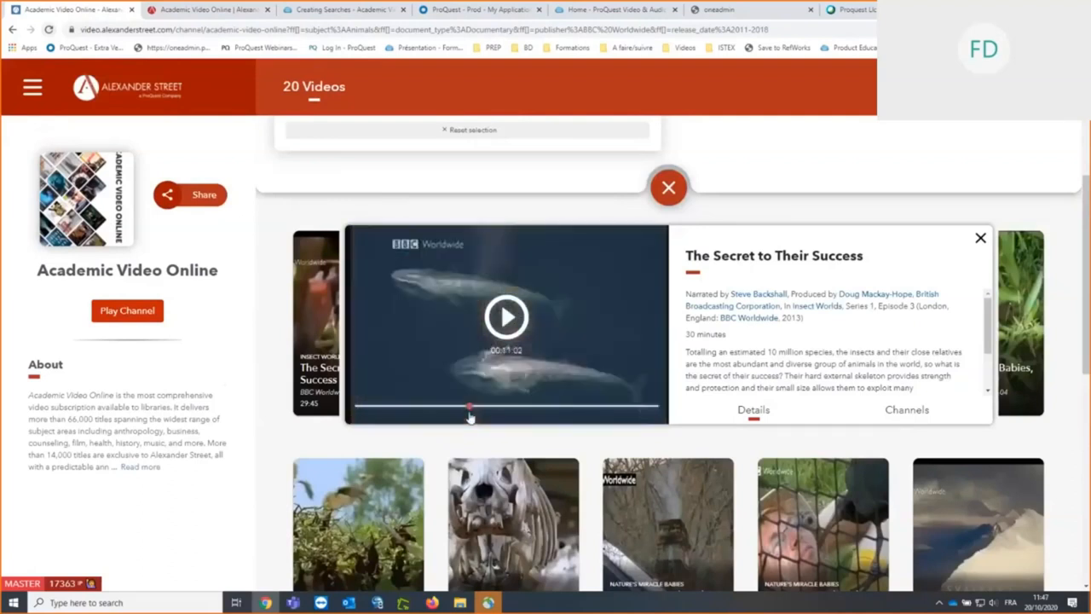
drag(468, 406, 475, 406)
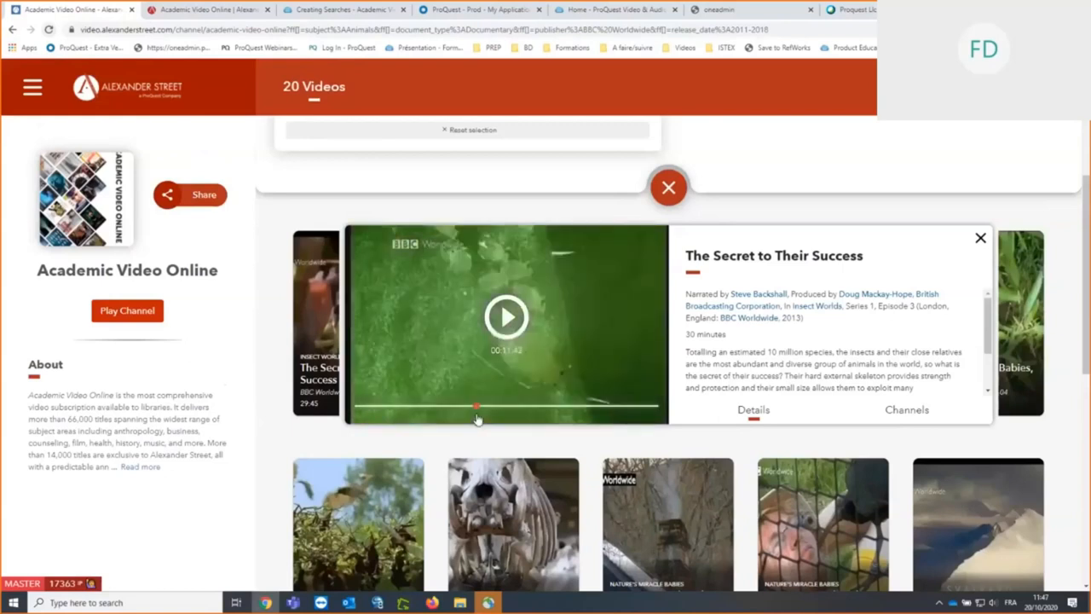
drag(477, 405, 494, 405)
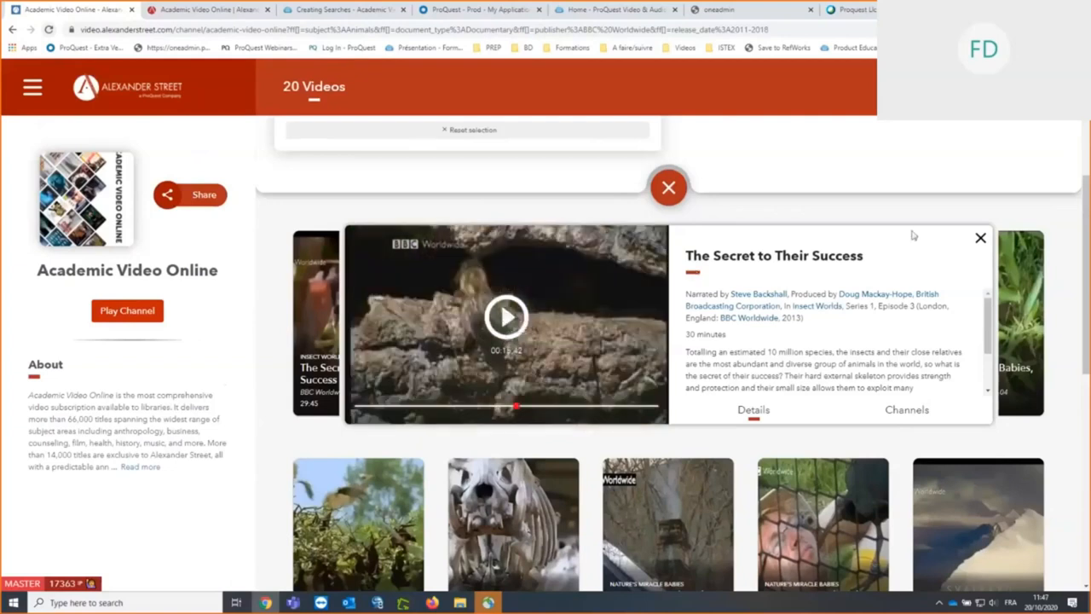
mouse_move(978, 240)
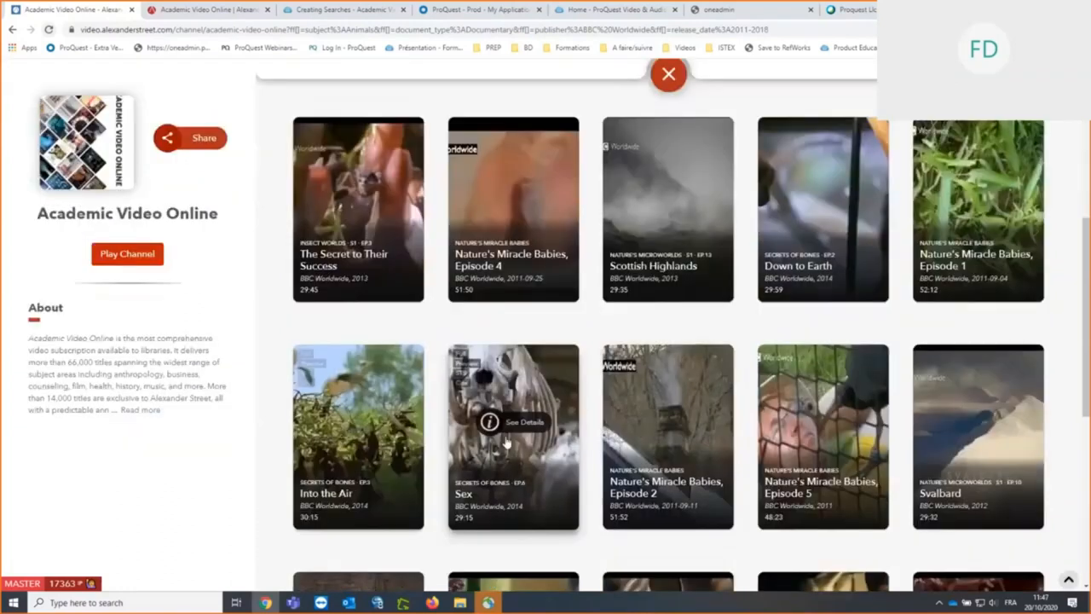
mouse_move(968, 208)
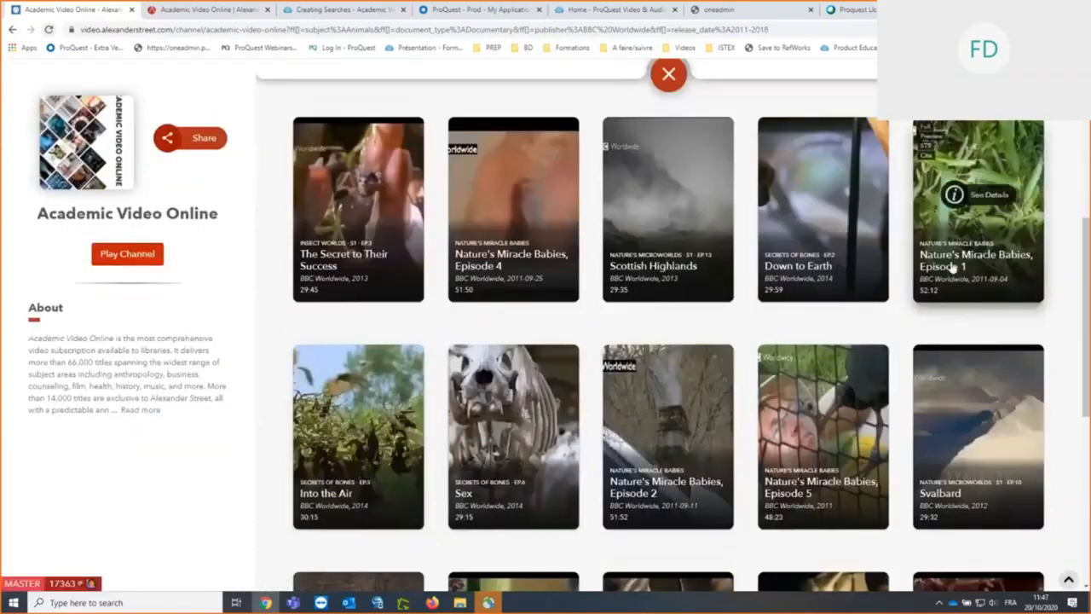
mouse_move(965, 220)
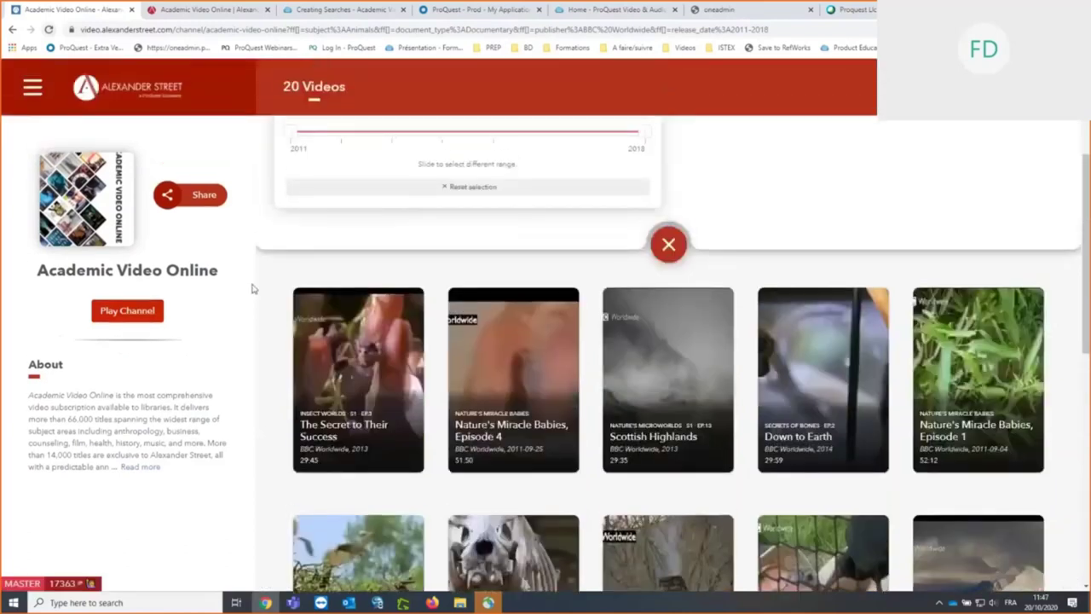
mouse_move(282, 277)
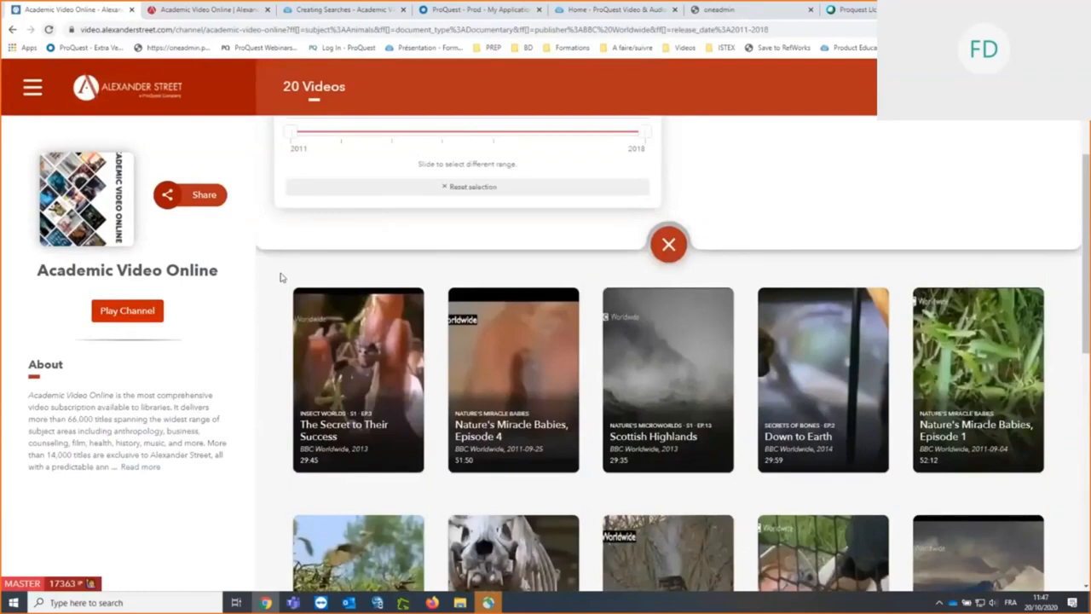
mouse_move(668, 245)
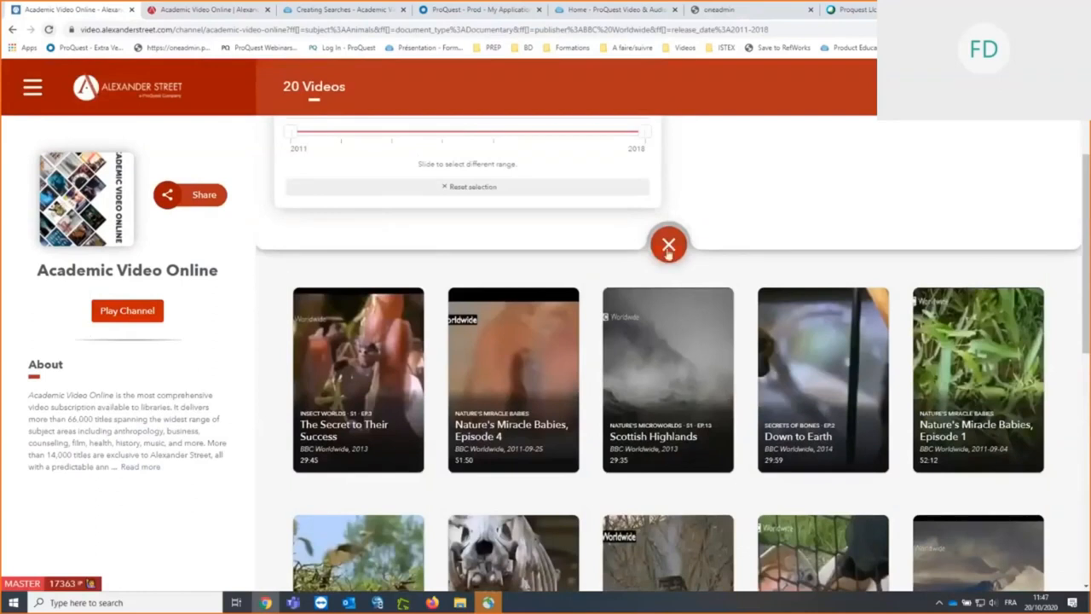
Step: Collapse the filter panel and return to the LibGuides Creating Searches page
click(668, 244)
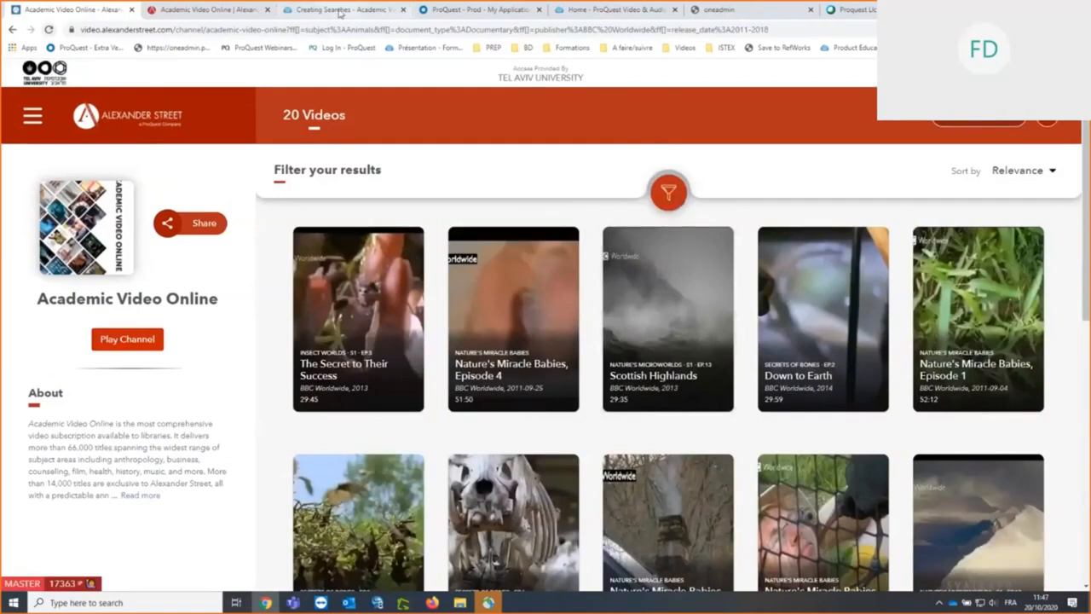
click(349, 9)
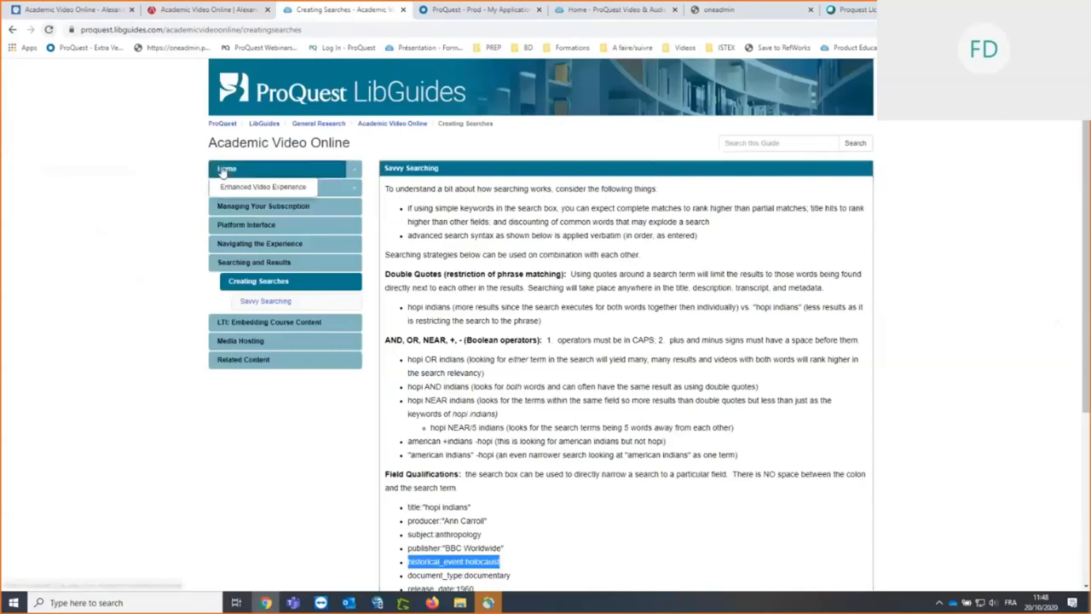
mouse_move(236, 168)
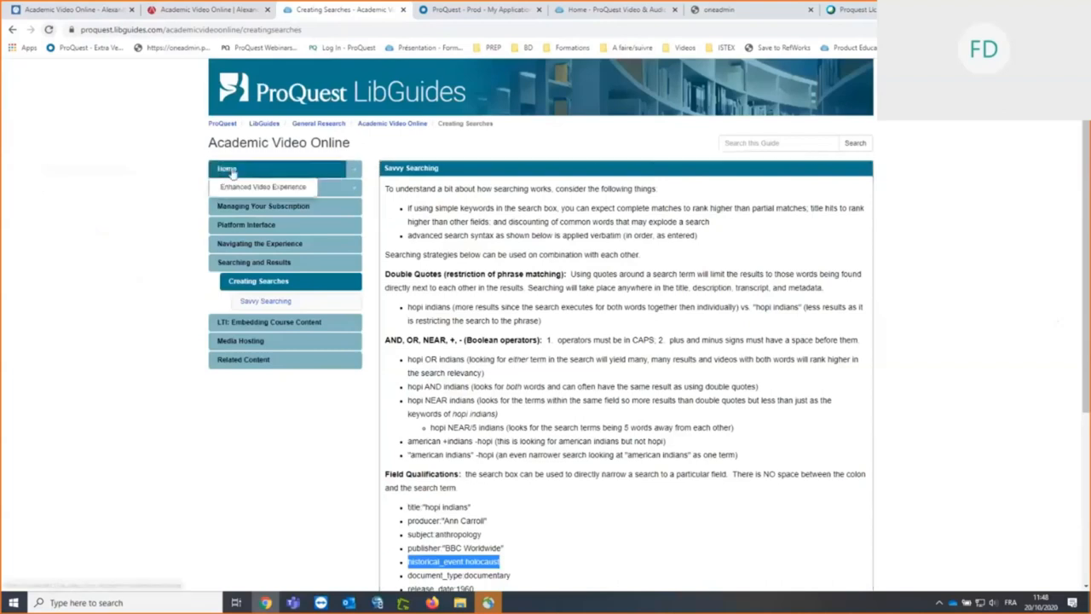
Step: Go to the Academic Video Online guide's Home page showing the Film Platform feature
click(226, 168)
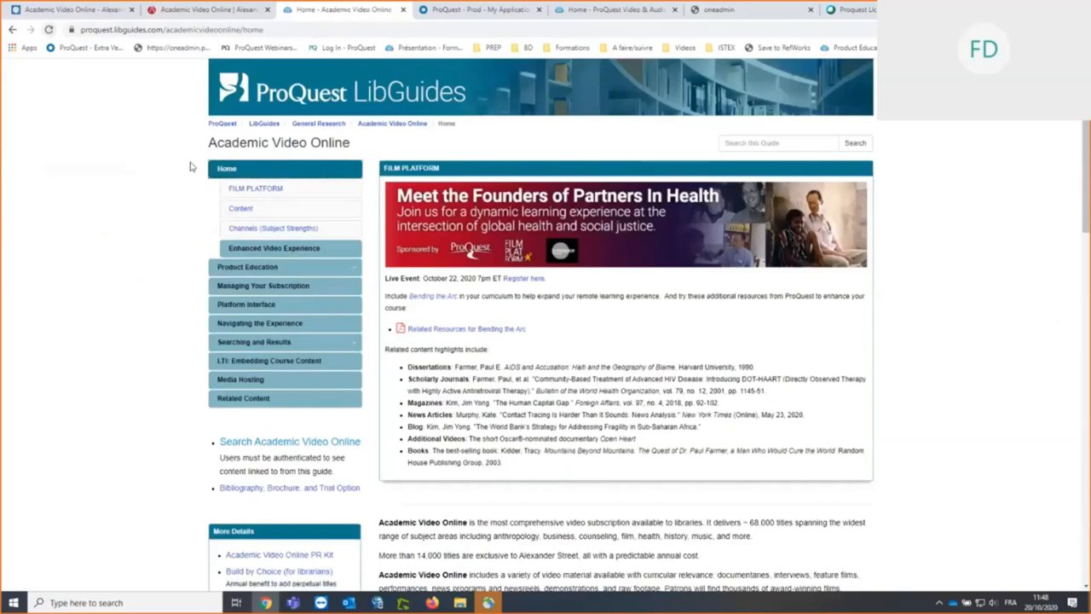
mouse_move(78, 288)
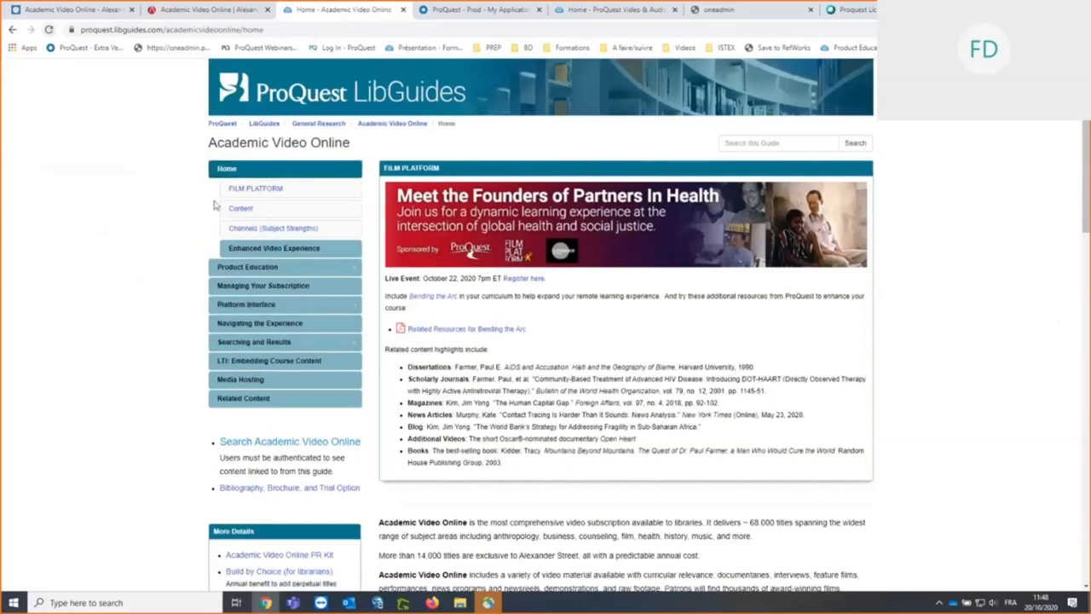
mouse_move(416, 168)
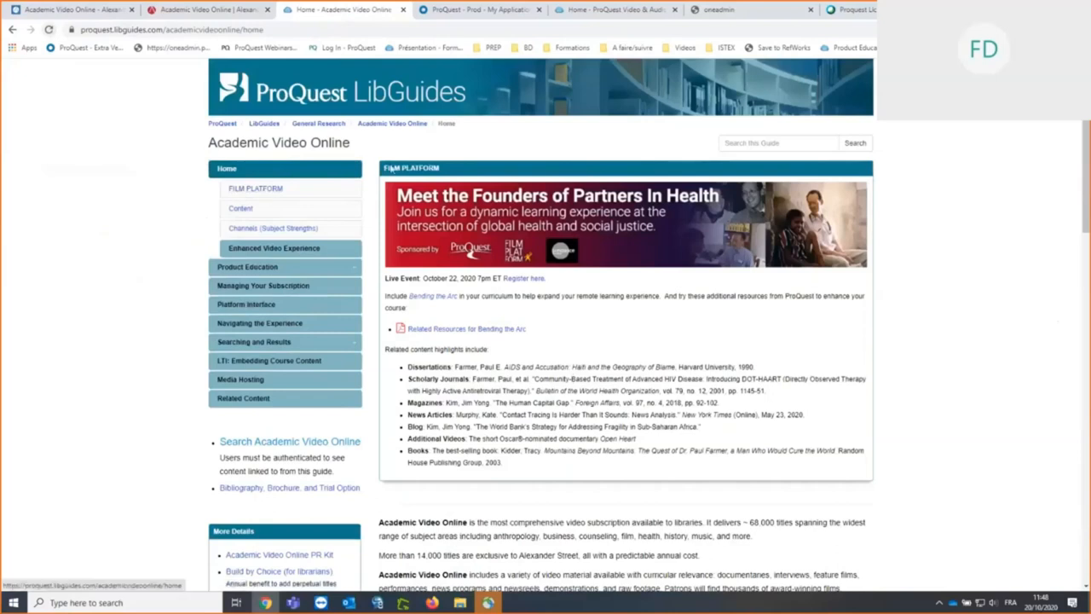
click(247, 267)
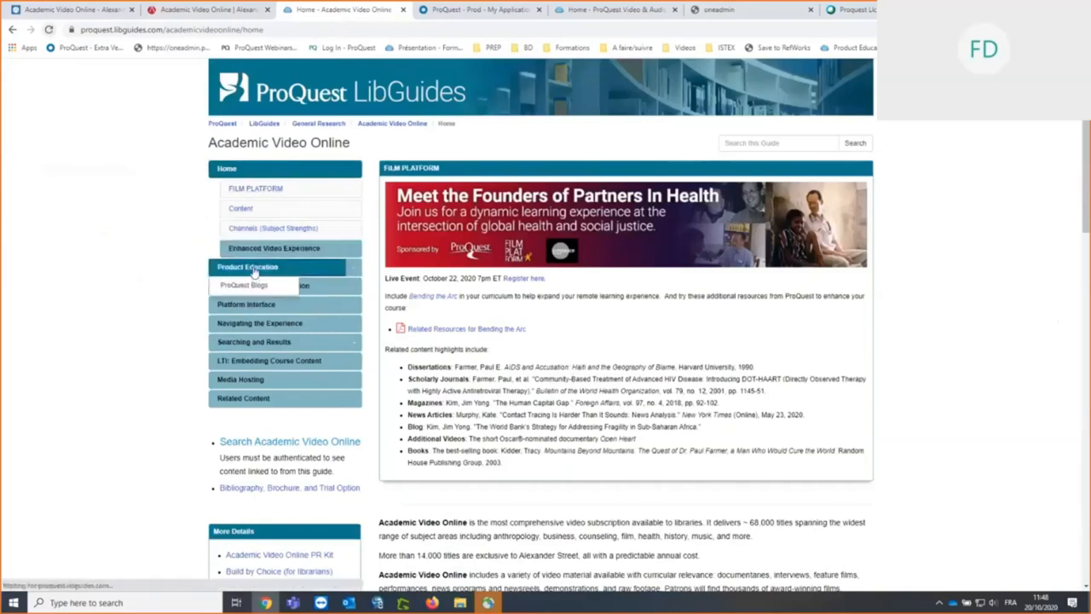
Step: View Product Education, scrolling through Recorded Trainings, Short Video Tutorials and Support Center Resources
click(247, 266)
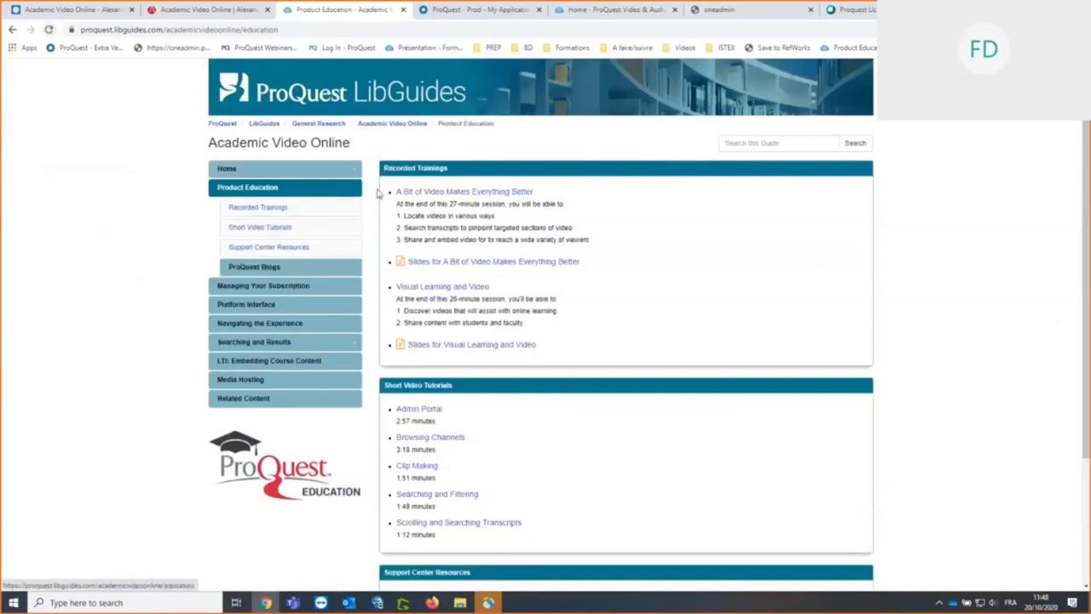
mouse_move(404, 194)
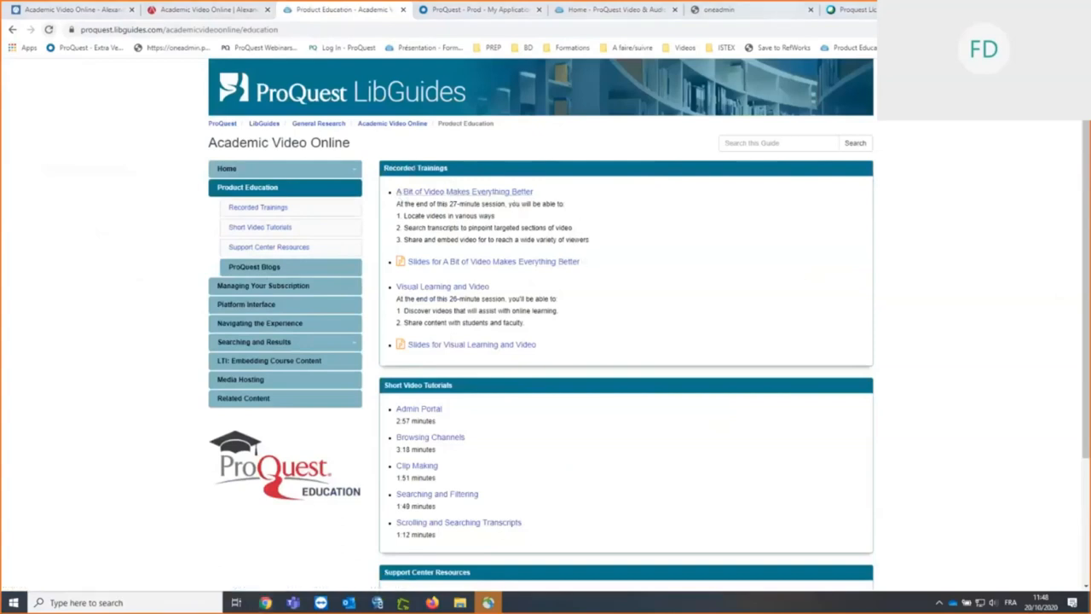
mouse_move(480, 263)
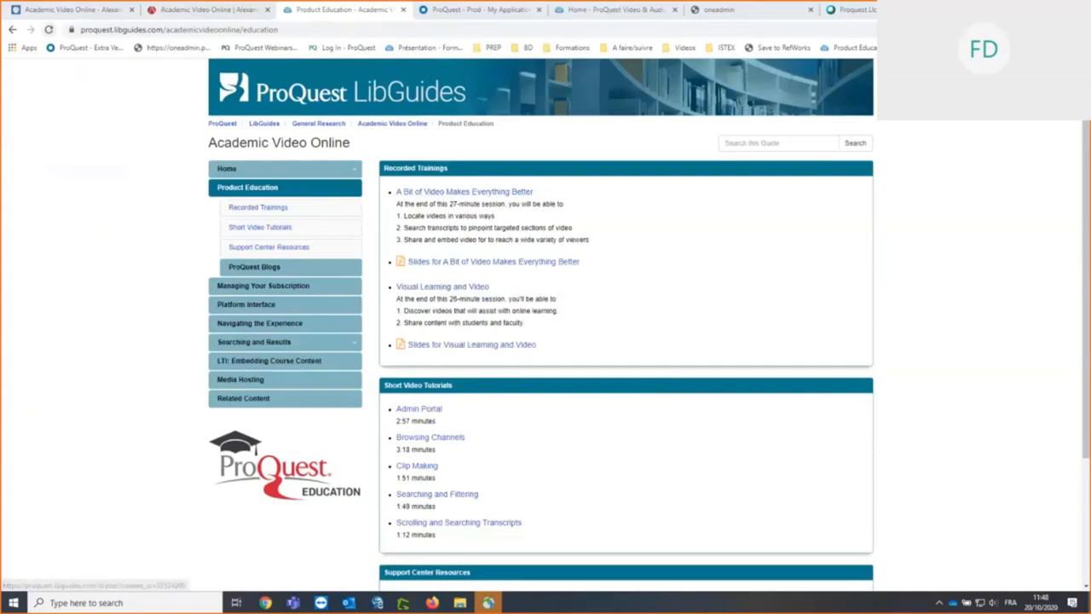
scroll(down, 3)
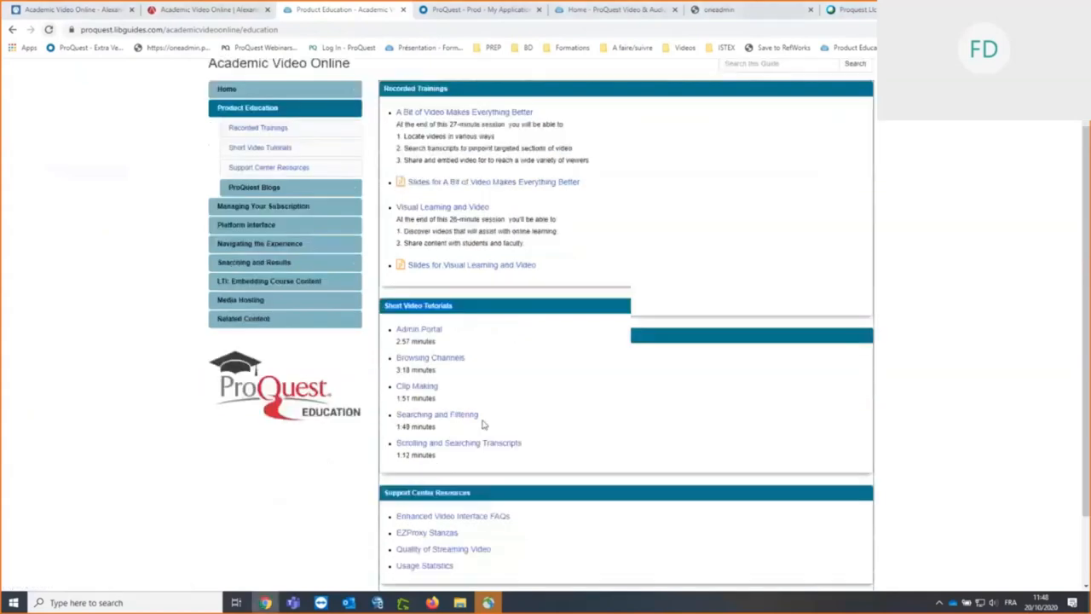
scroll(down, 3)
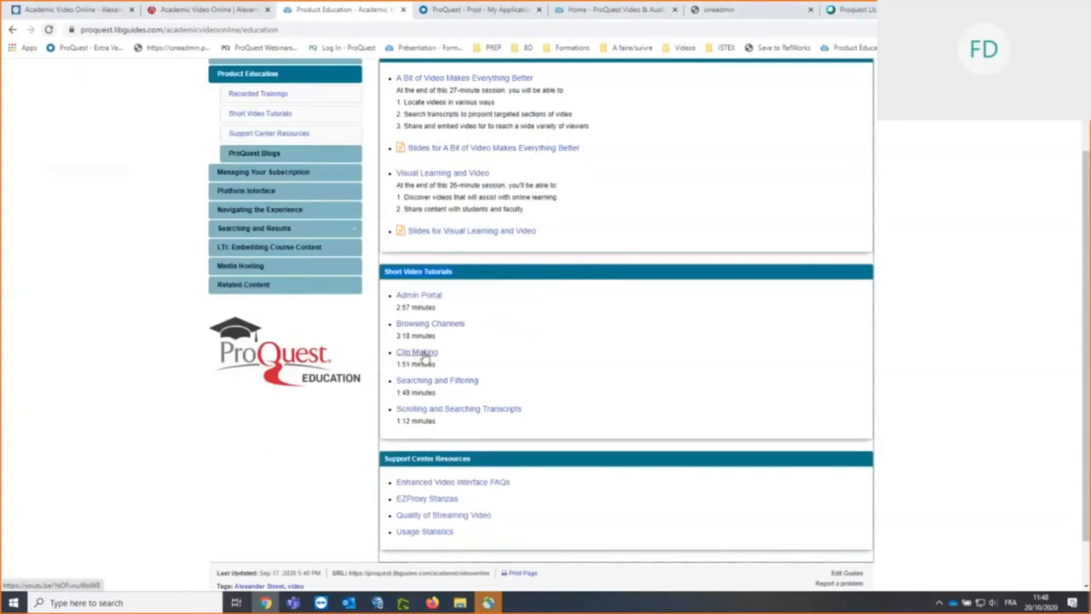
mouse_move(514, 394)
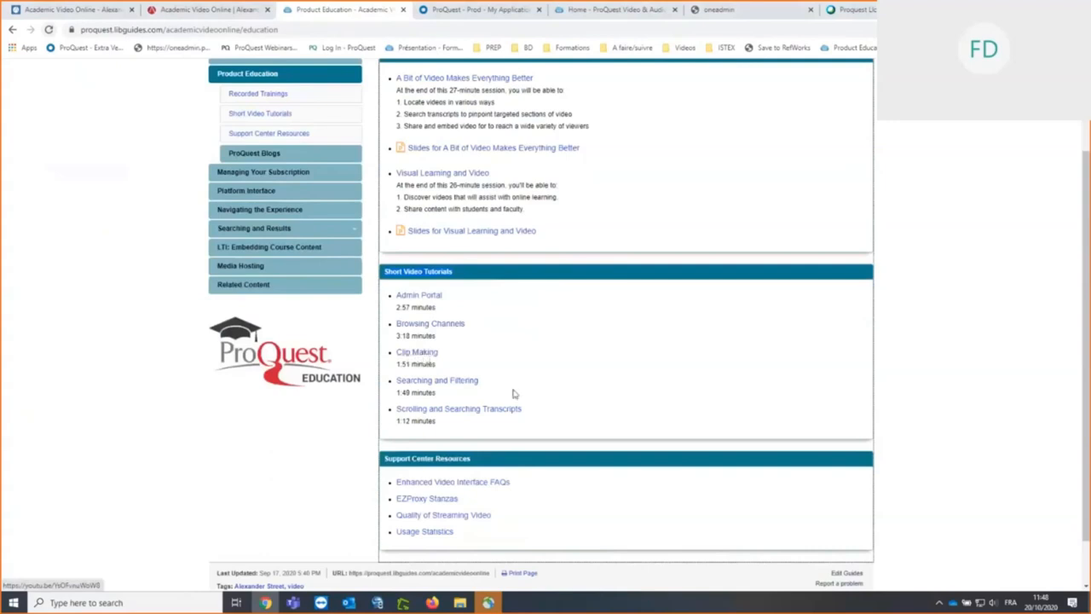
scroll(down, 3)
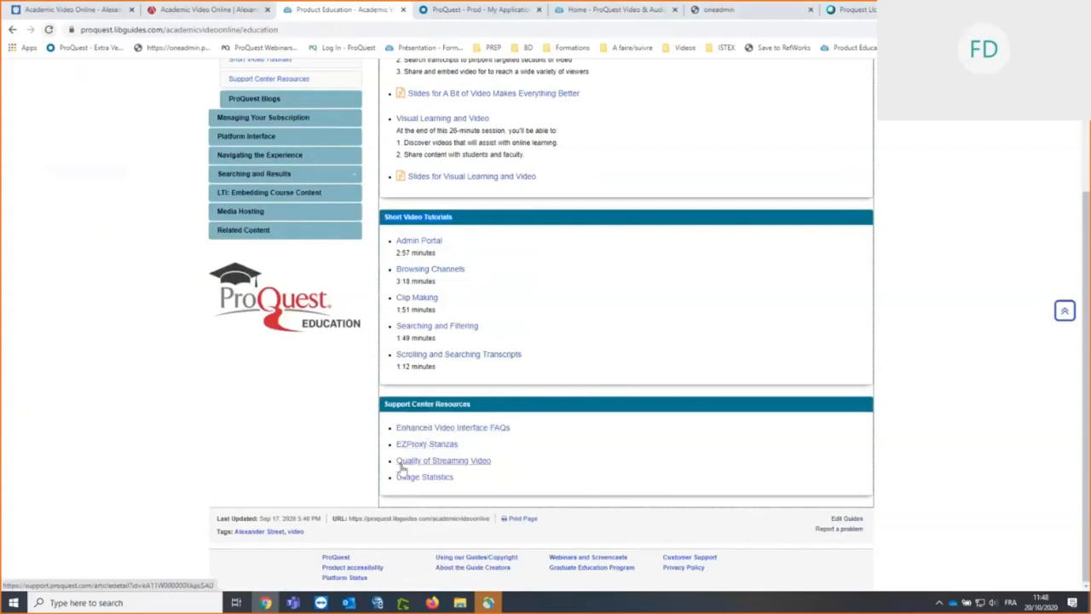
mouse_move(428, 447)
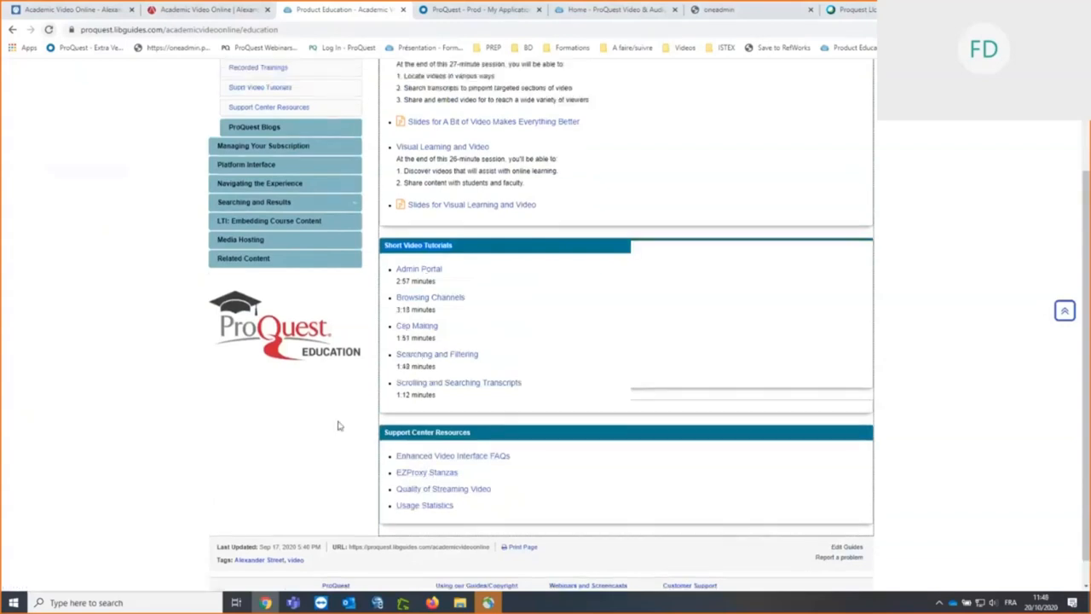
scroll(up, 3)
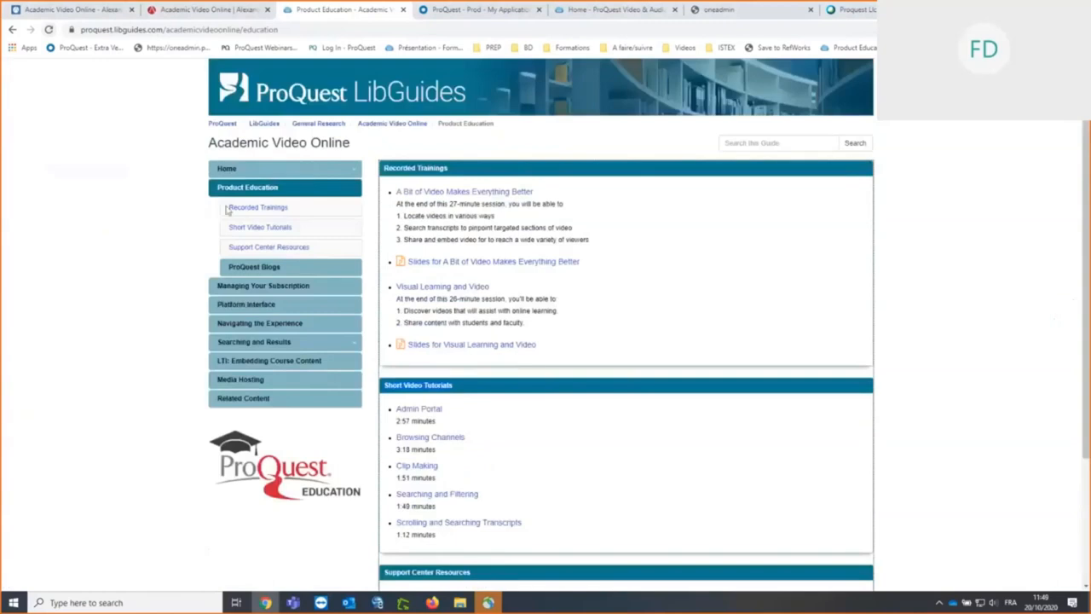
mouse_move(286, 191)
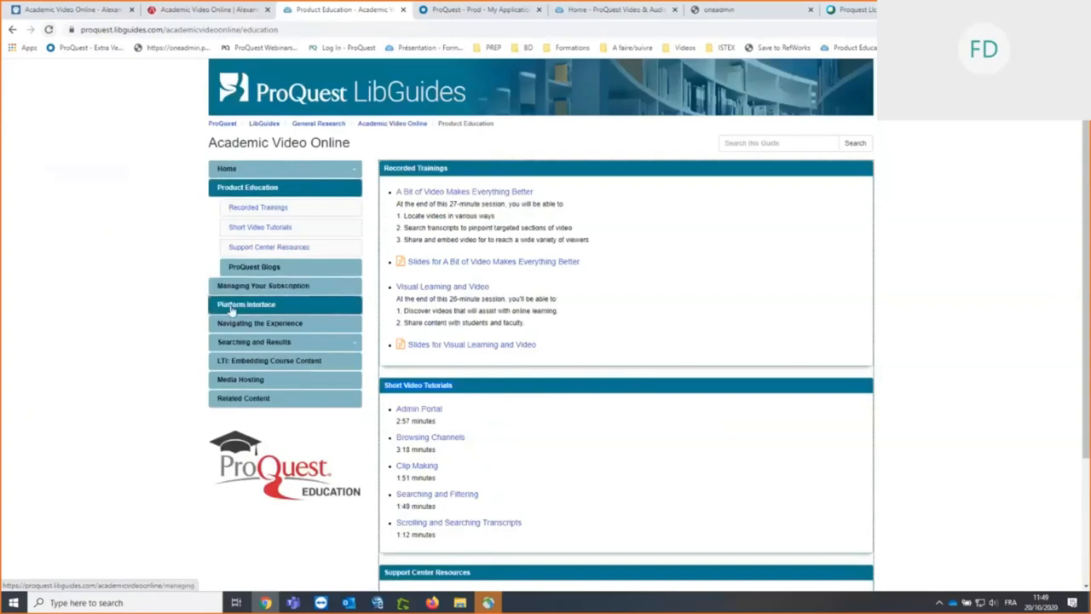
click(253, 341)
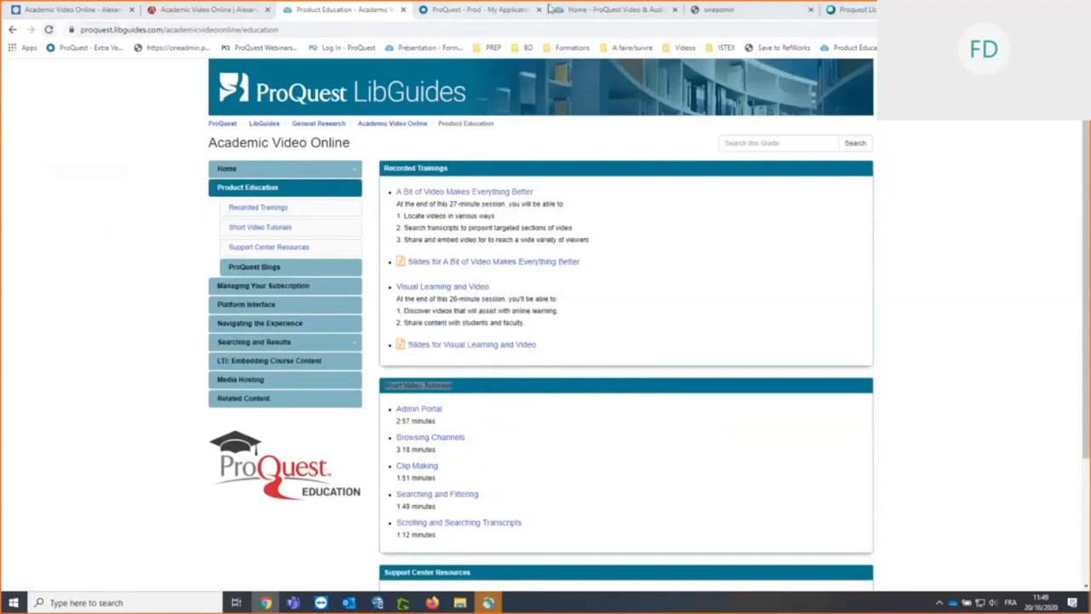
mouse_move(537, 13)
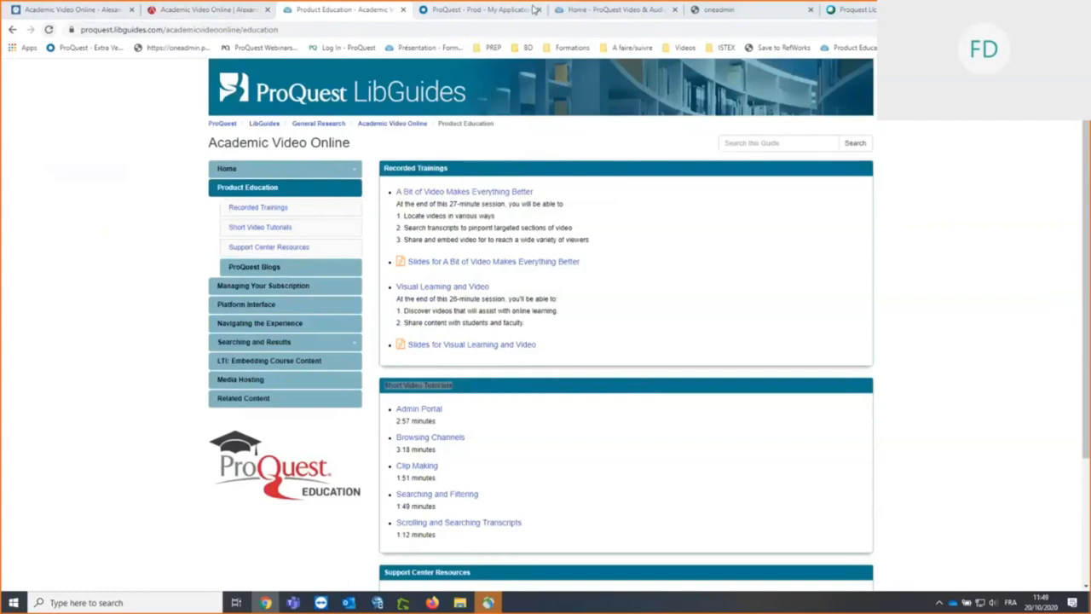
mouse_move(722, 416)
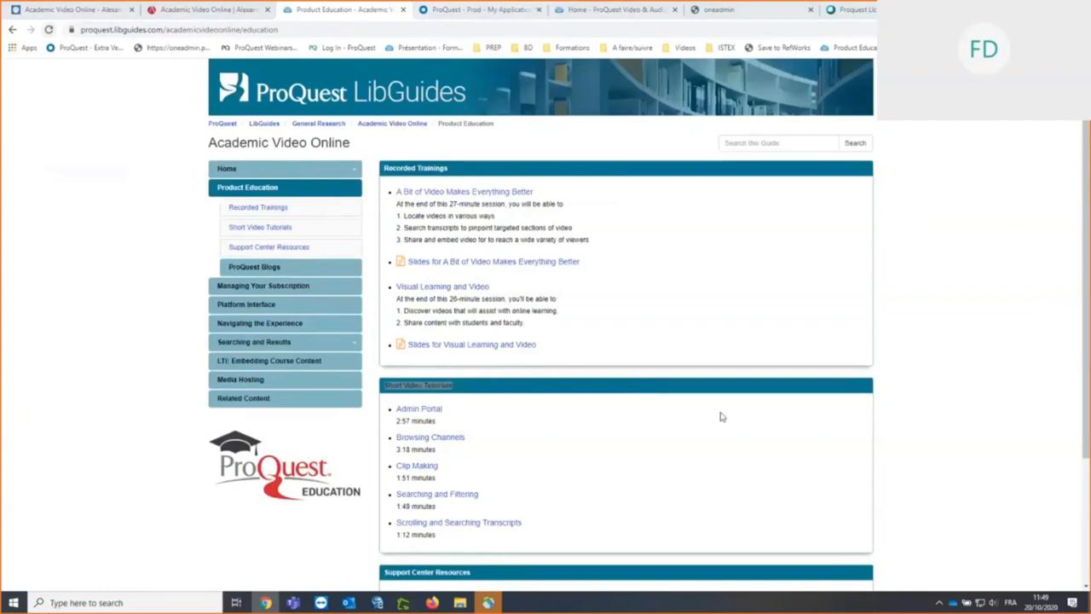